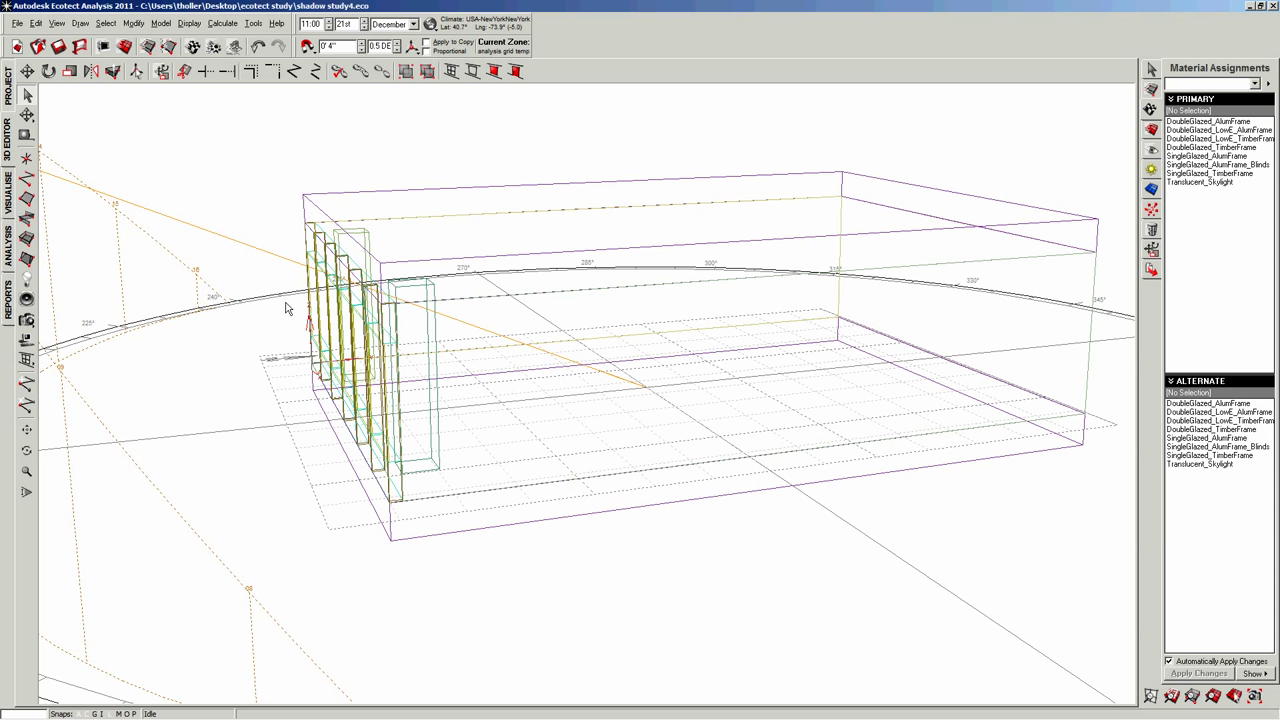
pyautogui.moveTo(100, 210)
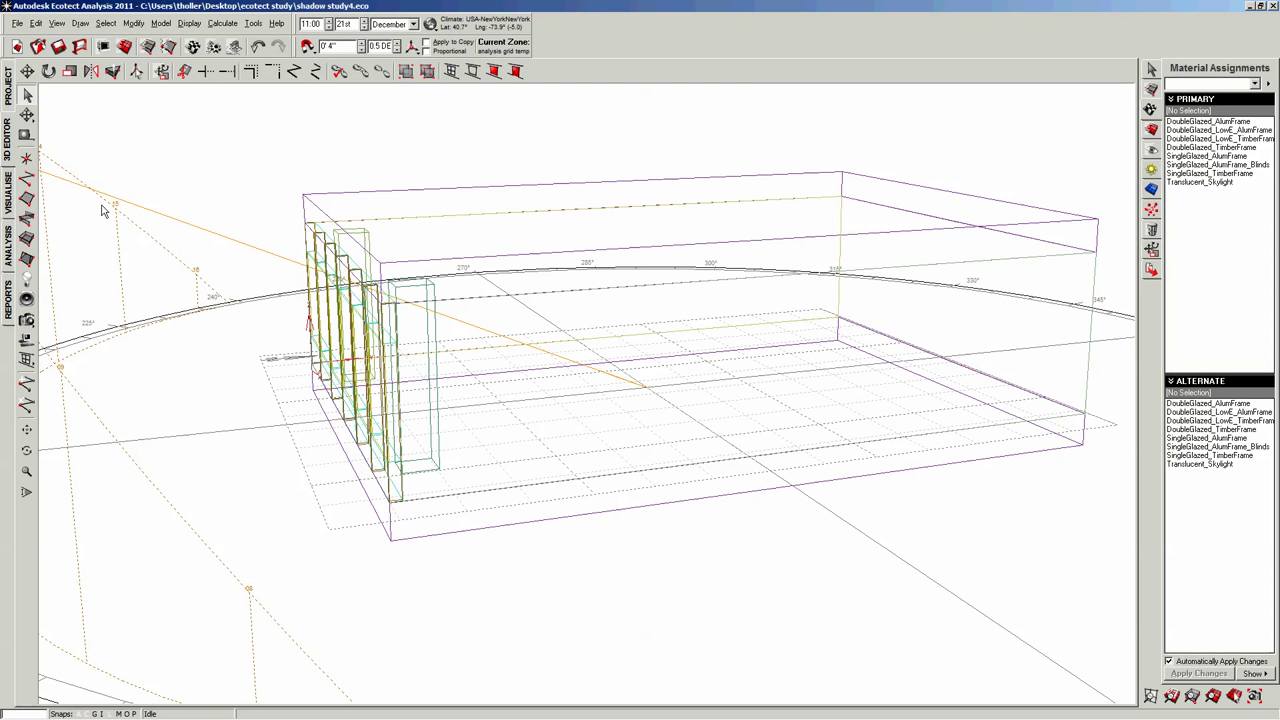
# Orbit the 3D Editor so the glazed window facade of the office faces the viewer
pyautogui.click(166, 24)
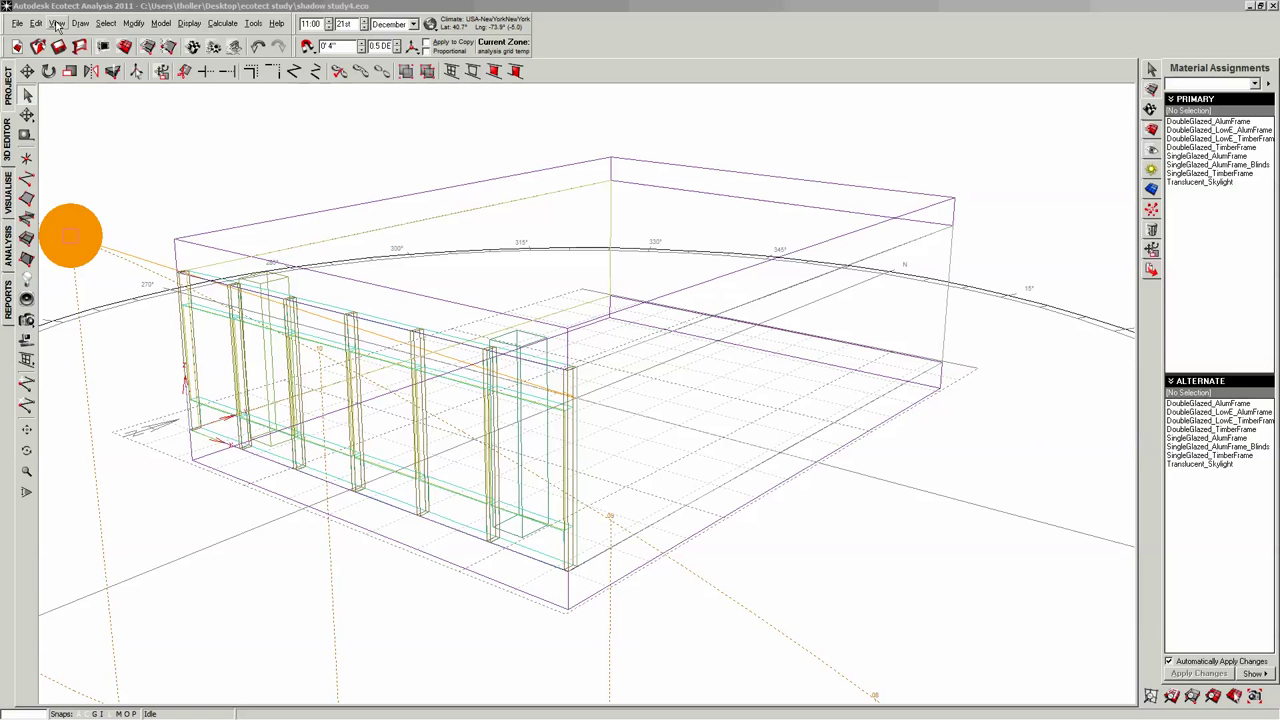
# Check the analysis grid in Top view, then render the interior perspective in Visualise
pyautogui.click(60, 24)
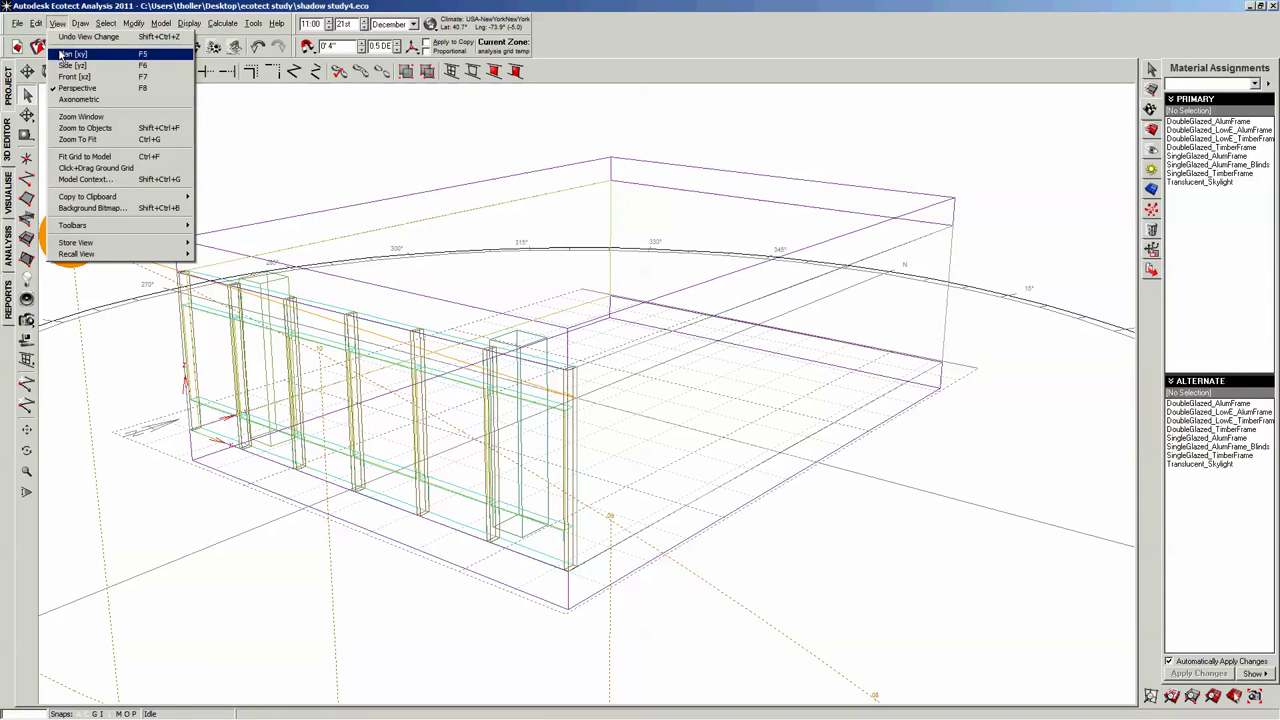
pyautogui.click(68, 48)
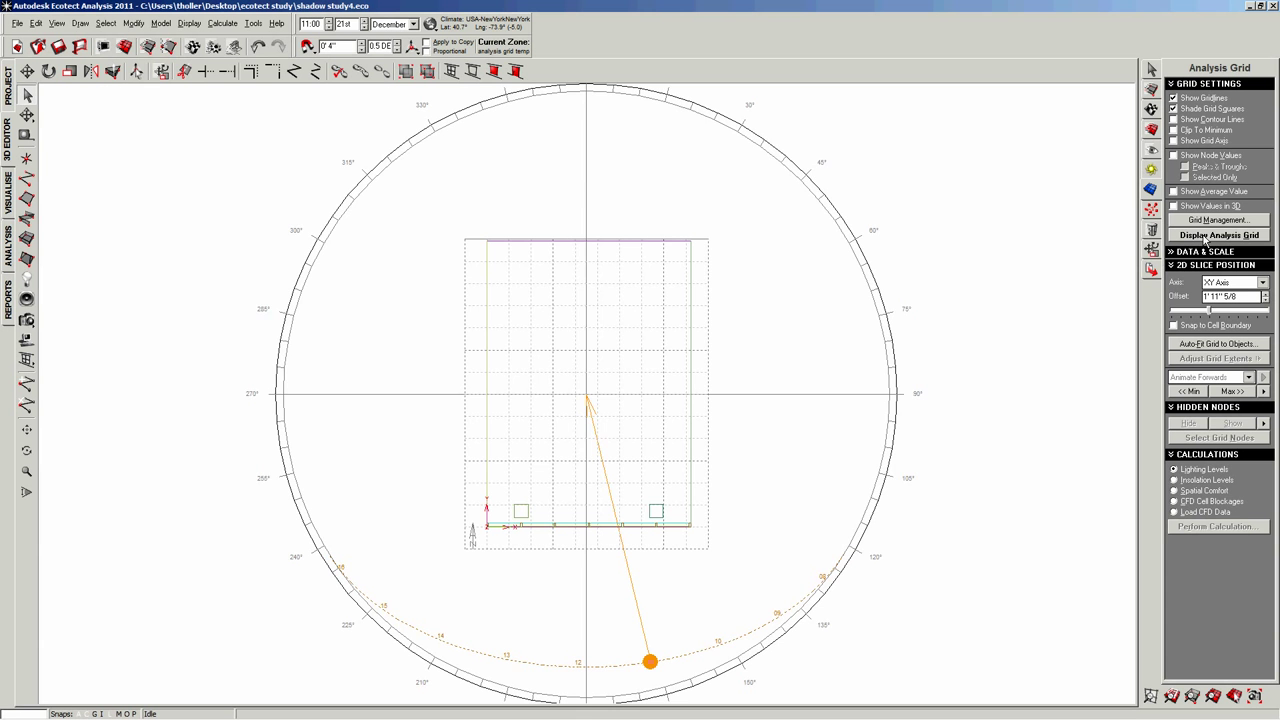
pyautogui.click(1220, 234)
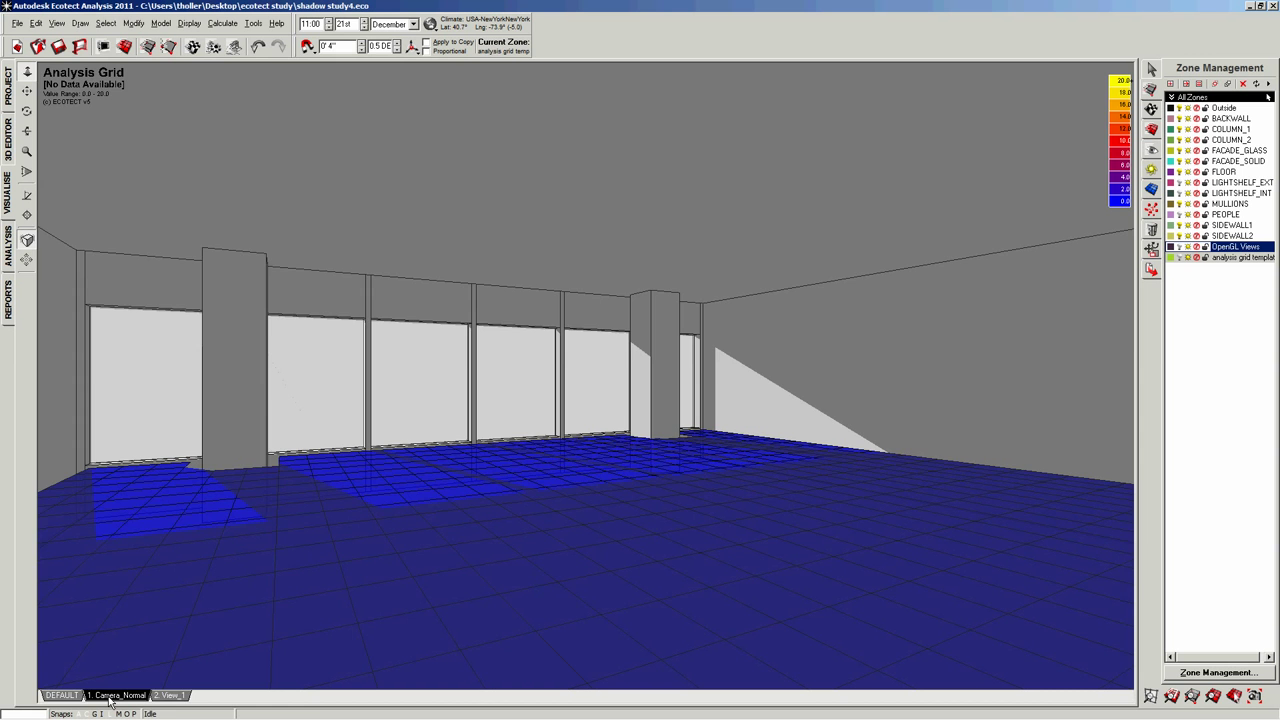
# Orbit the rendered office to view it from another corner with the sun path around it
pyautogui.click(176, 692)
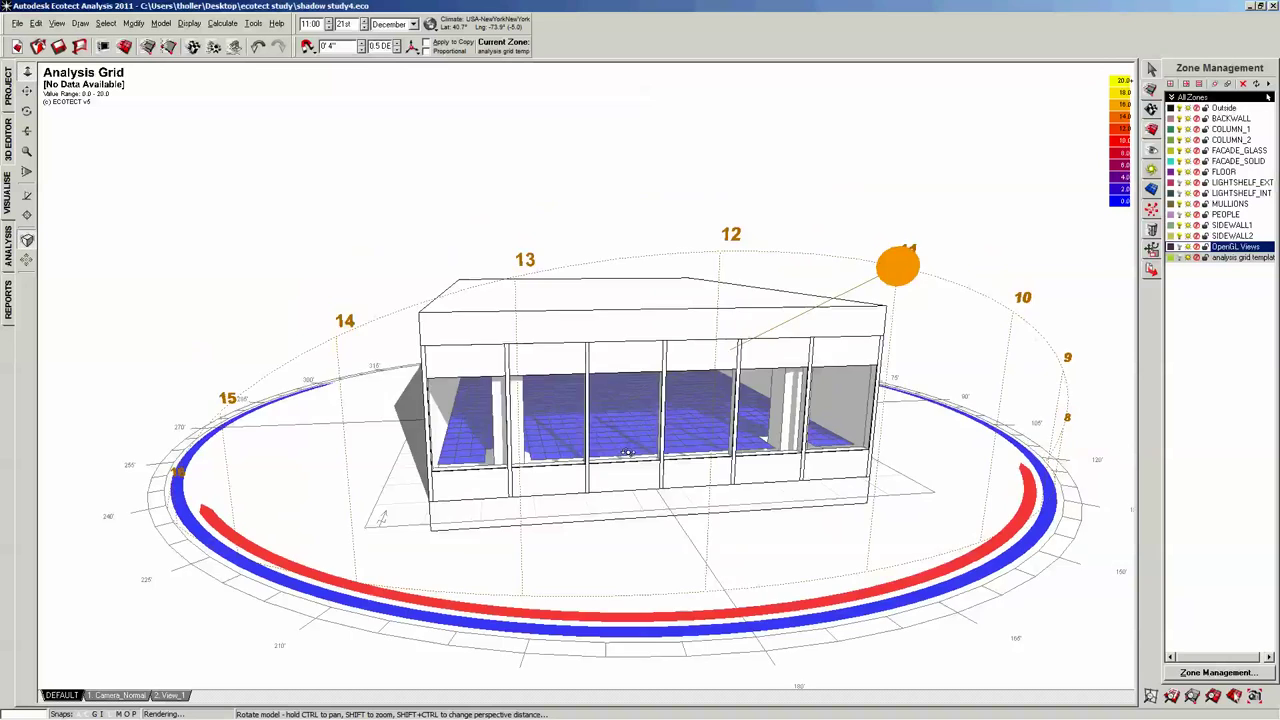
pyautogui.moveTo(630, 450); pyautogui.dragTo(344, 510)
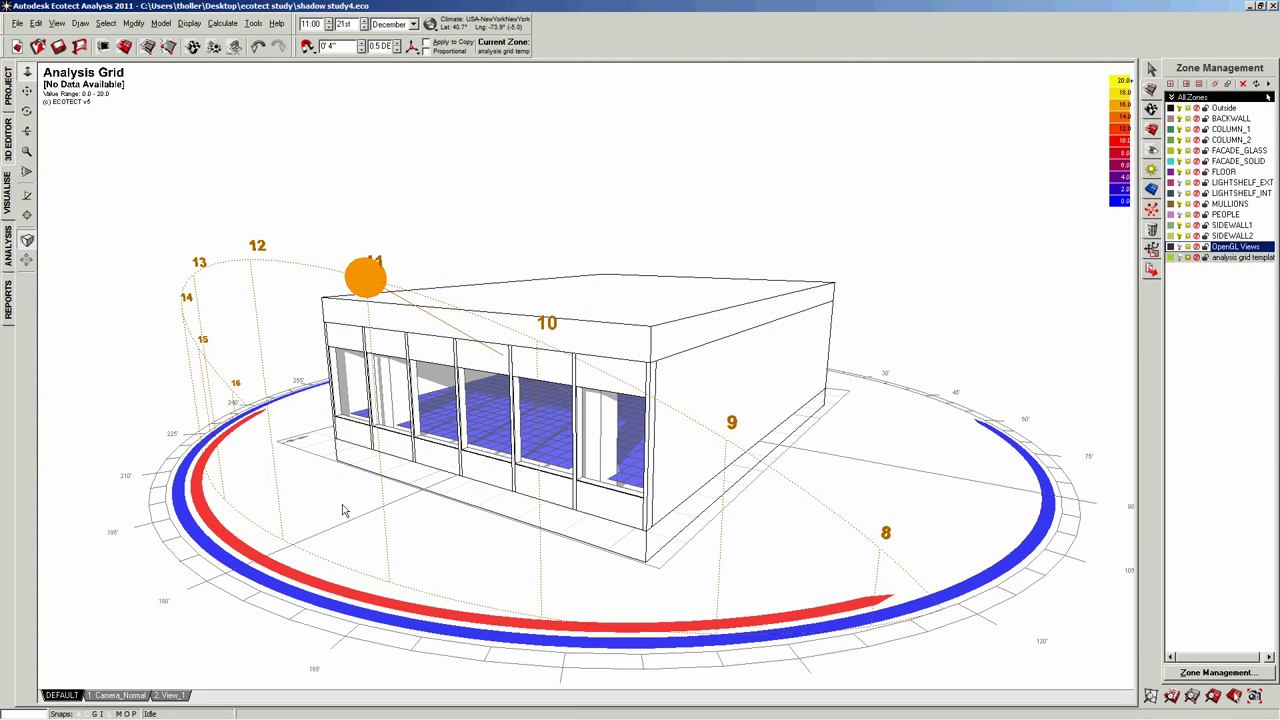
pyautogui.moveTo(1068, 208)
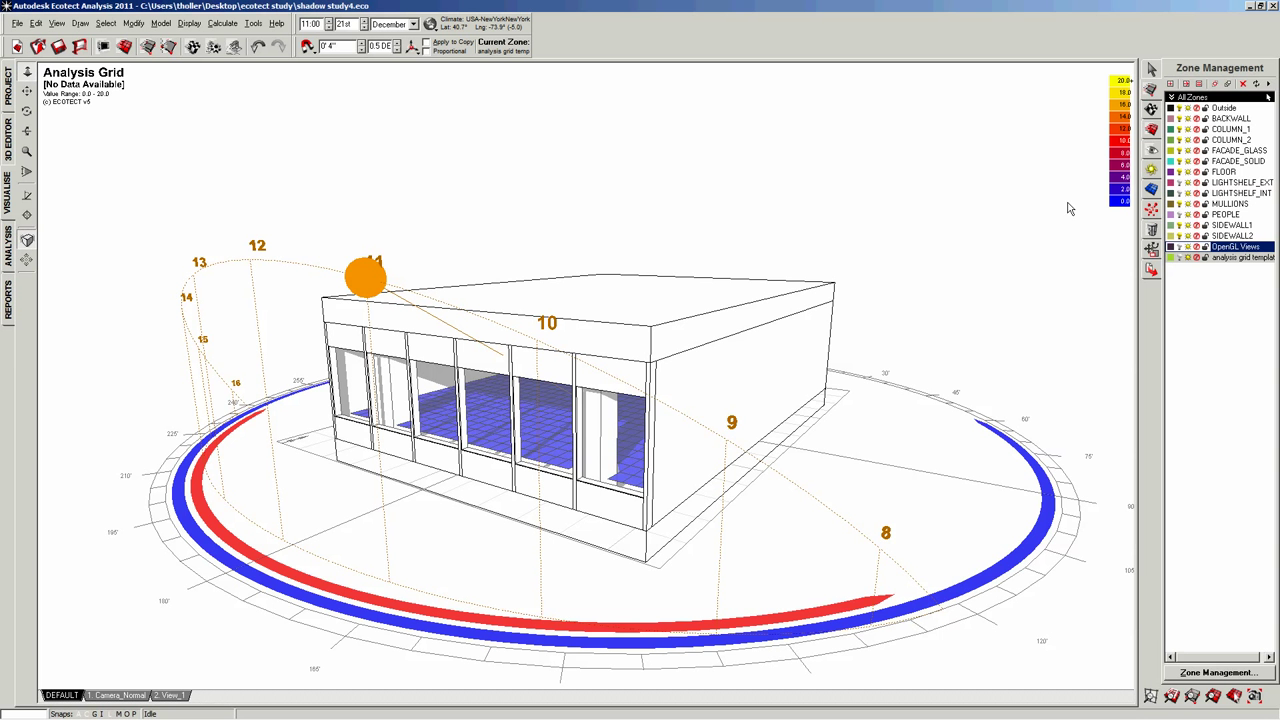
pyautogui.moveTo(1152, 204)
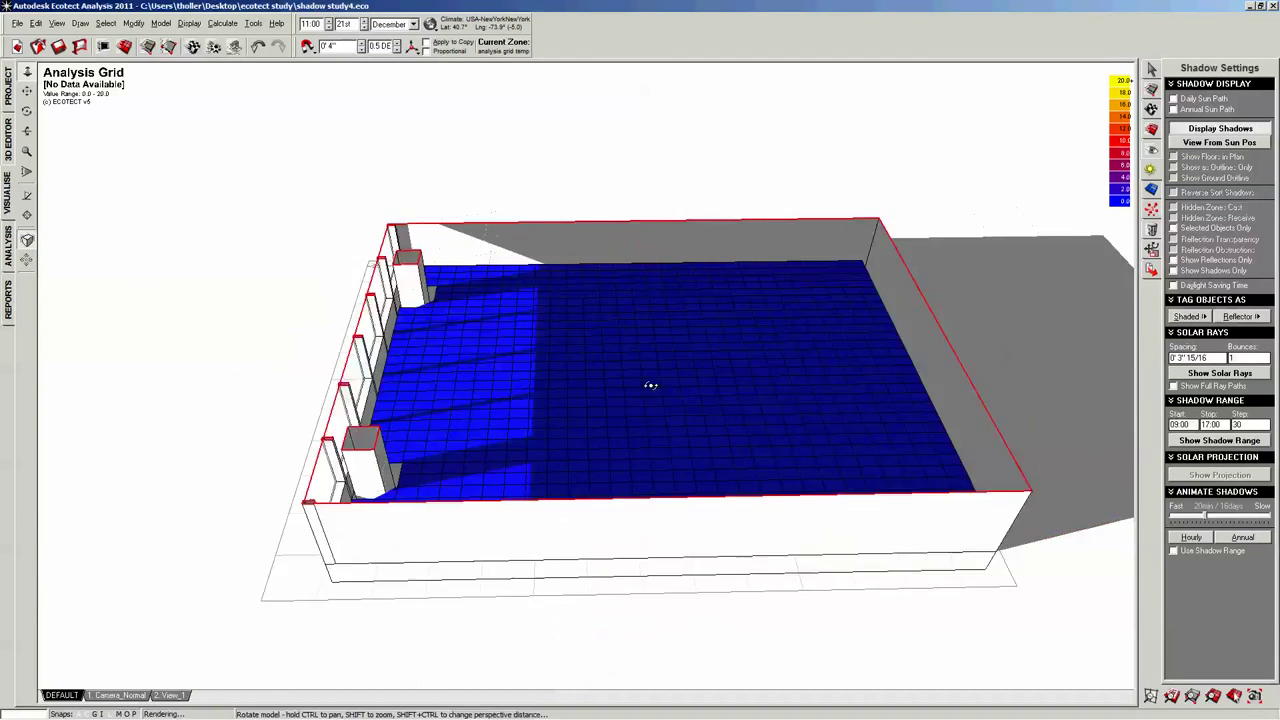
# Orbit to a raised corner perspective over the floor grid and show the Visualisation Settings
pyautogui.moveTo(652, 386); pyautogui.dragTo(704, 348)
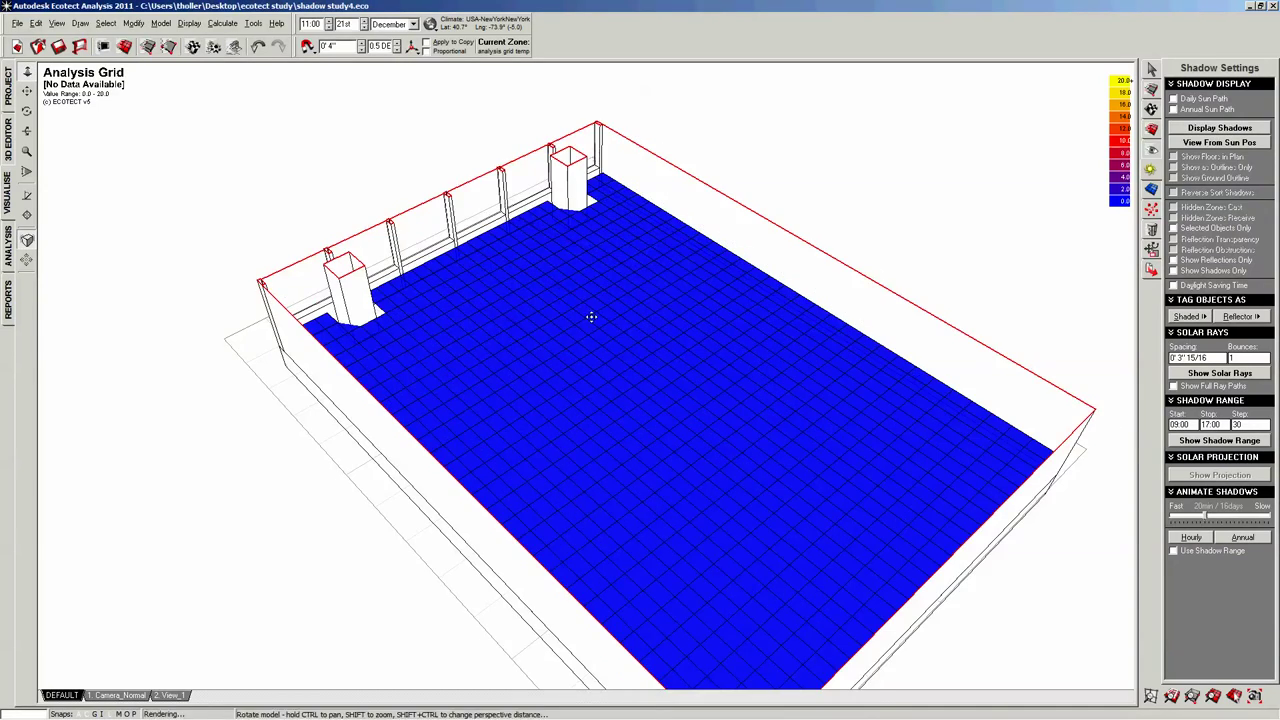
pyautogui.moveTo(590, 316); pyautogui.dragTo(572, 414)
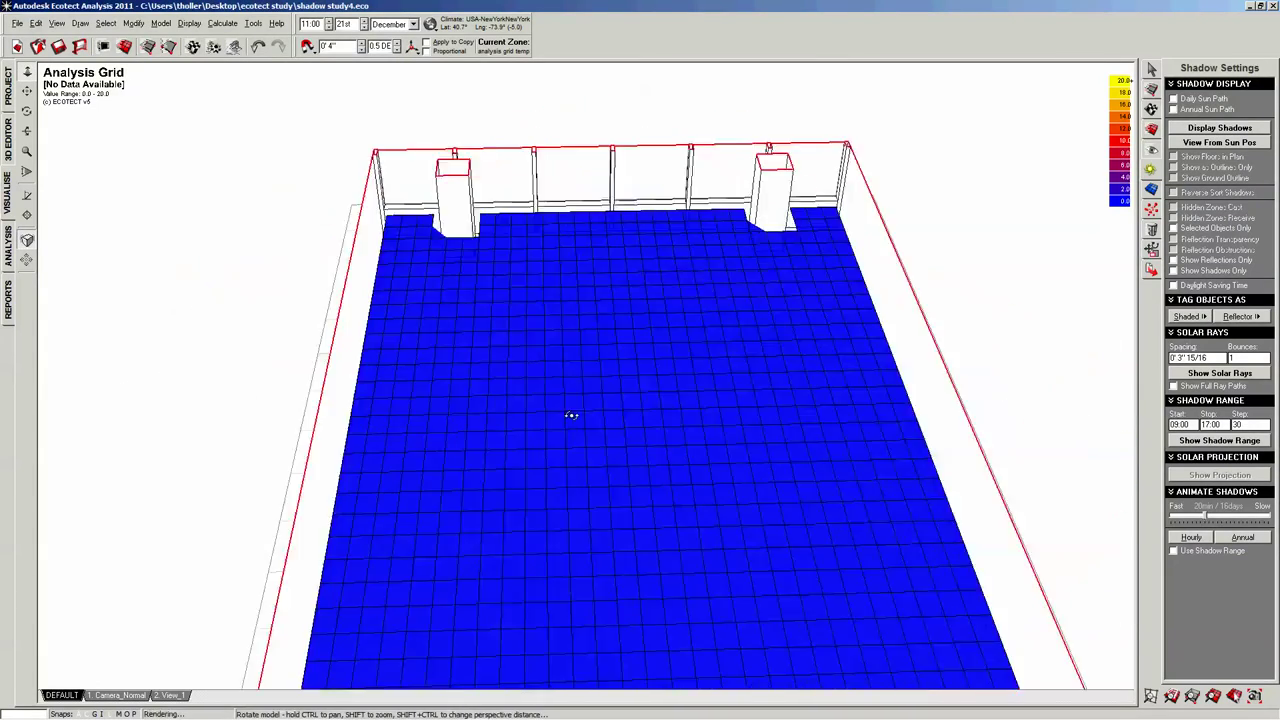
pyautogui.moveTo(572, 414); pyautogui.dragTo(754, 440)
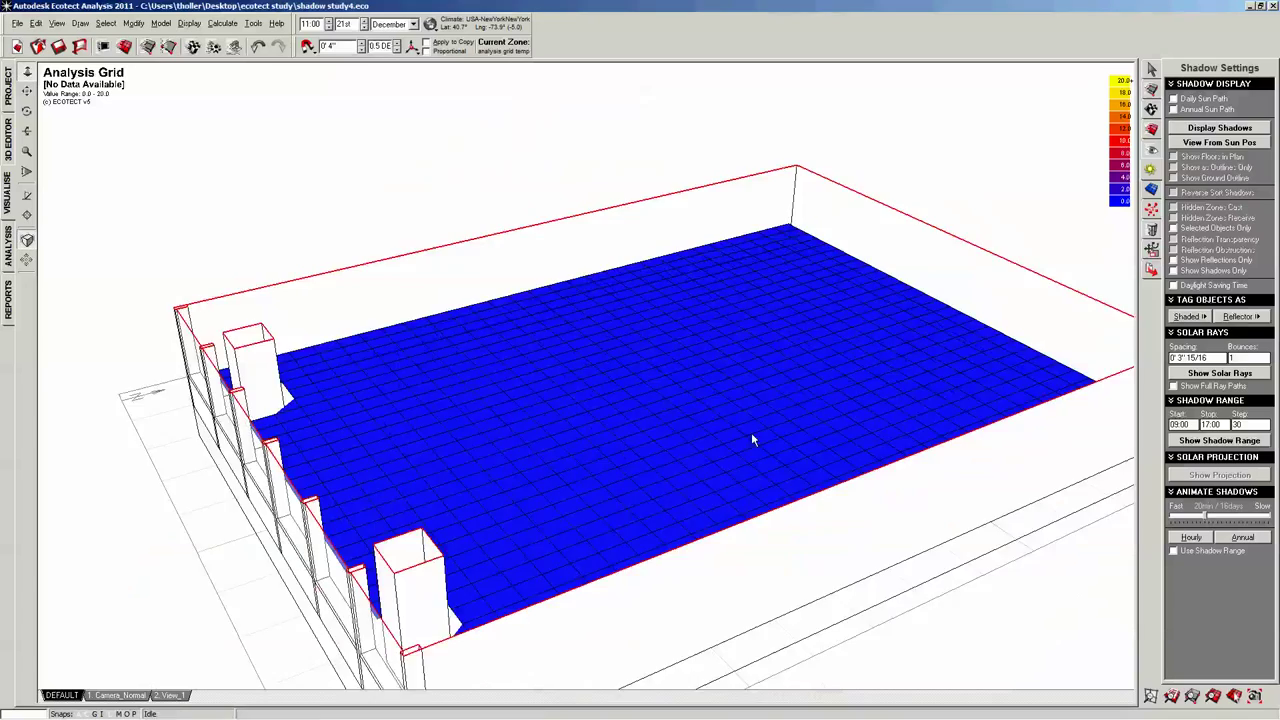
pyautogui.moveTo(752, 442); pyautogui.dragTo(710, 364)
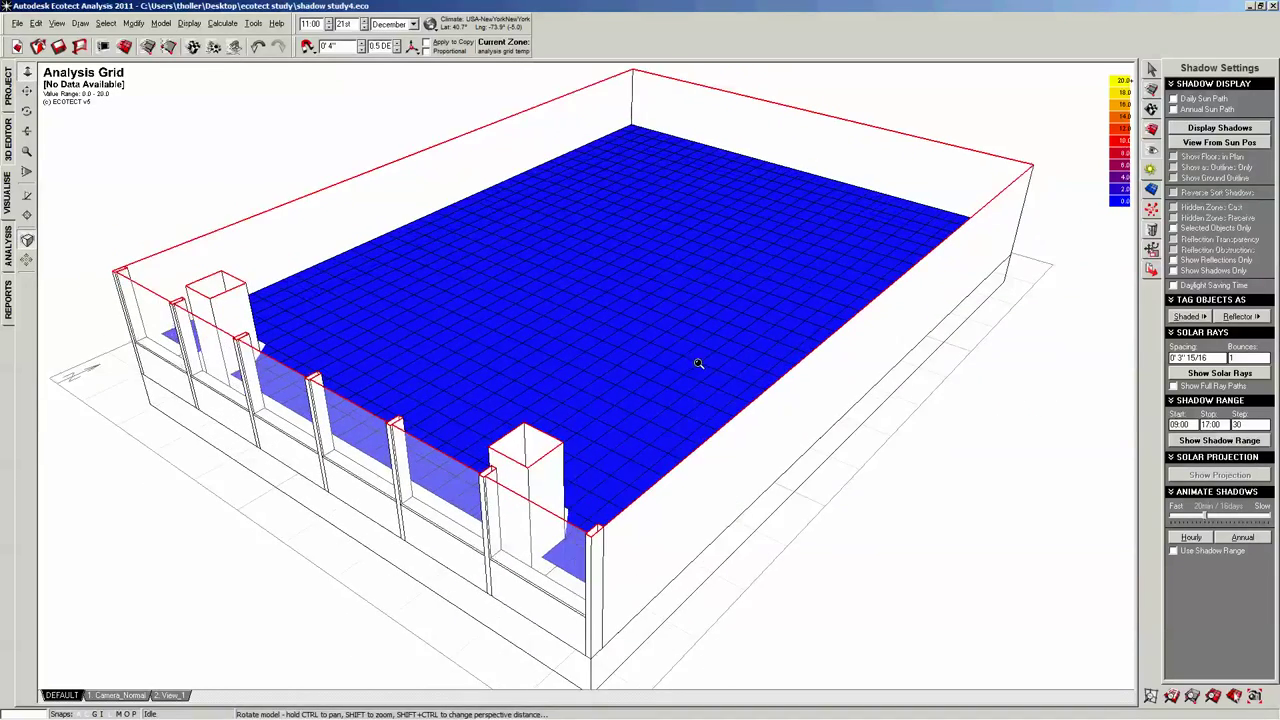
pyautogui.moveTo(698, 364); pyautogui.dragTo(684, 374)
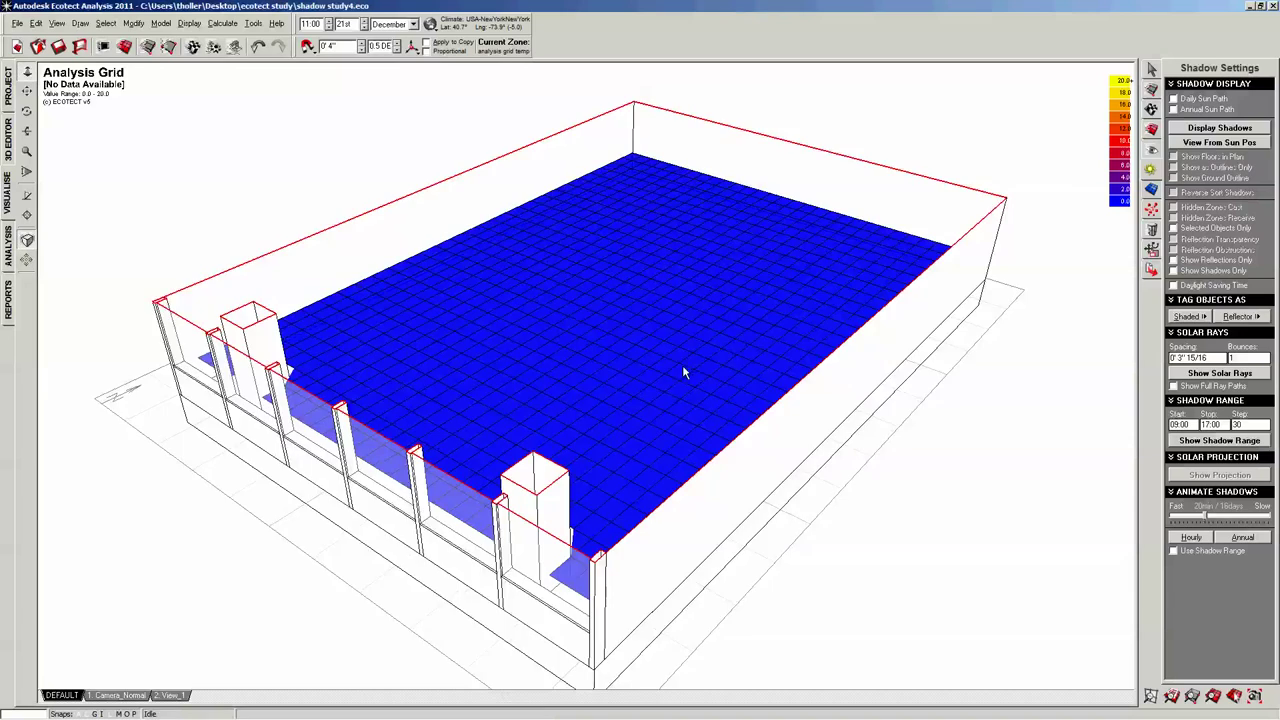
pyautogui.moveTo(684, 376); pyautogui.dragTo(668, 362)
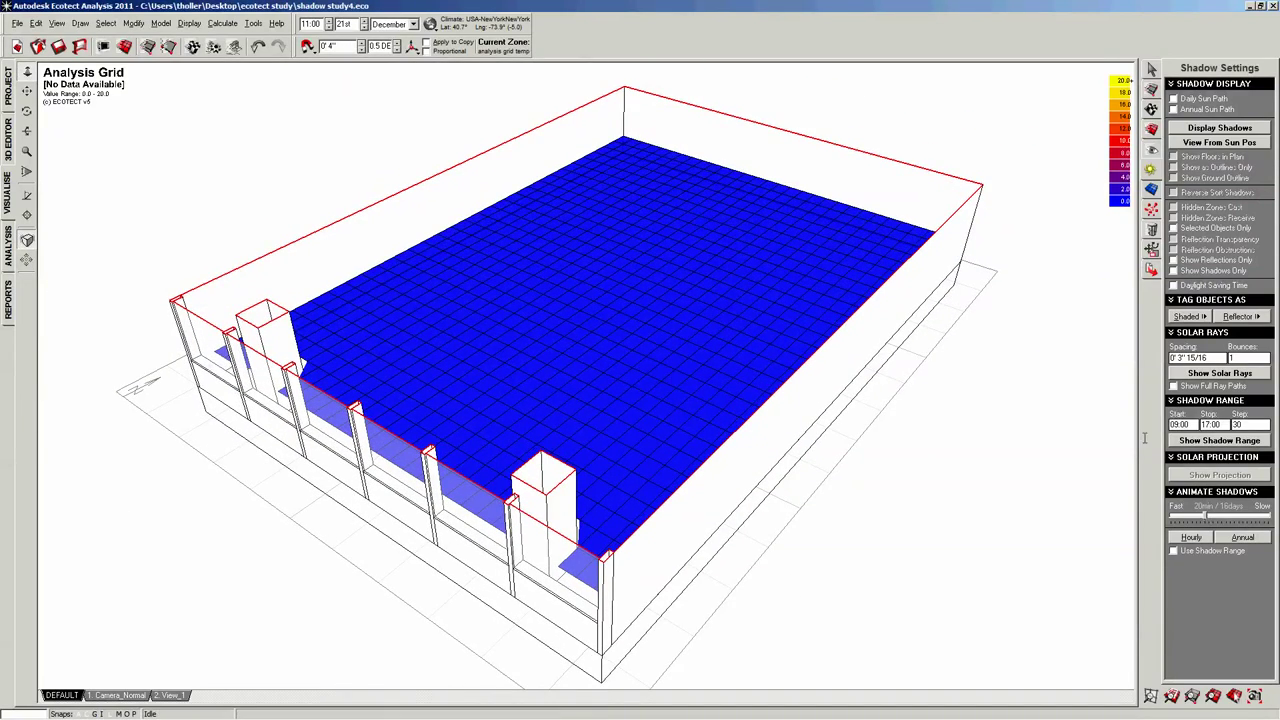
pyautogui.click(1148, 152)
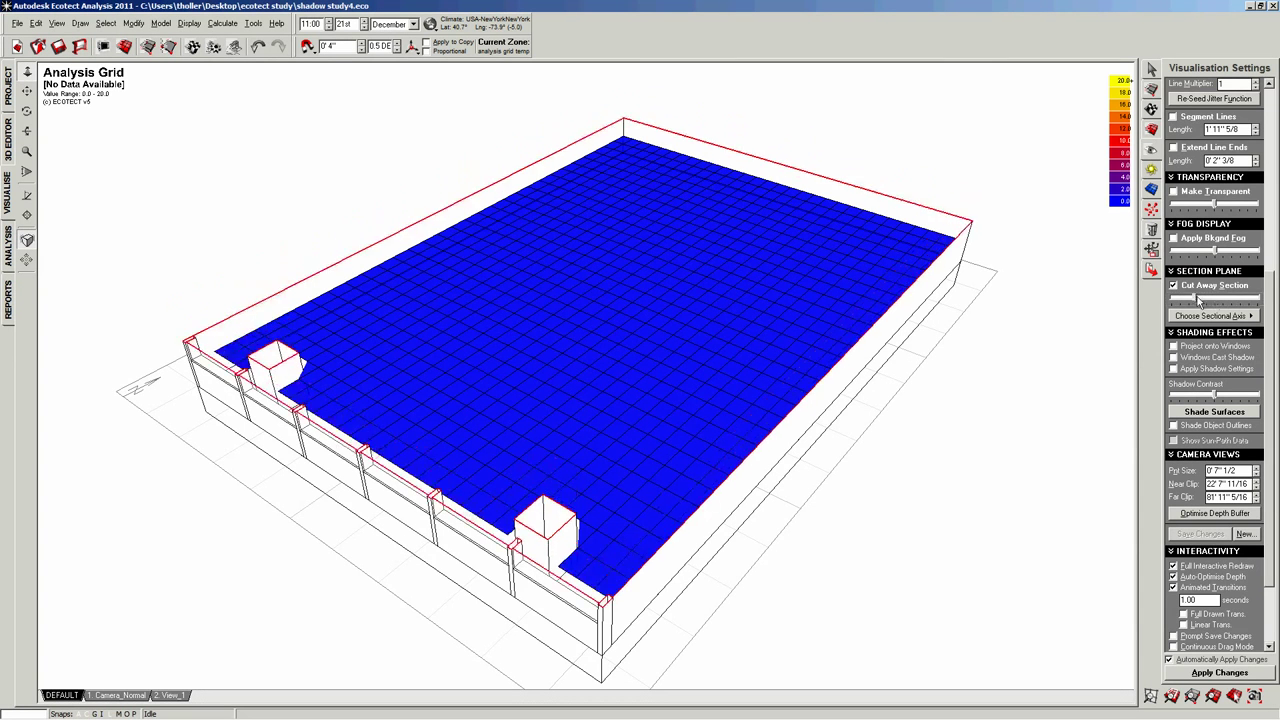
# Create a new camera from the current corner perspective, accepting the default name
pyautogui.click(1172, 284)
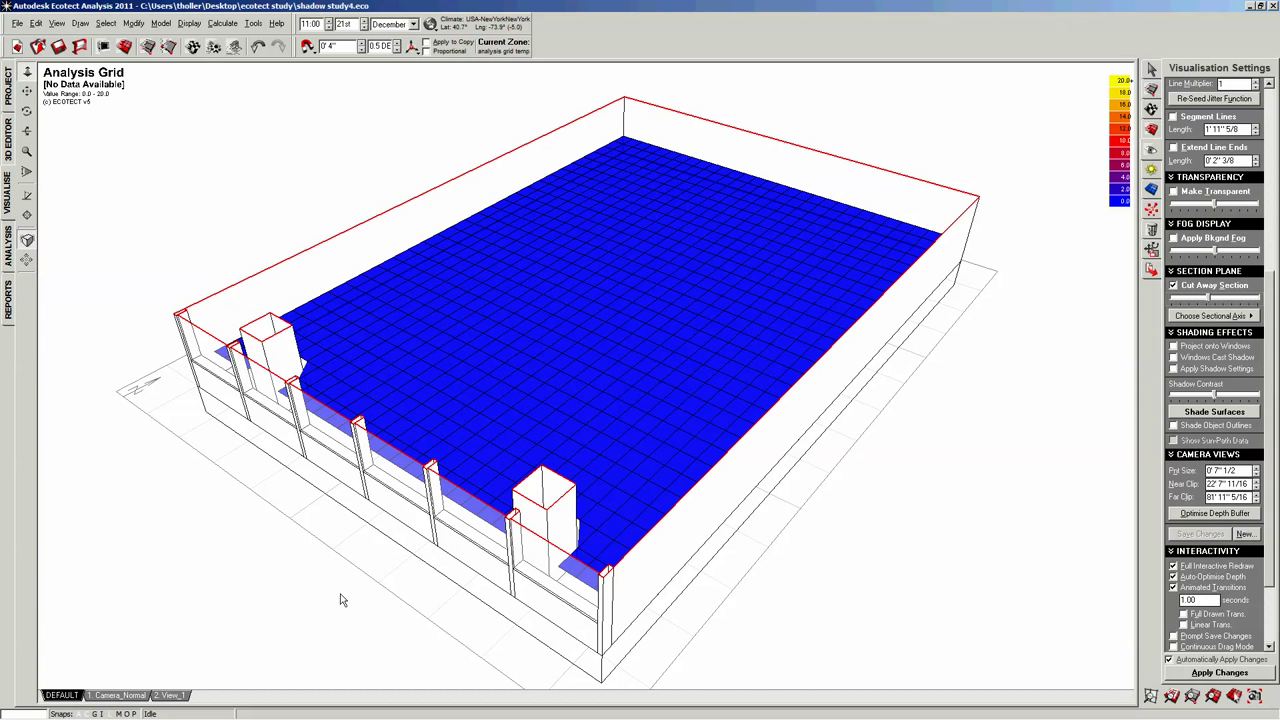
pyautogui.rightClick(60, 696)
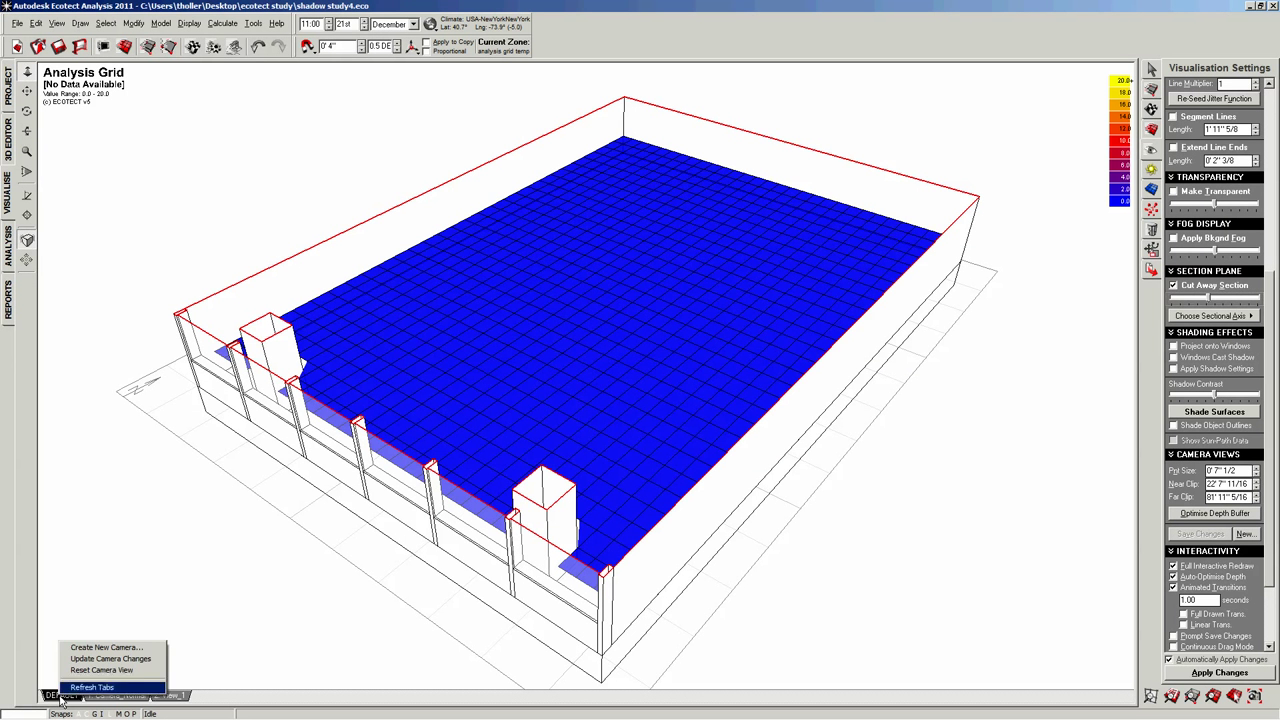
pyautogui.click(100, 648)
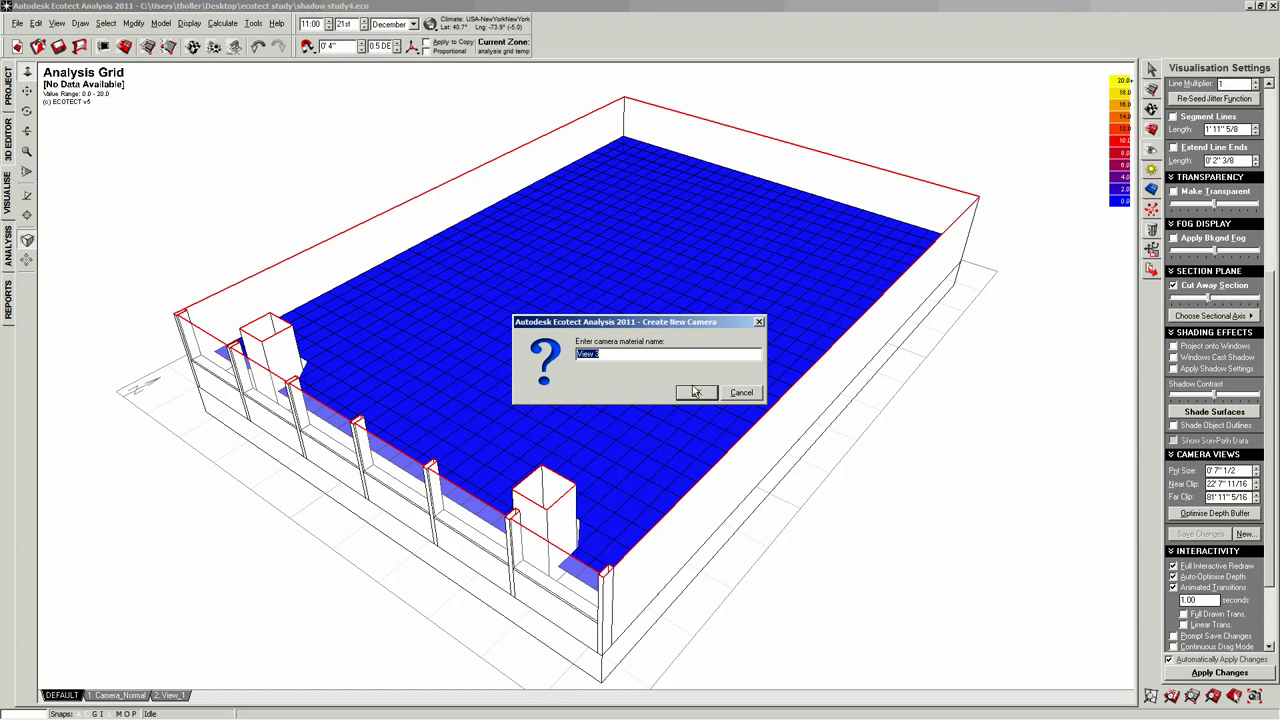
pyautogui.click(696, 392)
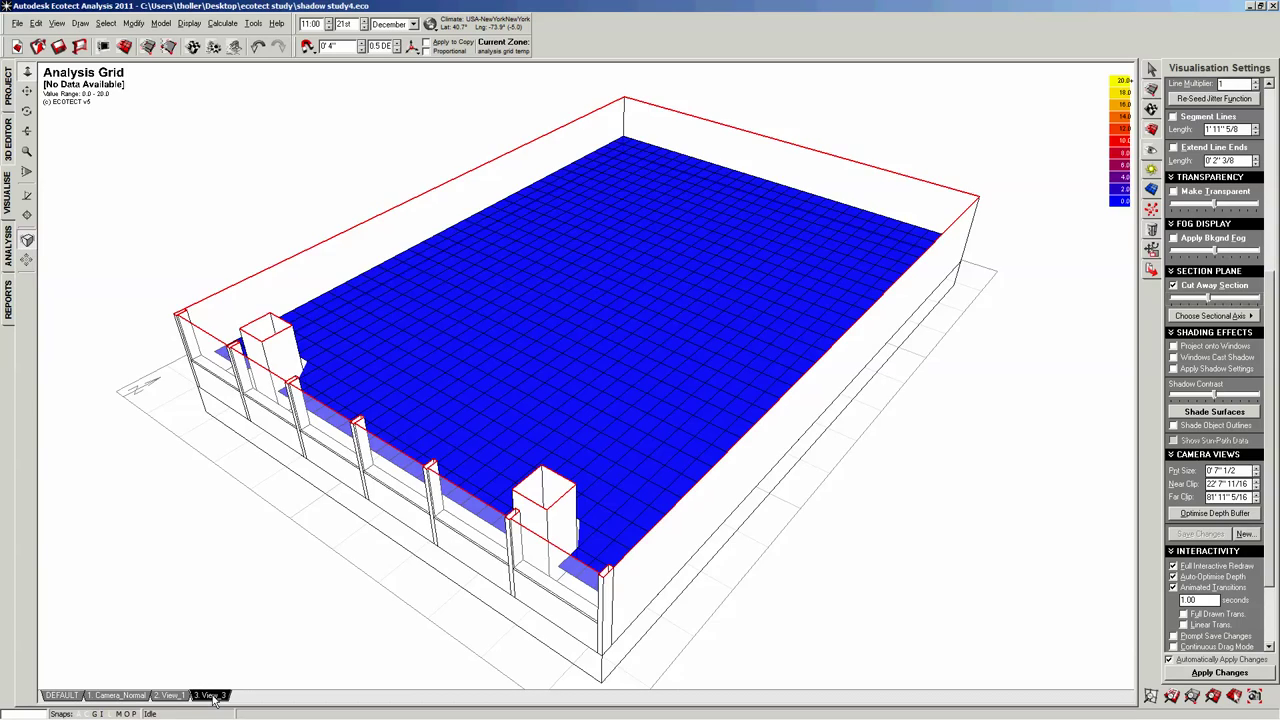
# Flip through the saved camera tabs and return to the newly saved view
pyautogui.click(172, 692)
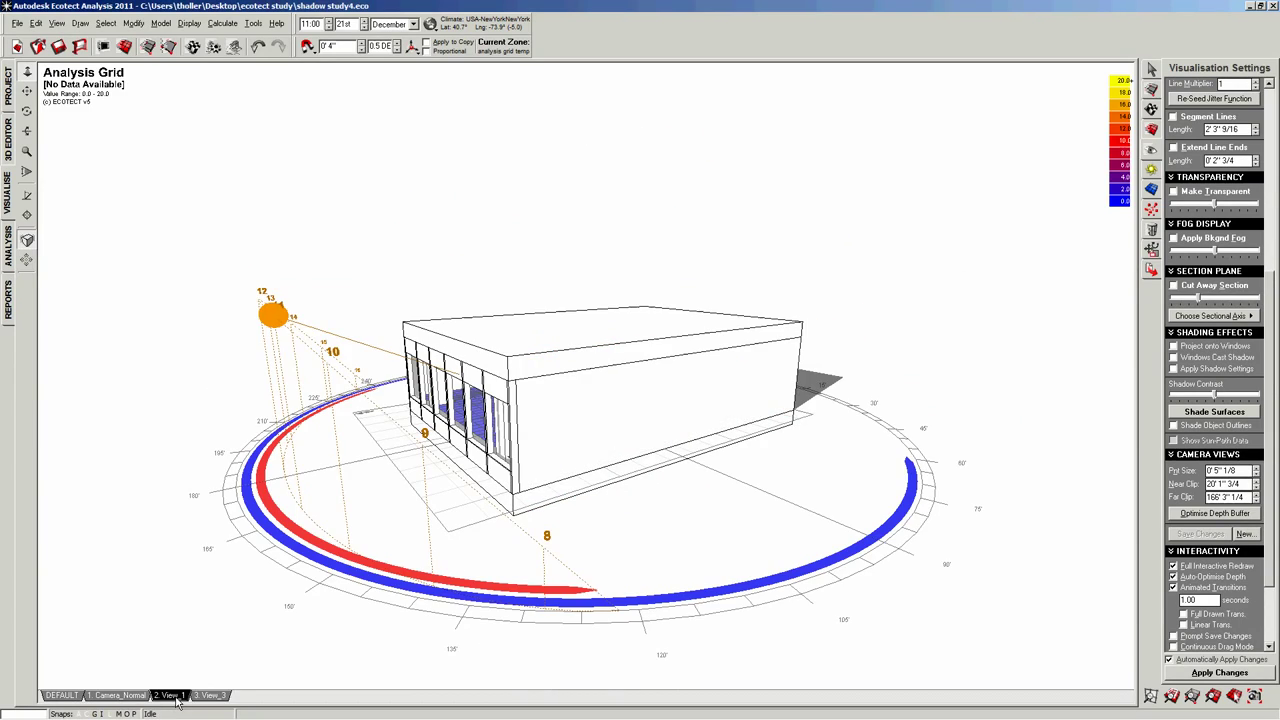
pyautogui.click(210, 692)
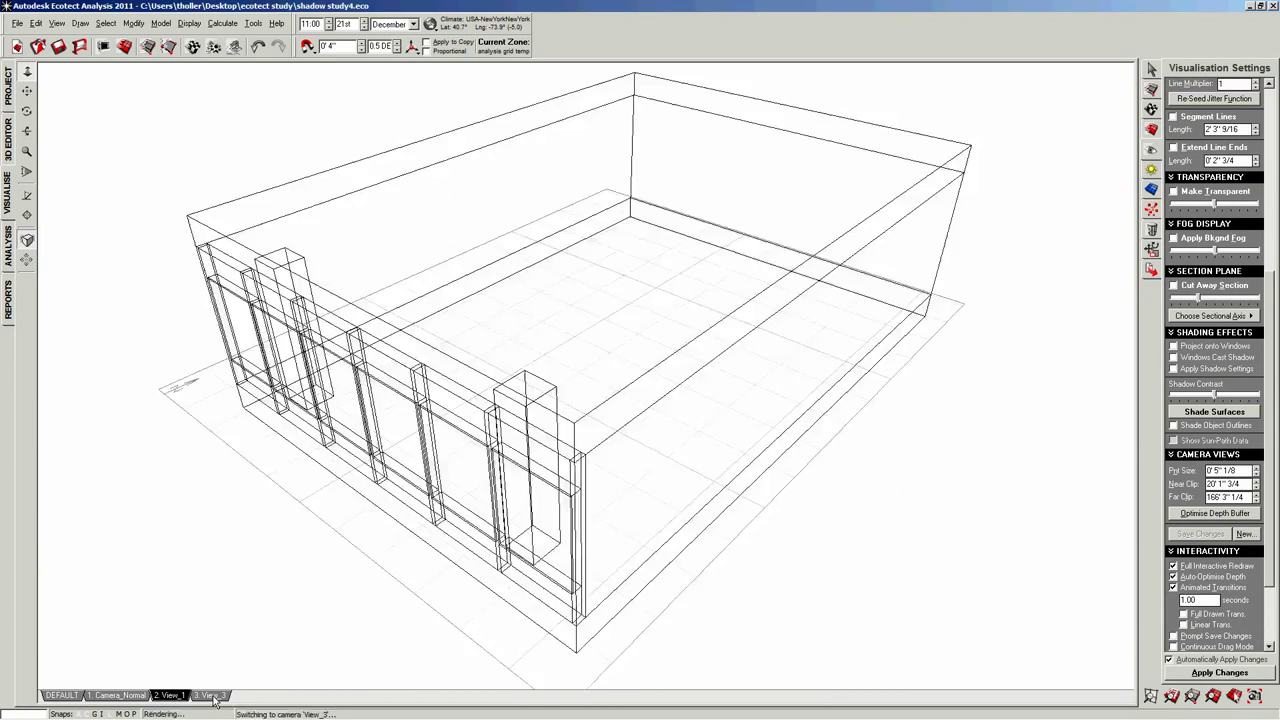
pyautogui.click(208, 688)
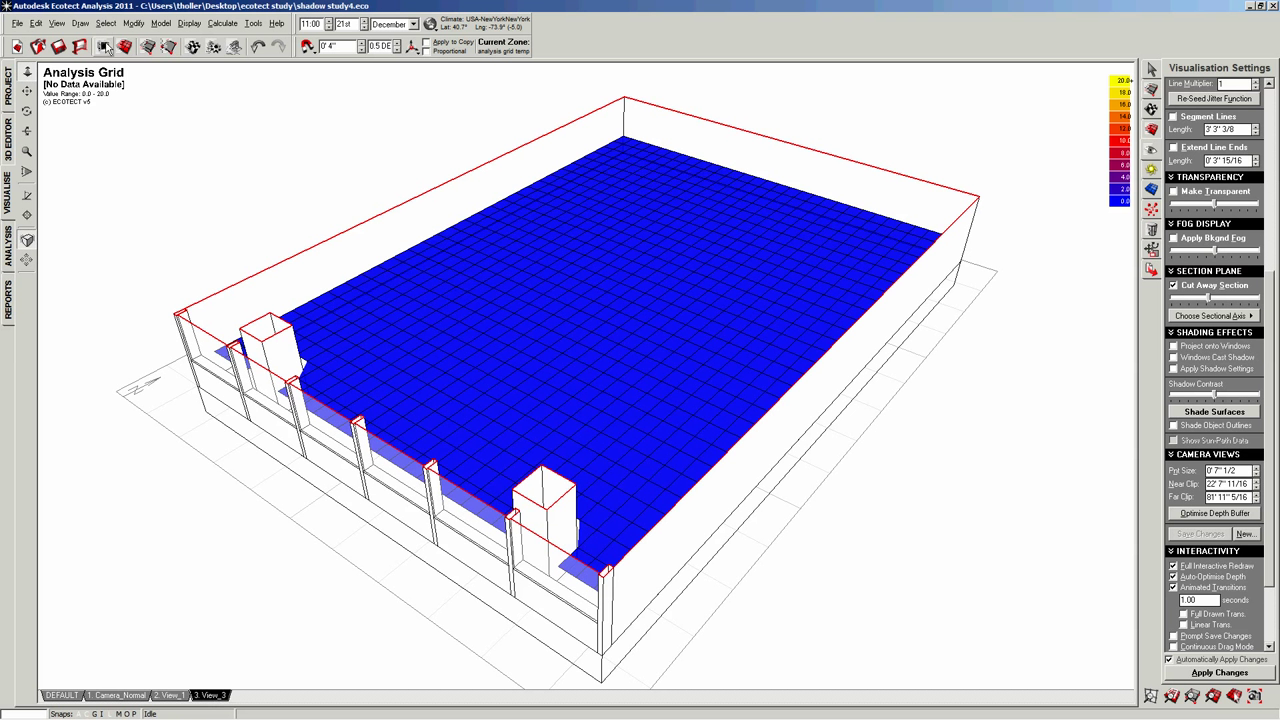
# Switch to Top view and store it as camera View_4, replacing the earlier one
pyautogui.click(62, 24)
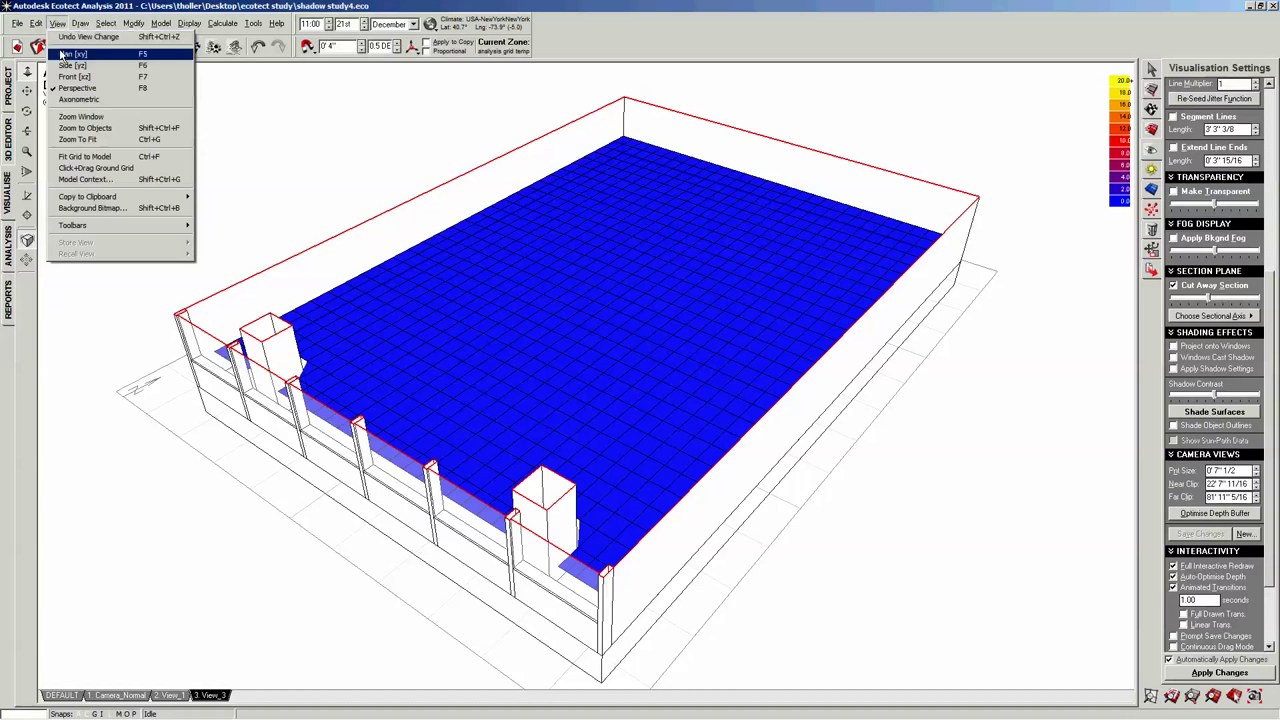
pyautogui.click(74, 46)
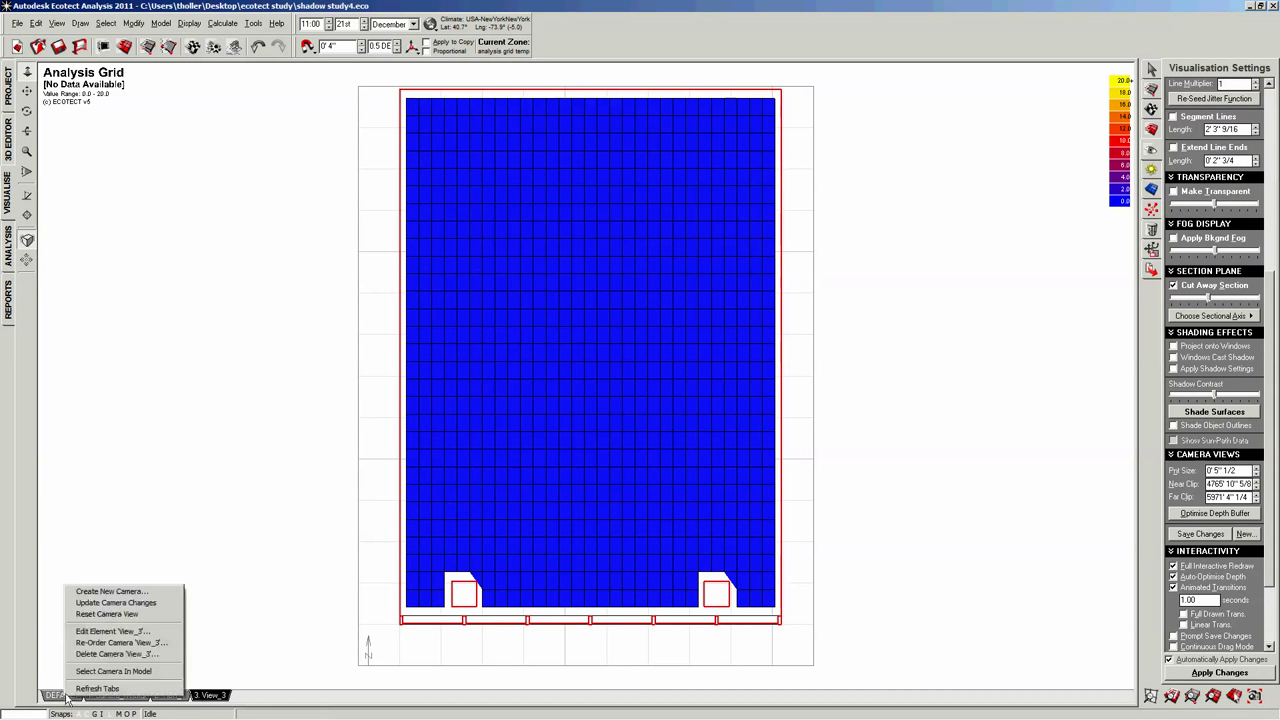
pyautogui.click(110, 592)
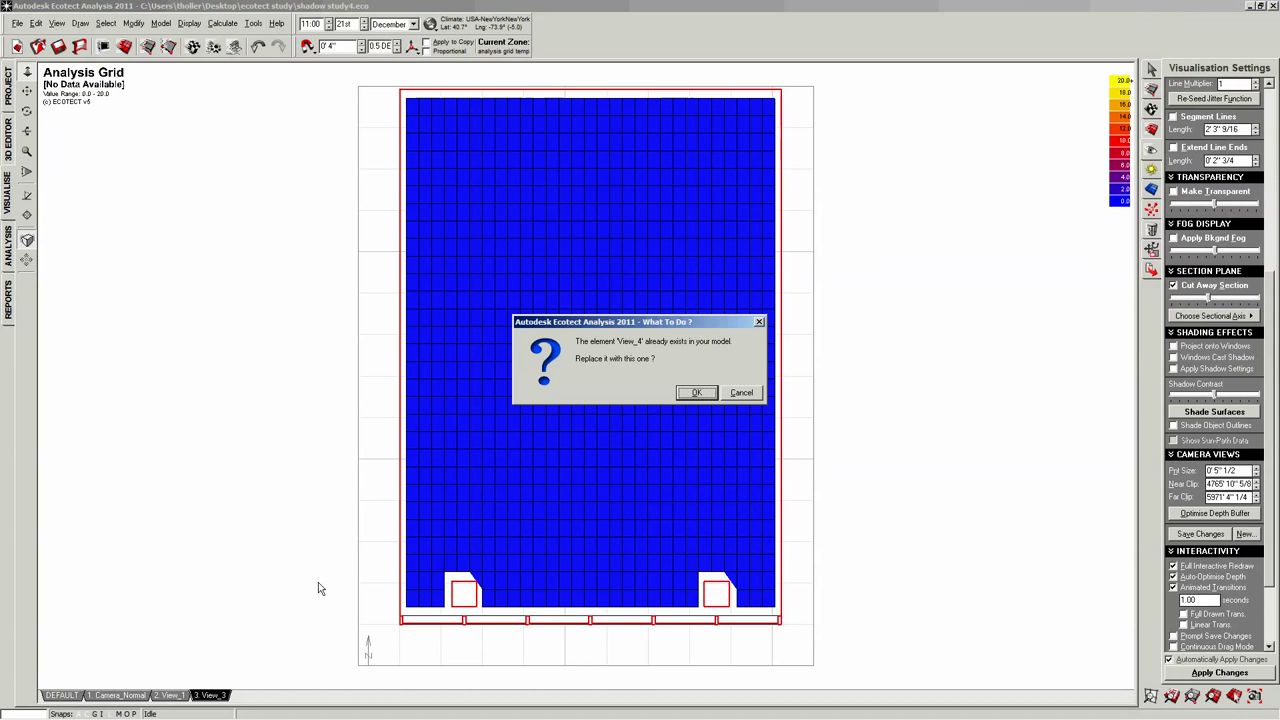
pyautogui.click(698, 392)
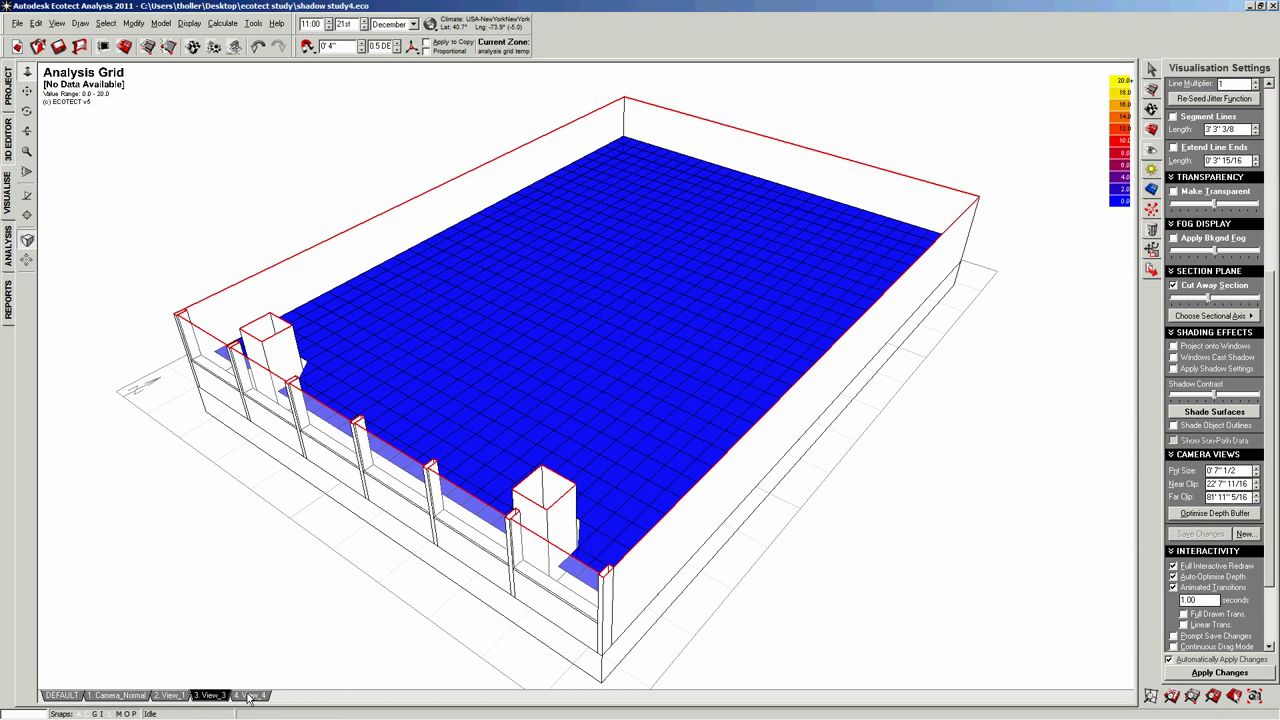
pyautogui.click(256, 692)
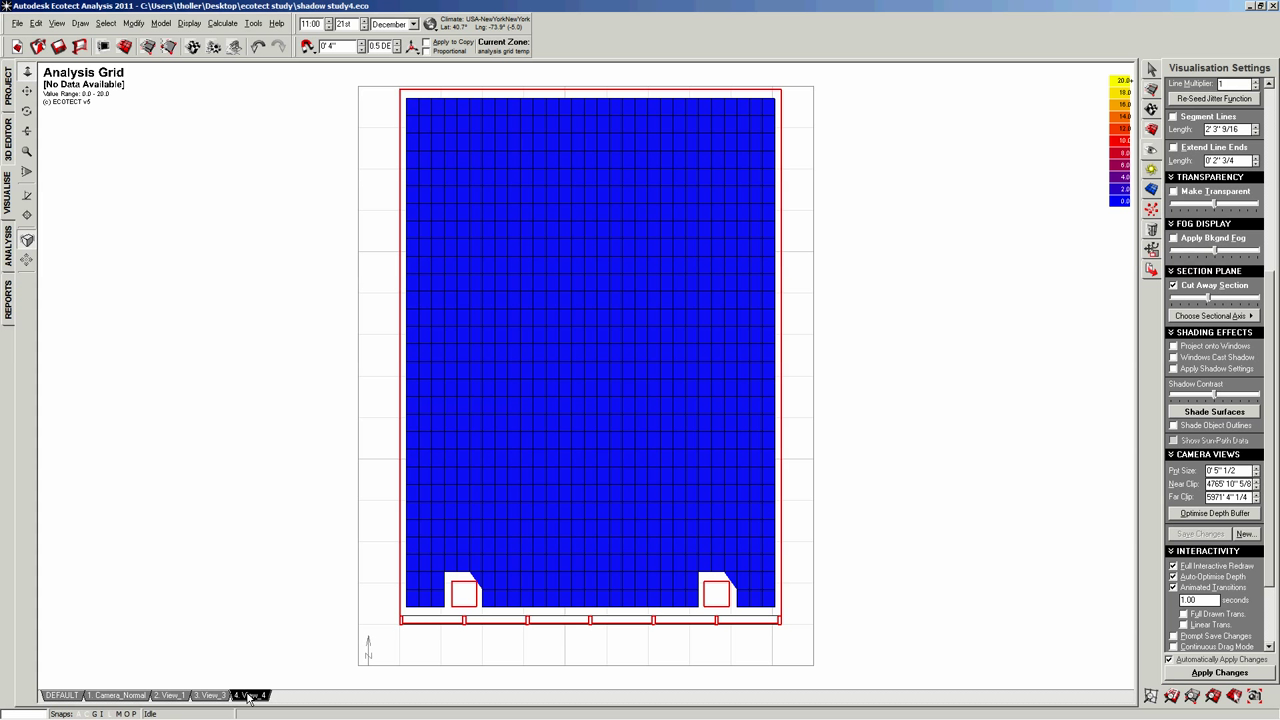
pyautogui.moveTo(976, 452)
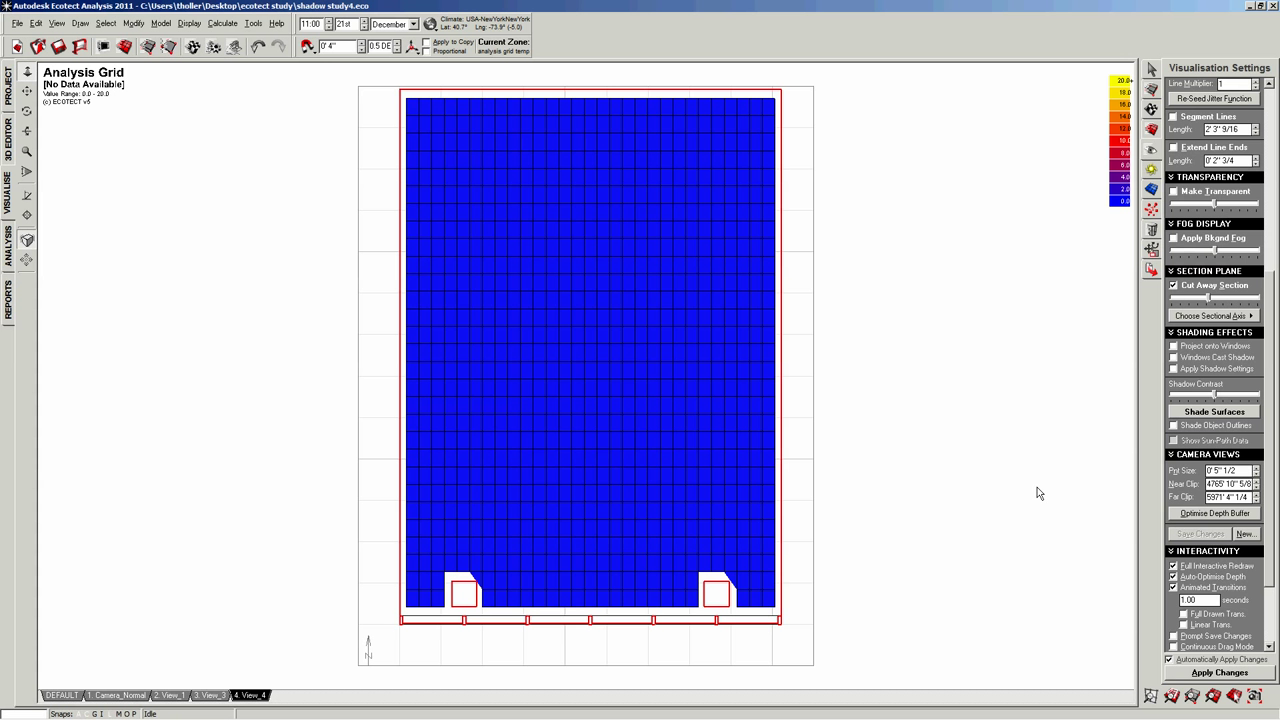
# Show the Analysis Grid panel and start the lighting calculation wizard
pyautogui.click(8, 238)
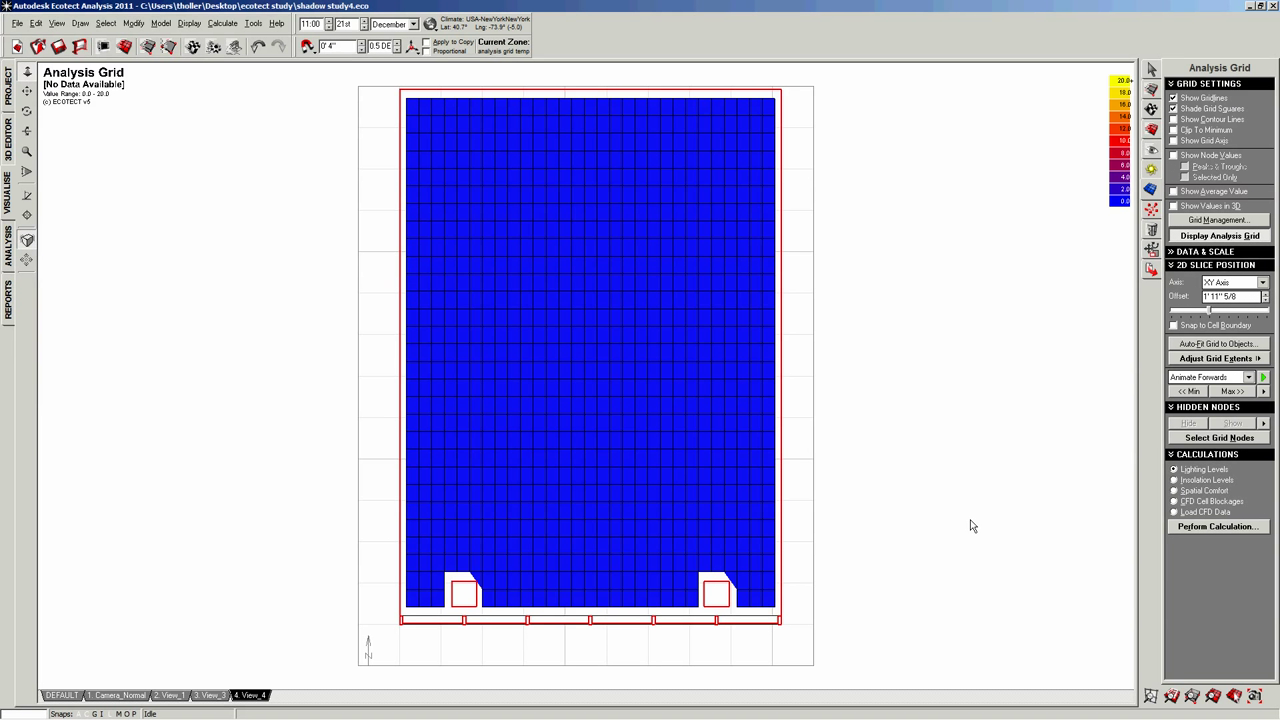
pyautogui.moveTo(1176, 468)
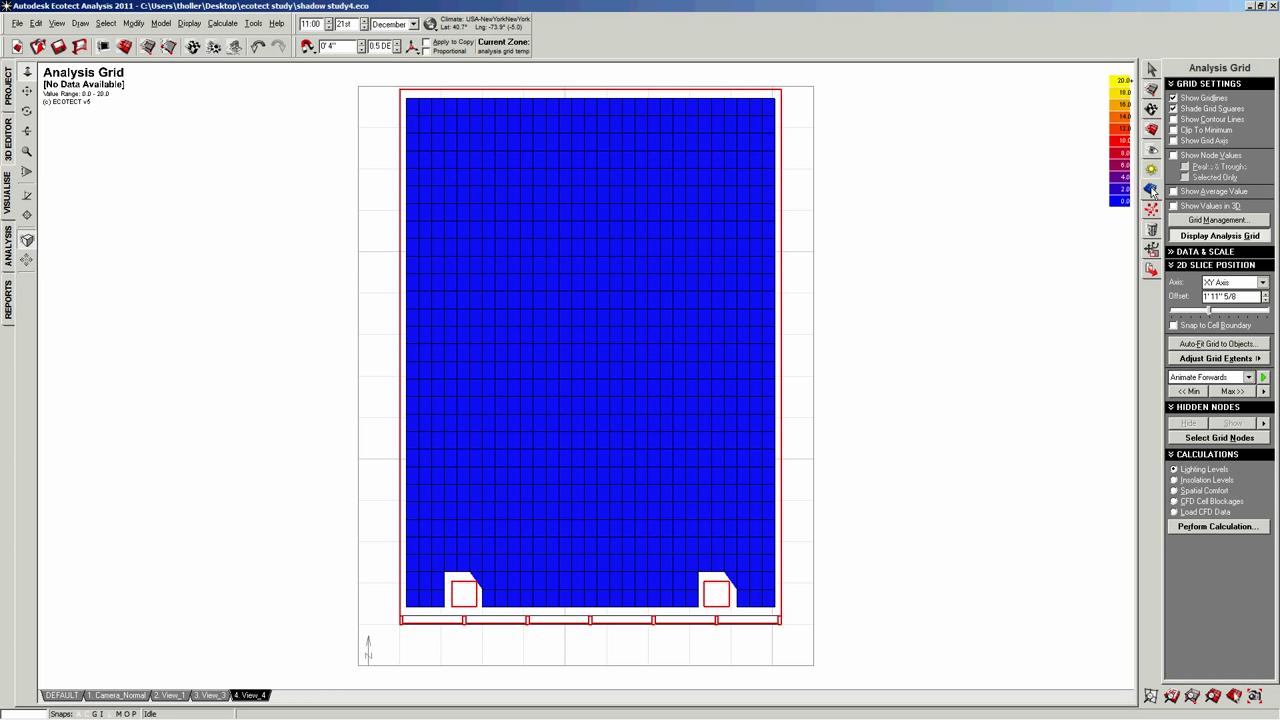
pyautogui.moveTo(1156, 534)
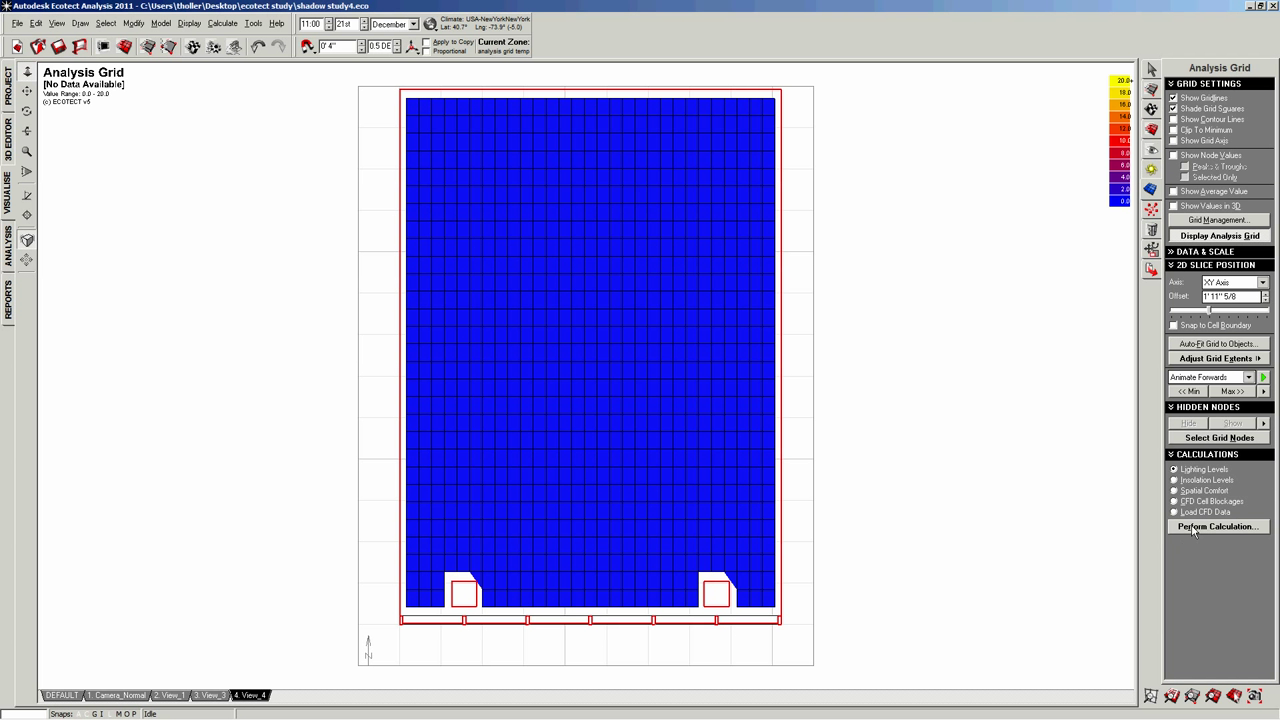
pyautogui.click(1216, 526)
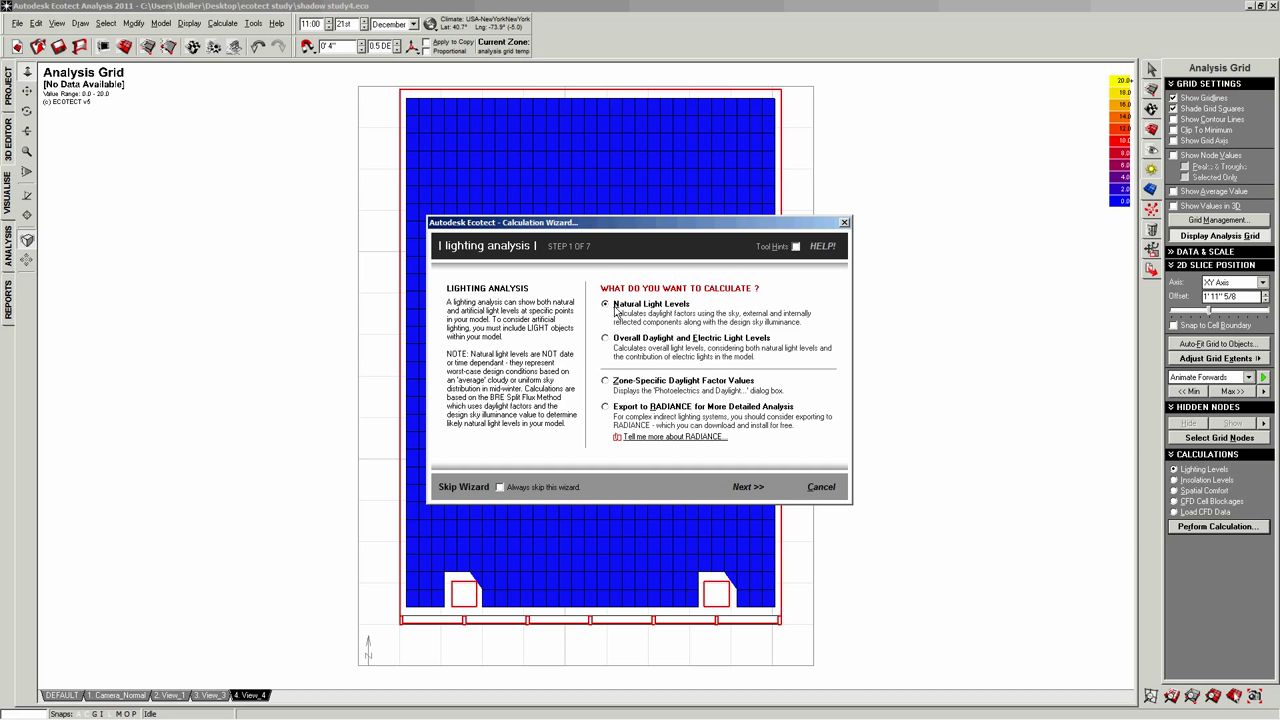
pyautogui.moveTo(748, 488)
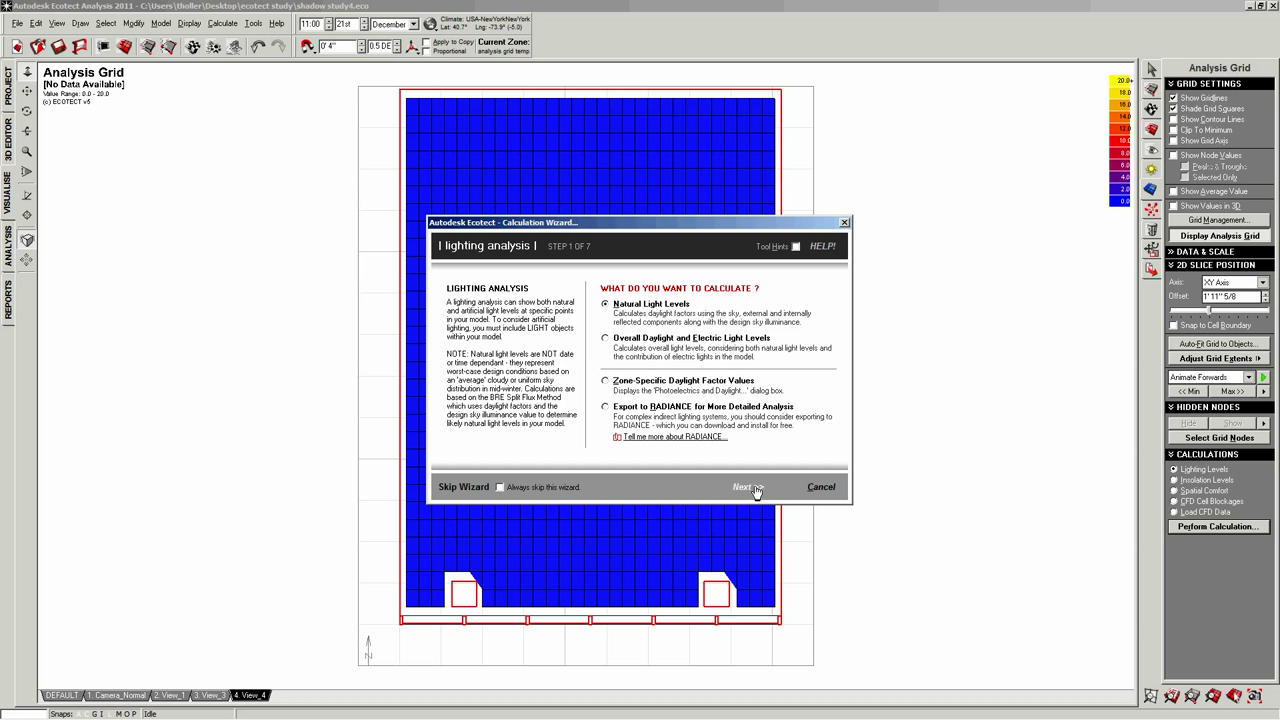
# Accept Natural Light Levels over the analysis grid and the ray-tracing precision in the wizard
pyautogui.click(748, 488)
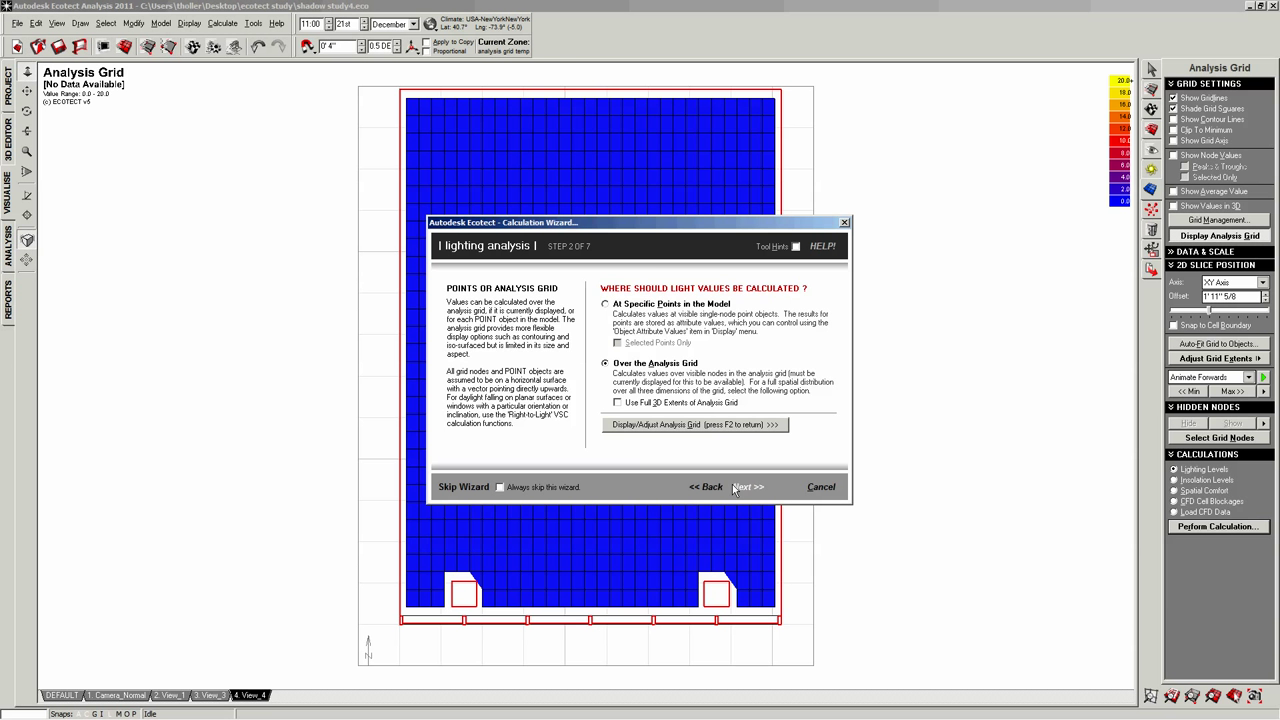
pyautogui.click(752, 488)
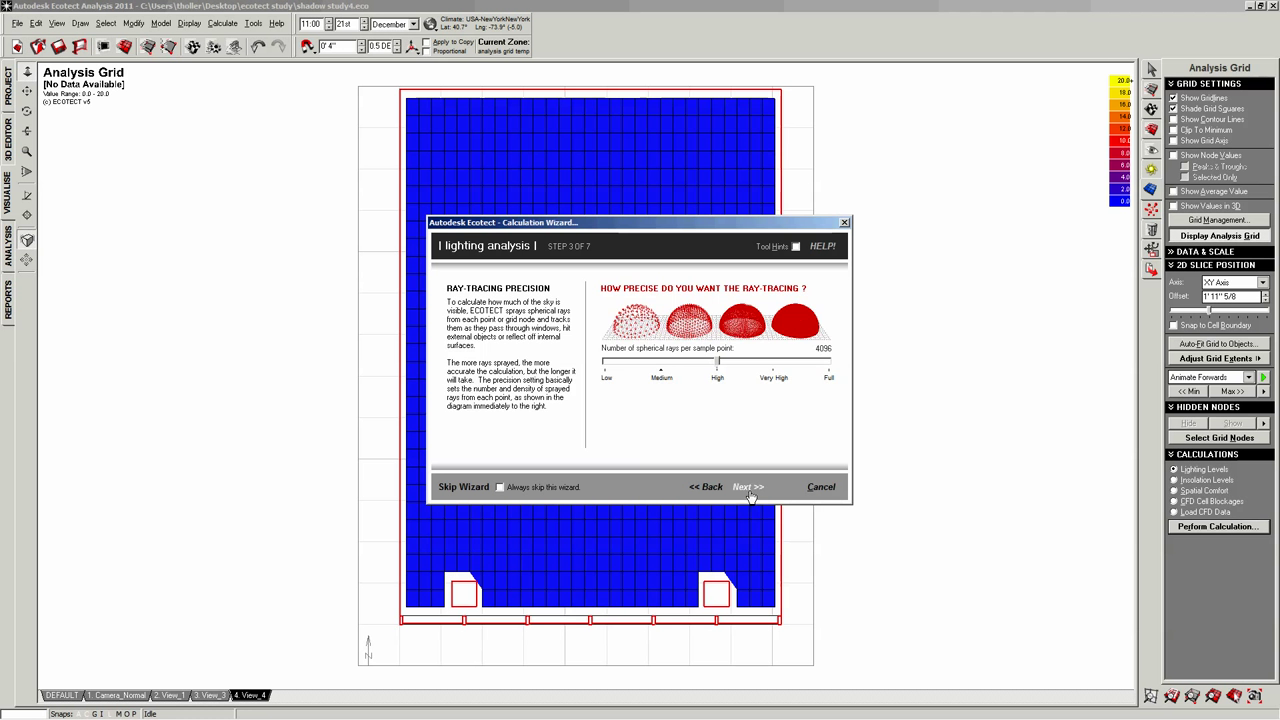
pyautogui.click(748, 488)
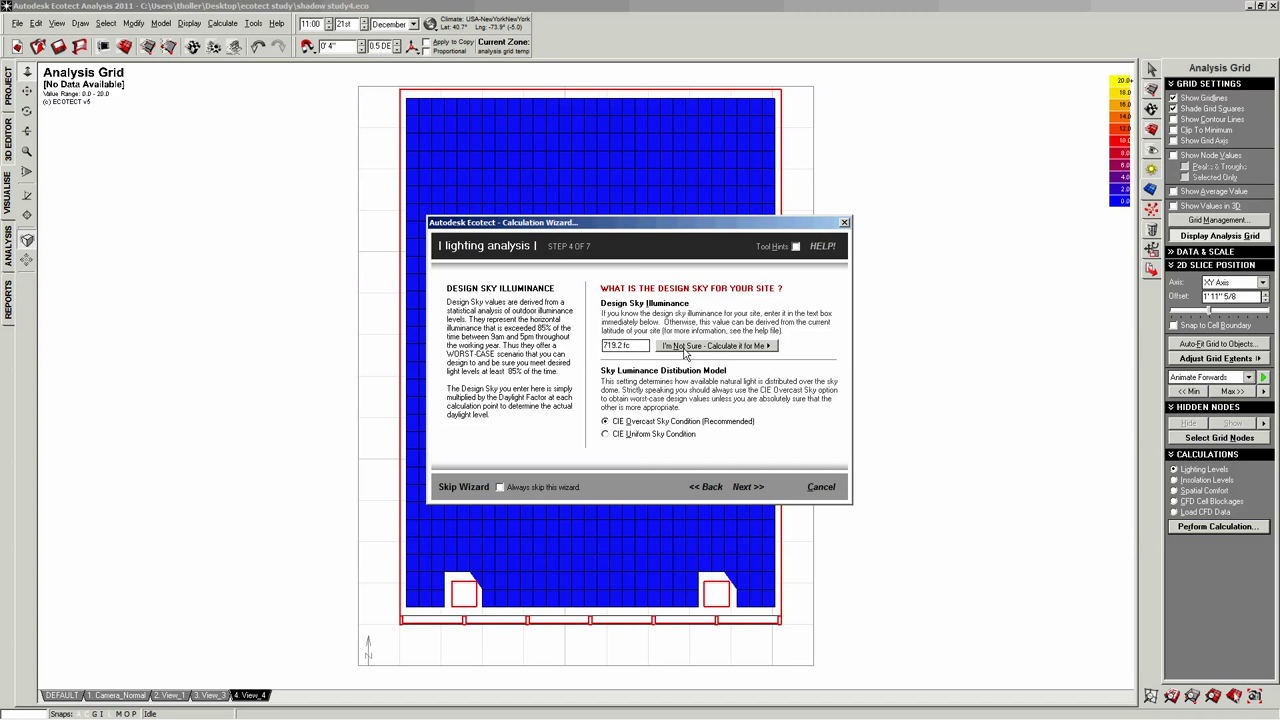
# Have the design sky illuminance calculated for the site, keeping the CIE Overcast Sky model
pyautogui.click(714, 346)
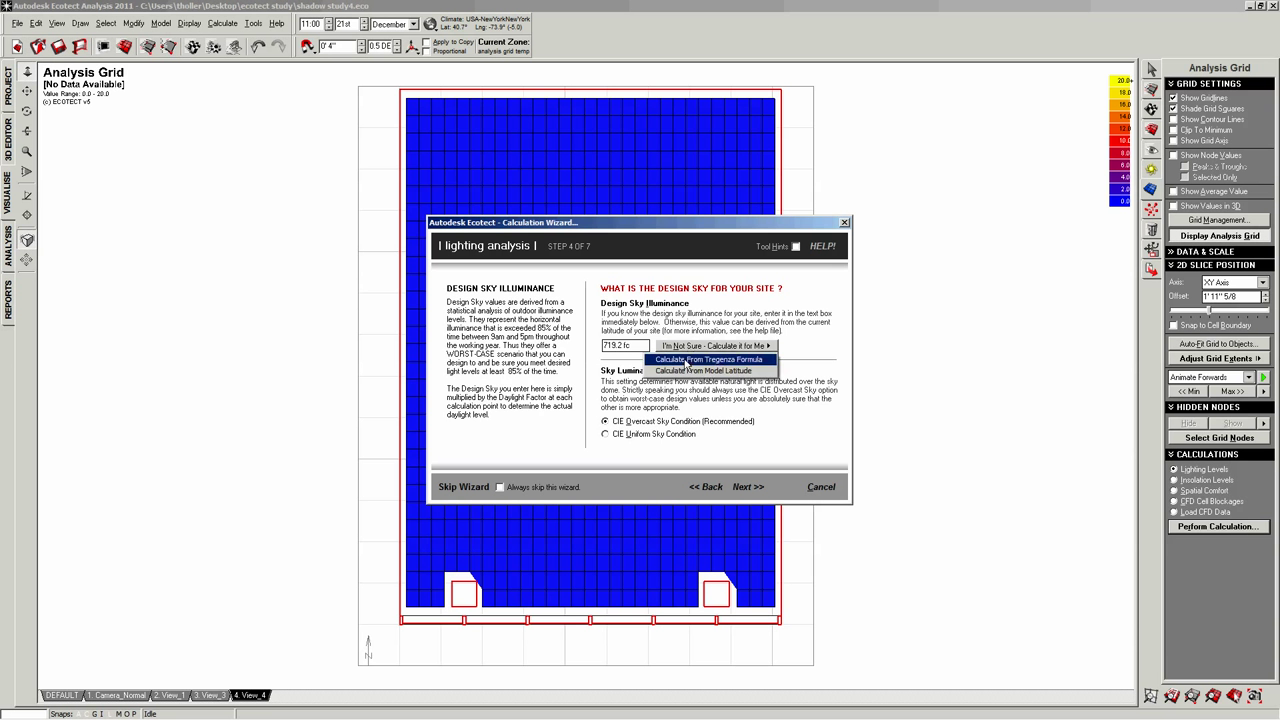
pyautogui.click(704, 370)
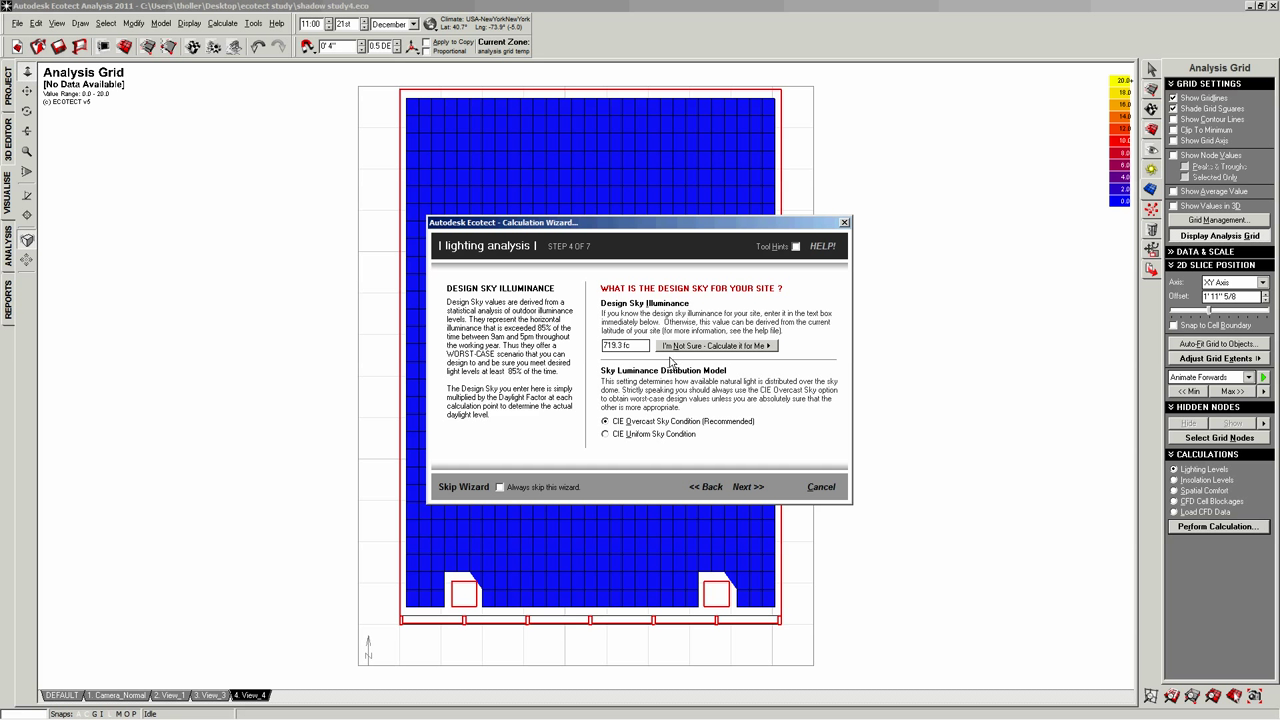
pyautogui.click(716, 344)
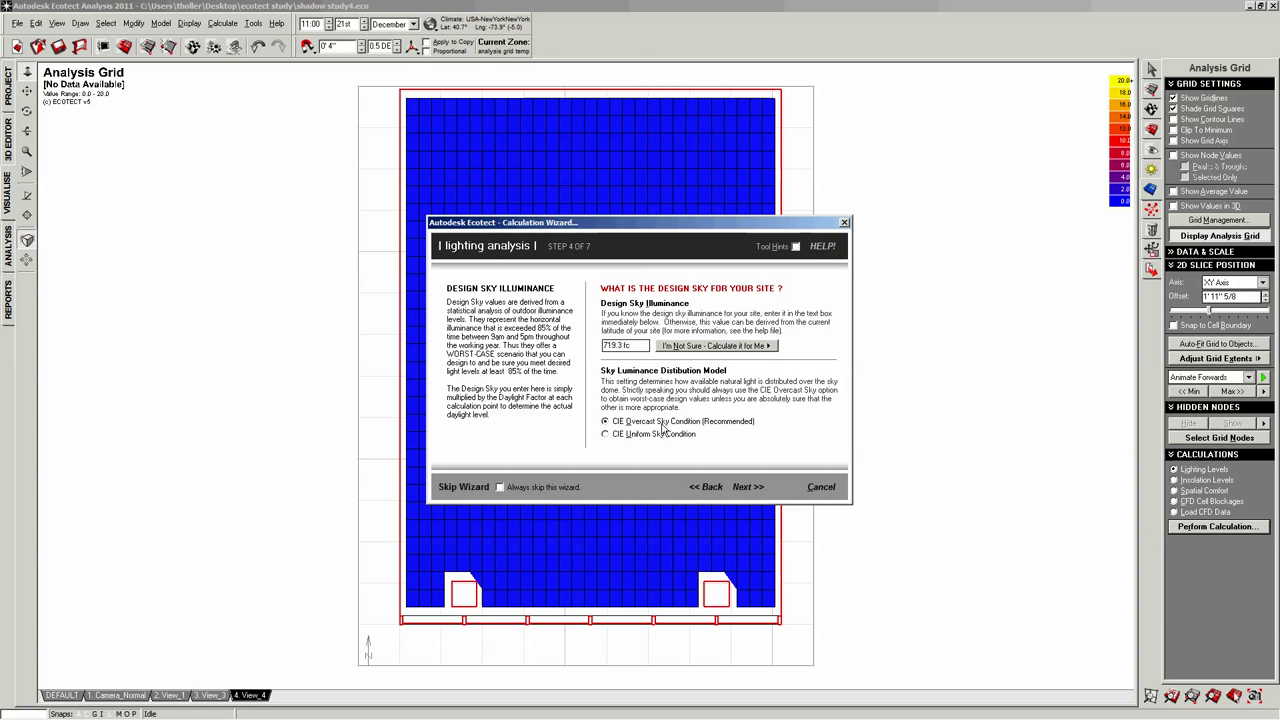
pyautogui.moveTo(612, 460)
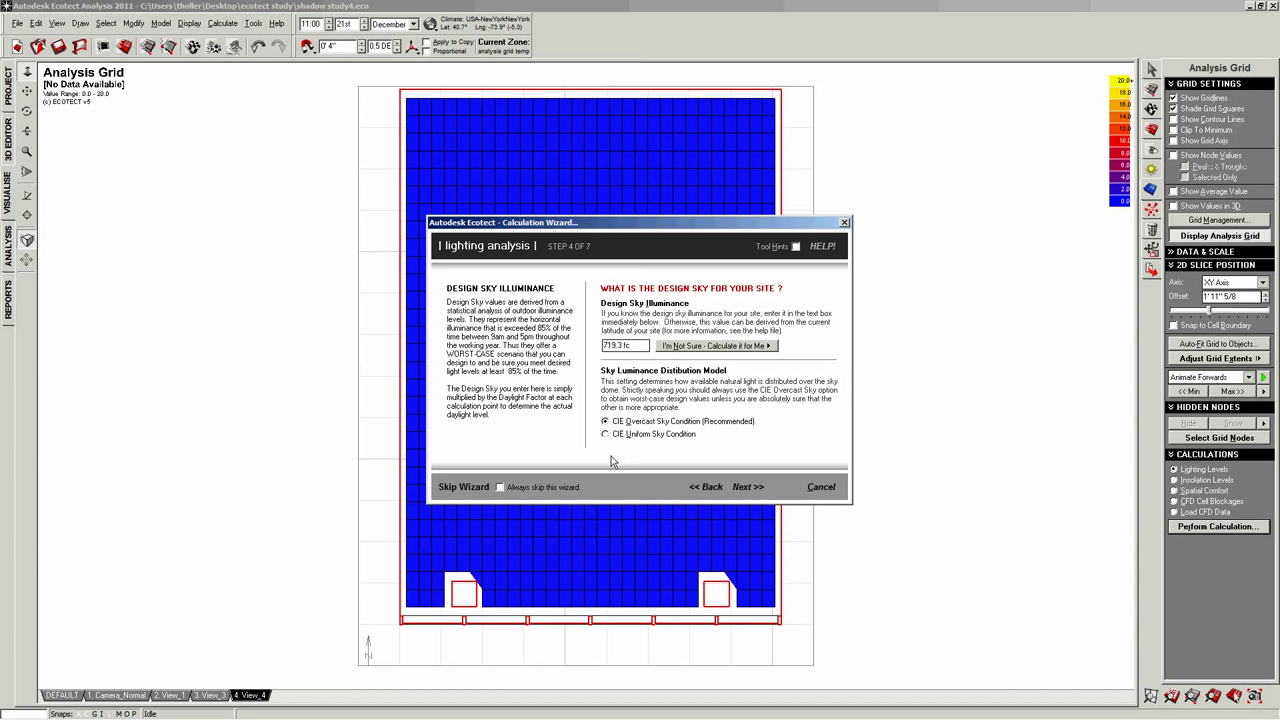
pyautogui.moveTo(720, 432)
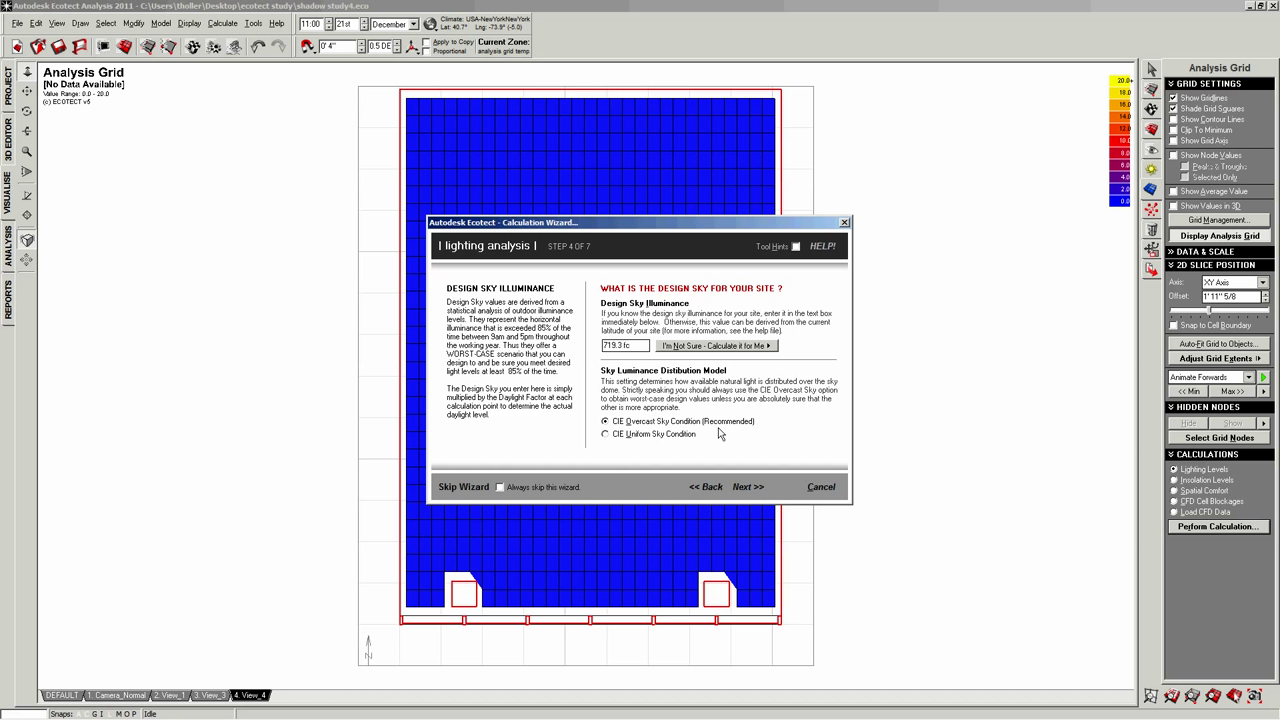
pyautogui.moveTo(688, 436)
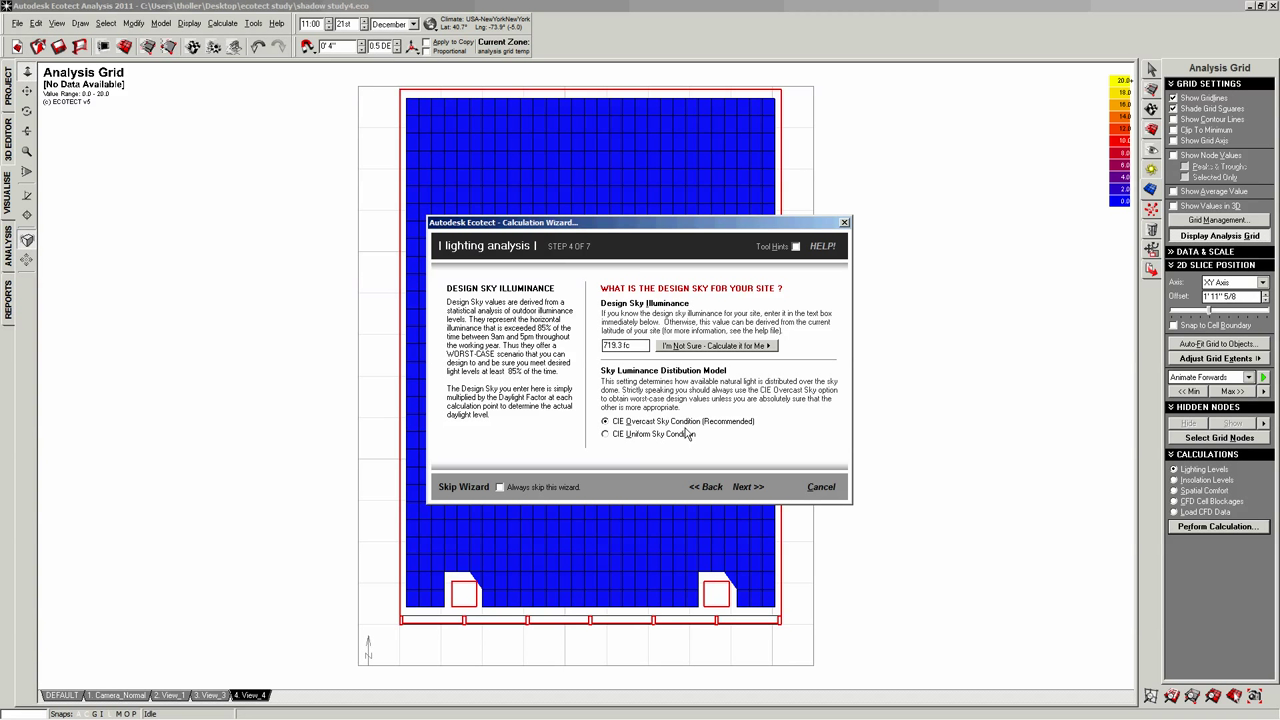
pyautogui.moveTo(620, 456)
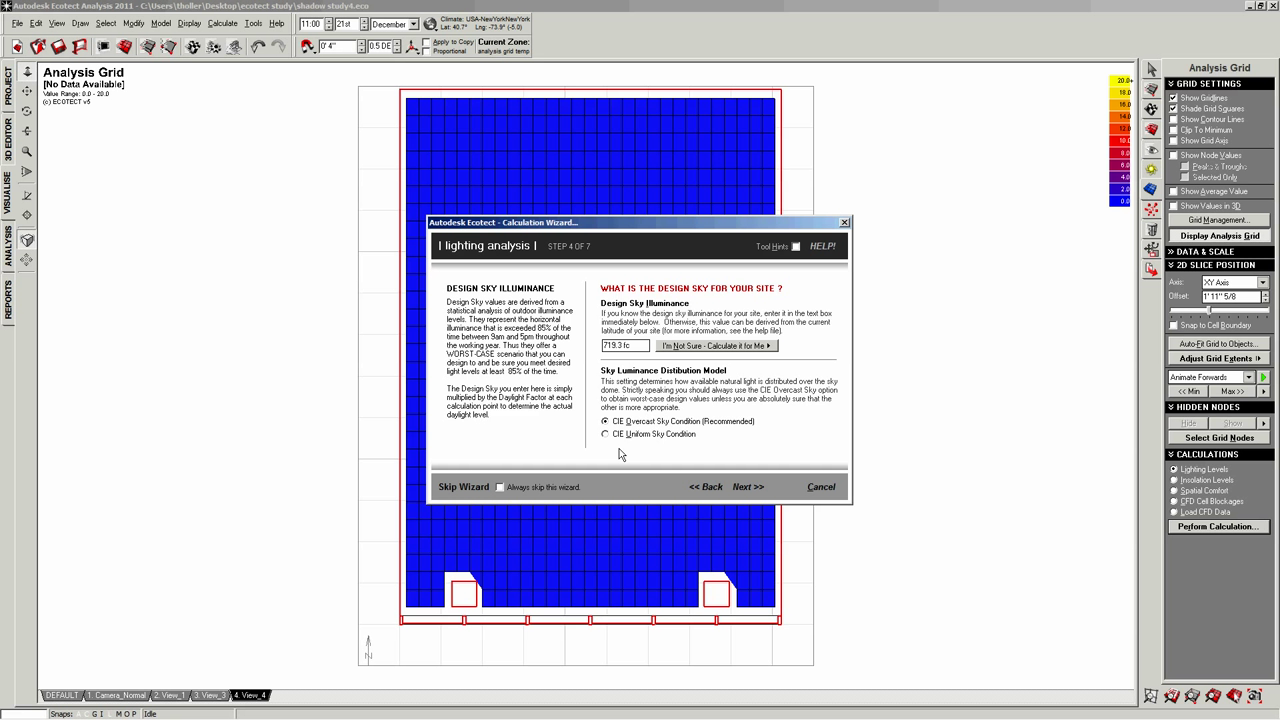
pyautogui.moveTo(612, 450)
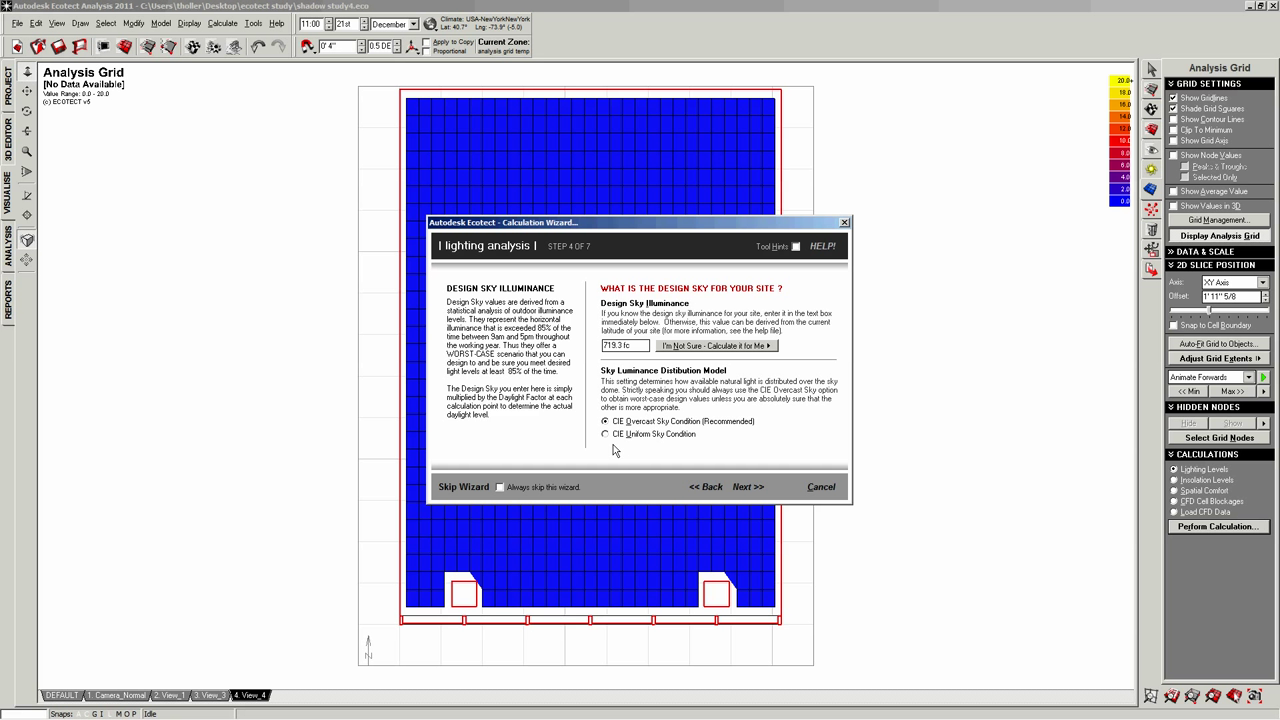
# Accept the design sky, enable room-averaged window areas and reach the wizard's step 7 summary
pyautogui.click(748, 486)
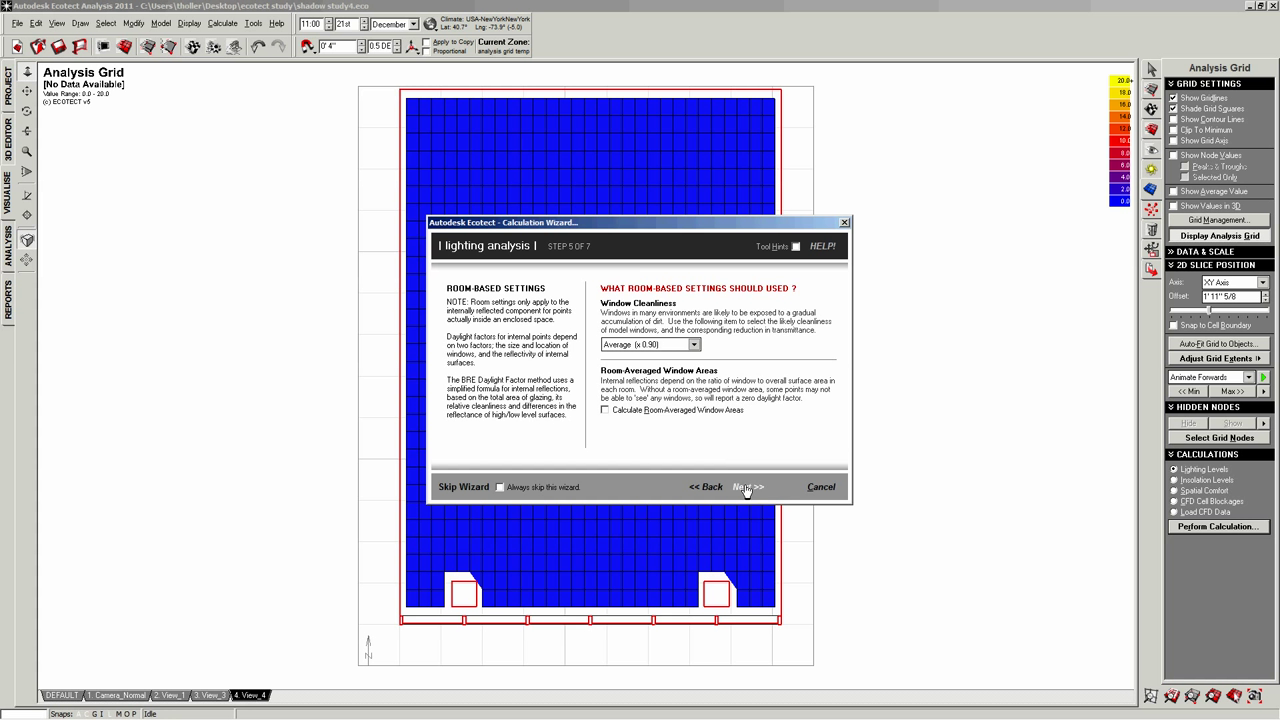
pyautogui.click(604, 410)
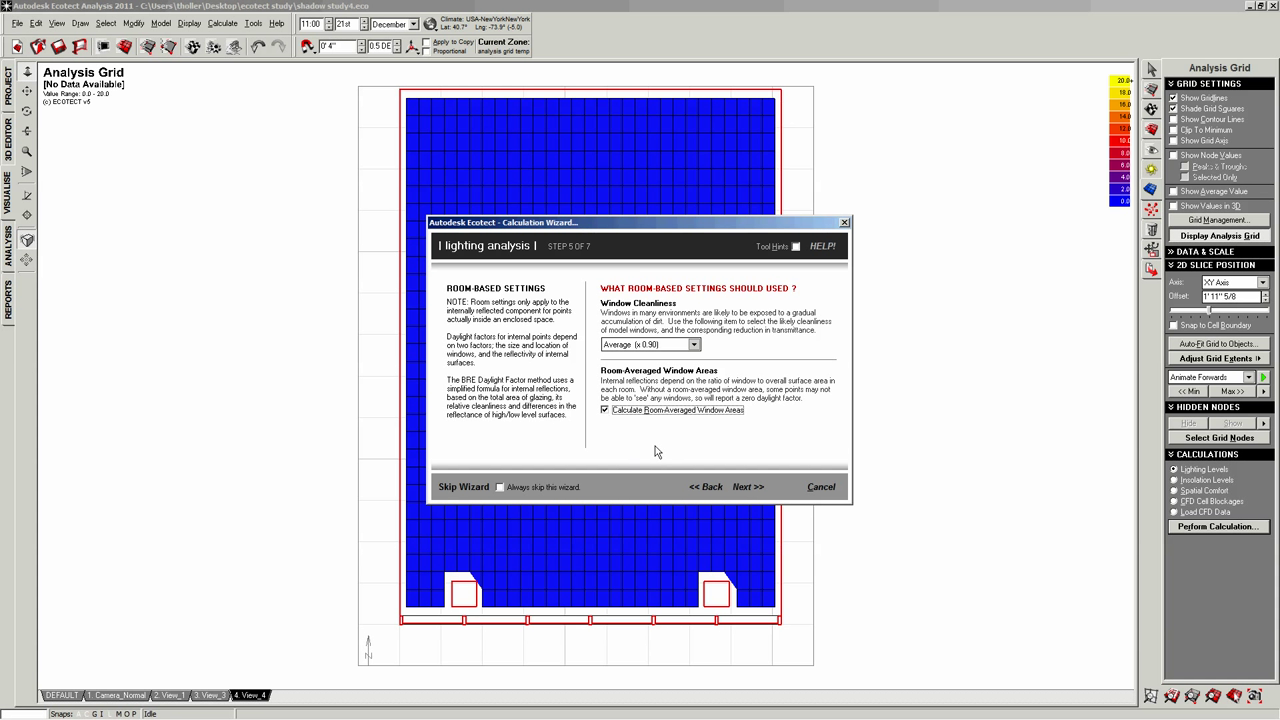
pyautogui.moveTo(652, 450)
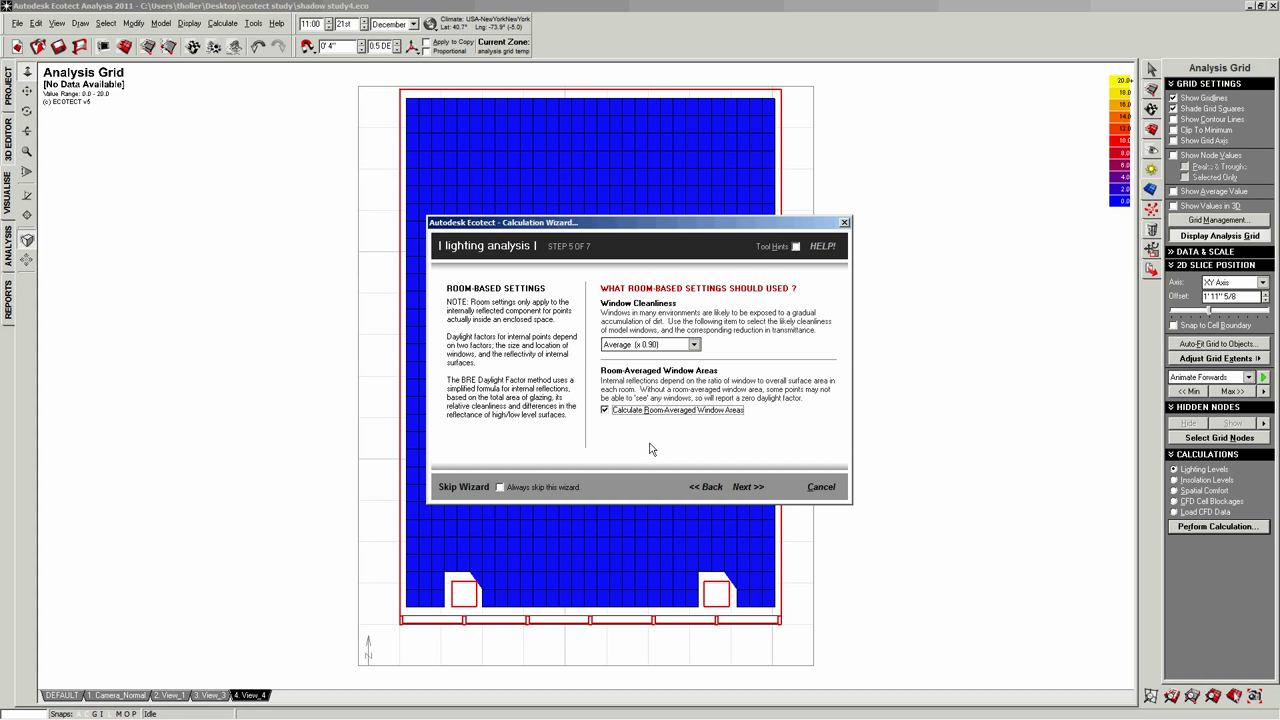
pyautogui.click(748, 488)
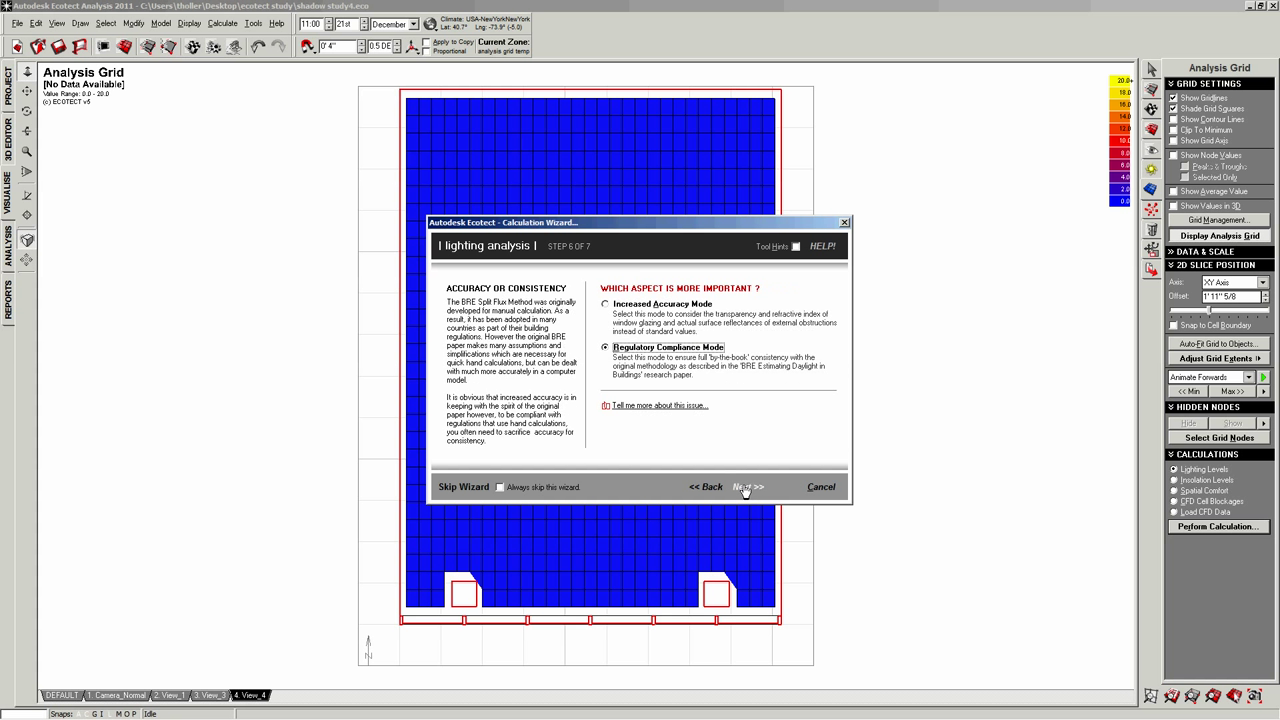
pyautogui.click(744, 488)
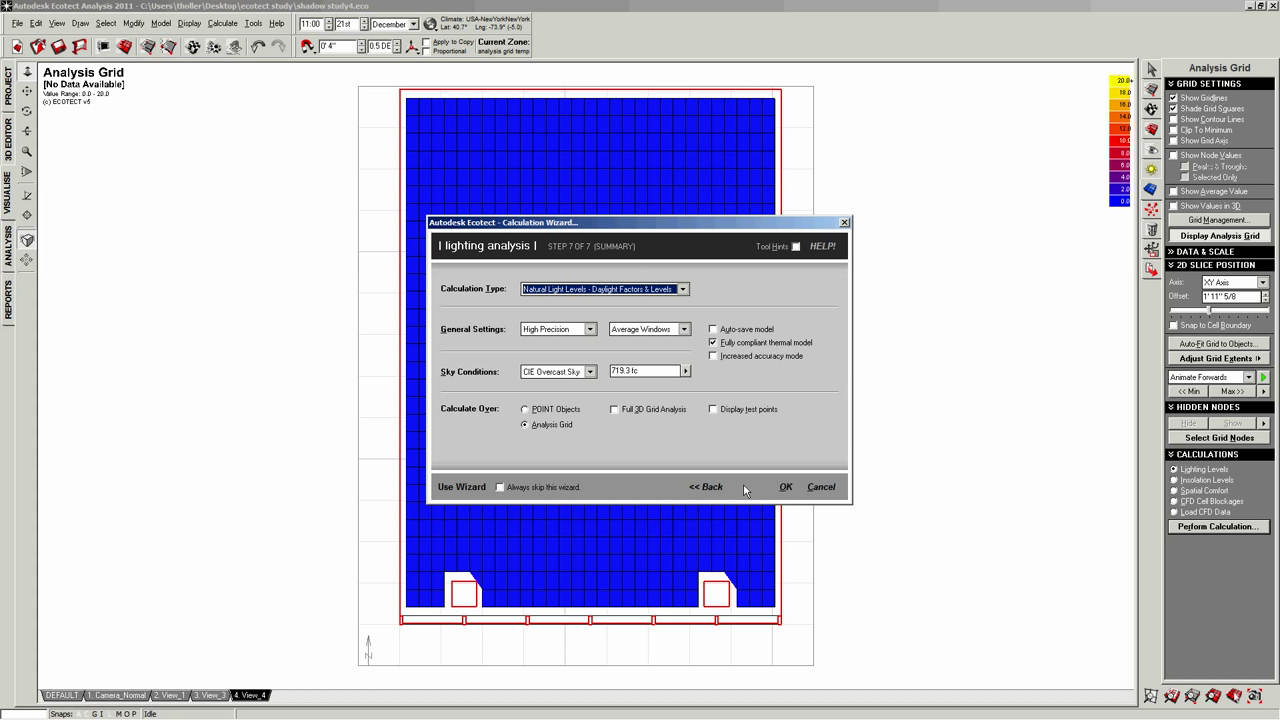
pyautogui.moveTo(744, 484)
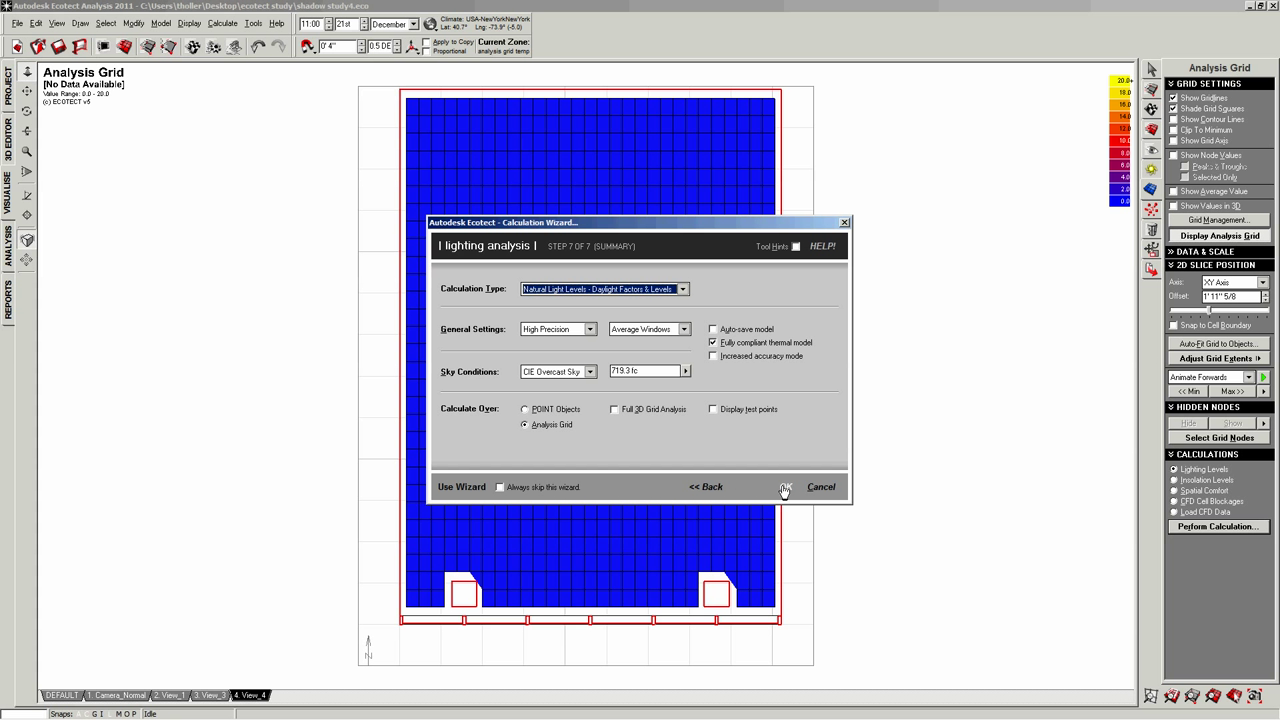
# Run the daylight factor calculation from the wizard, accepting the adjacency recalculation prompt
pyautogui.click(784, 488)
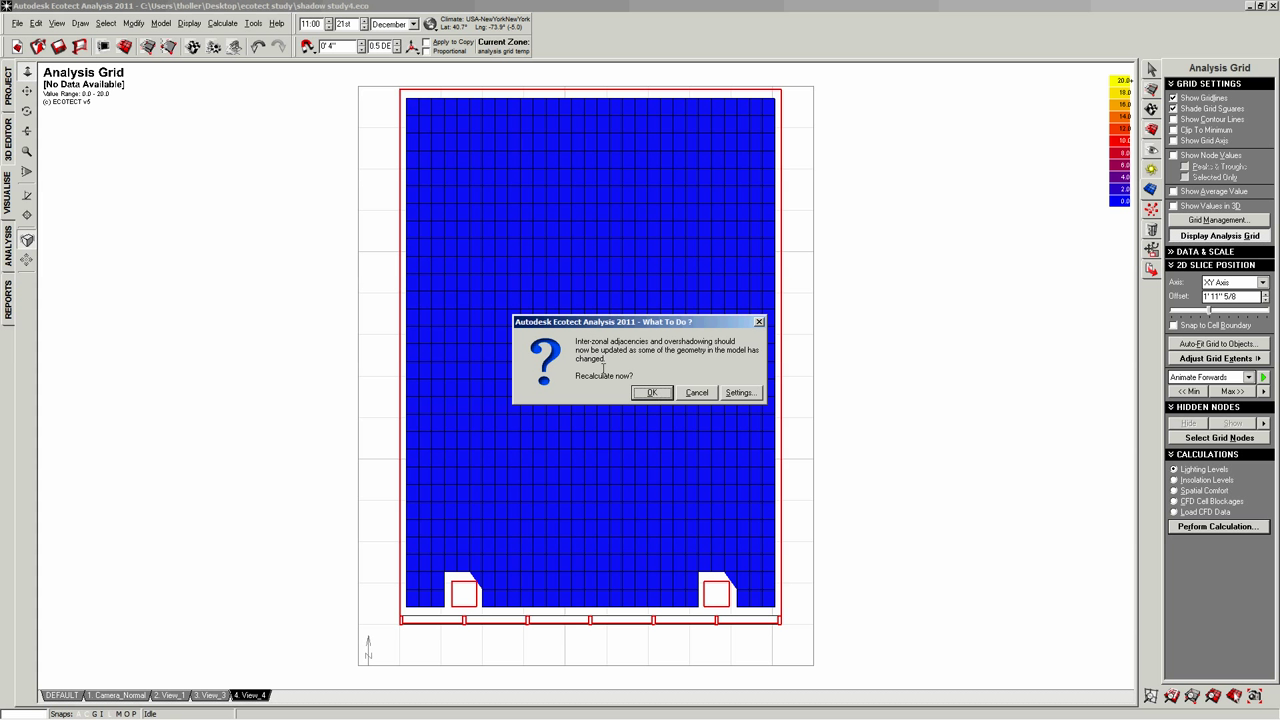
pyautogui.moveTo(568, 380)
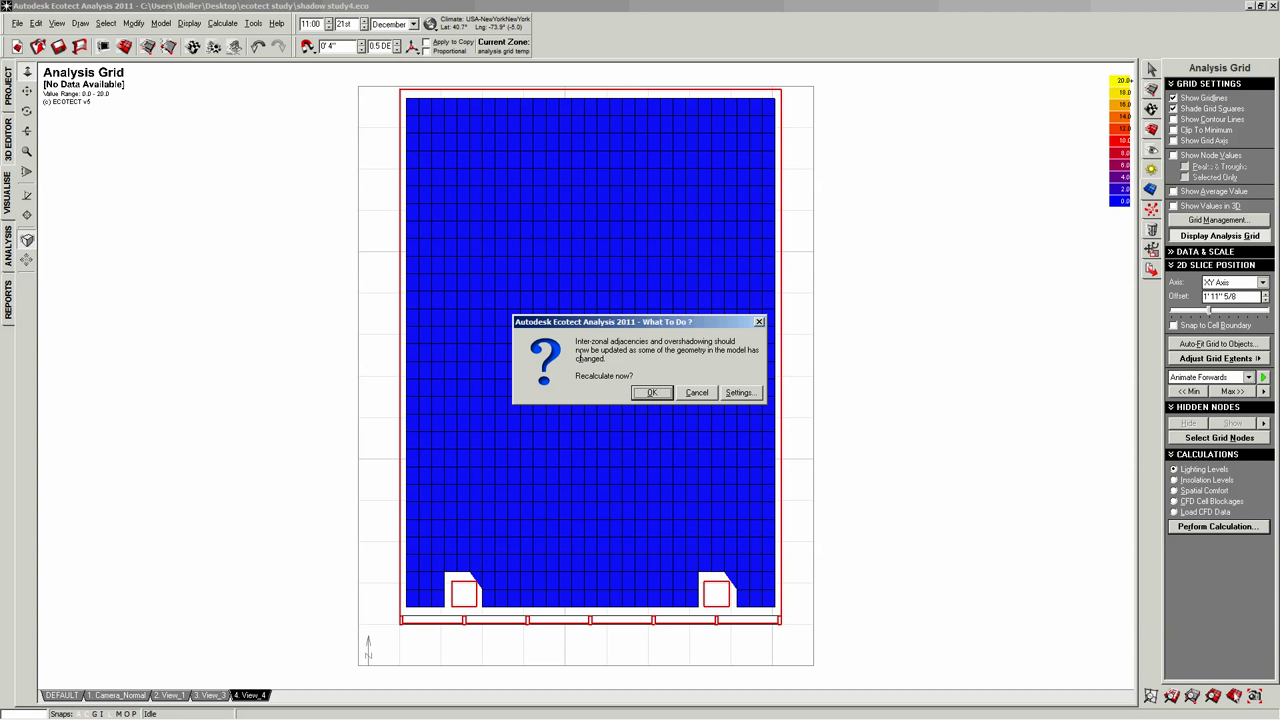
pyautogui.click(654, 392)
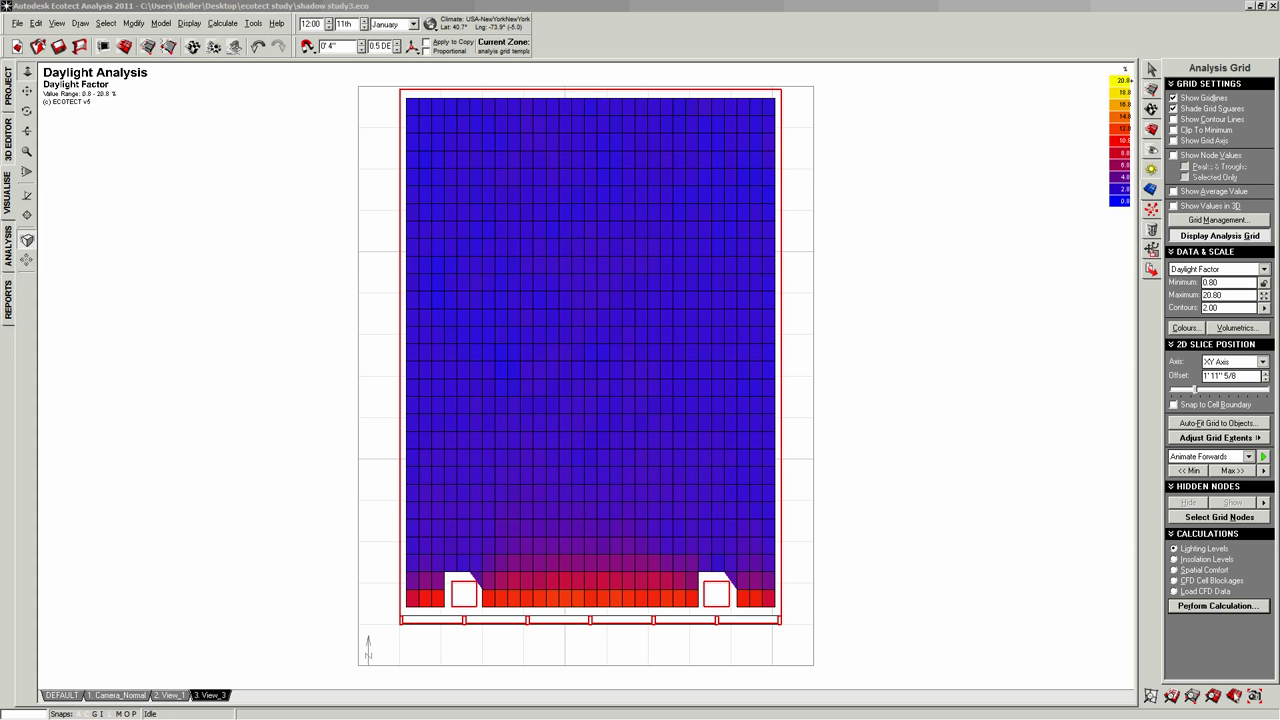
pyautogui.moveTo(1054, 338)
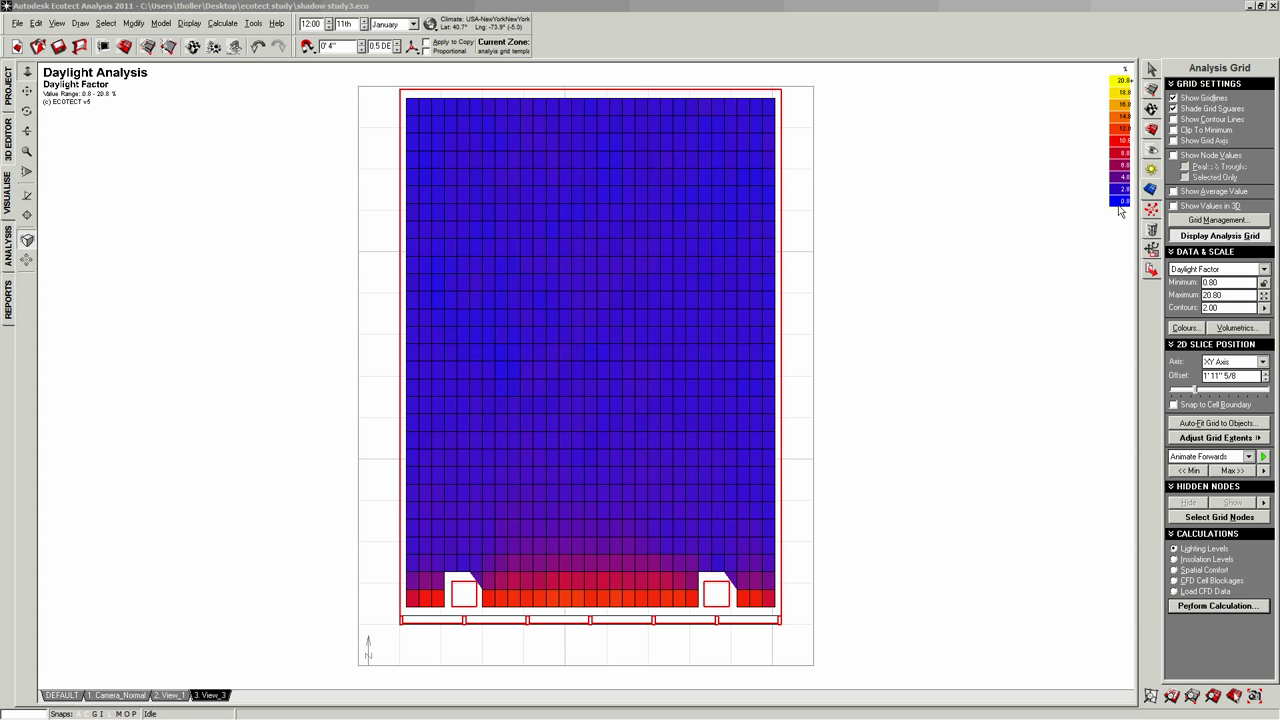
pyautogui.moveTo(850, 184)
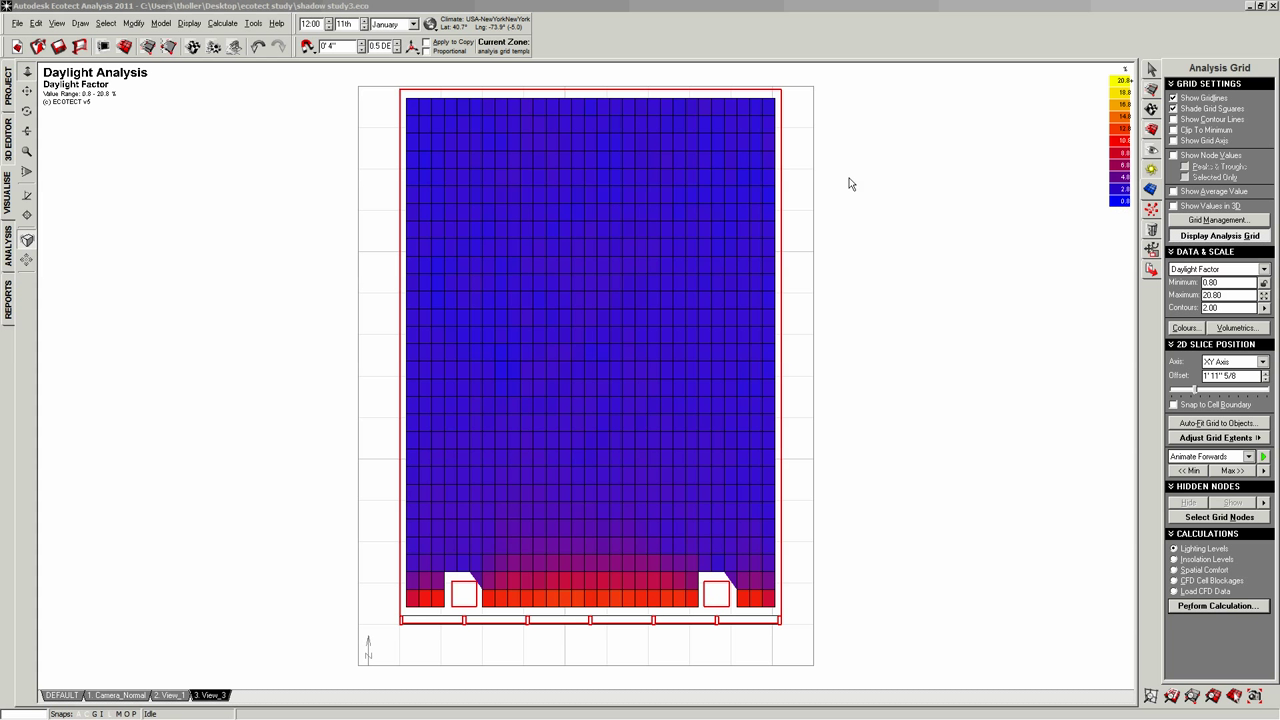
pyautogui.moveTo(996, 364)
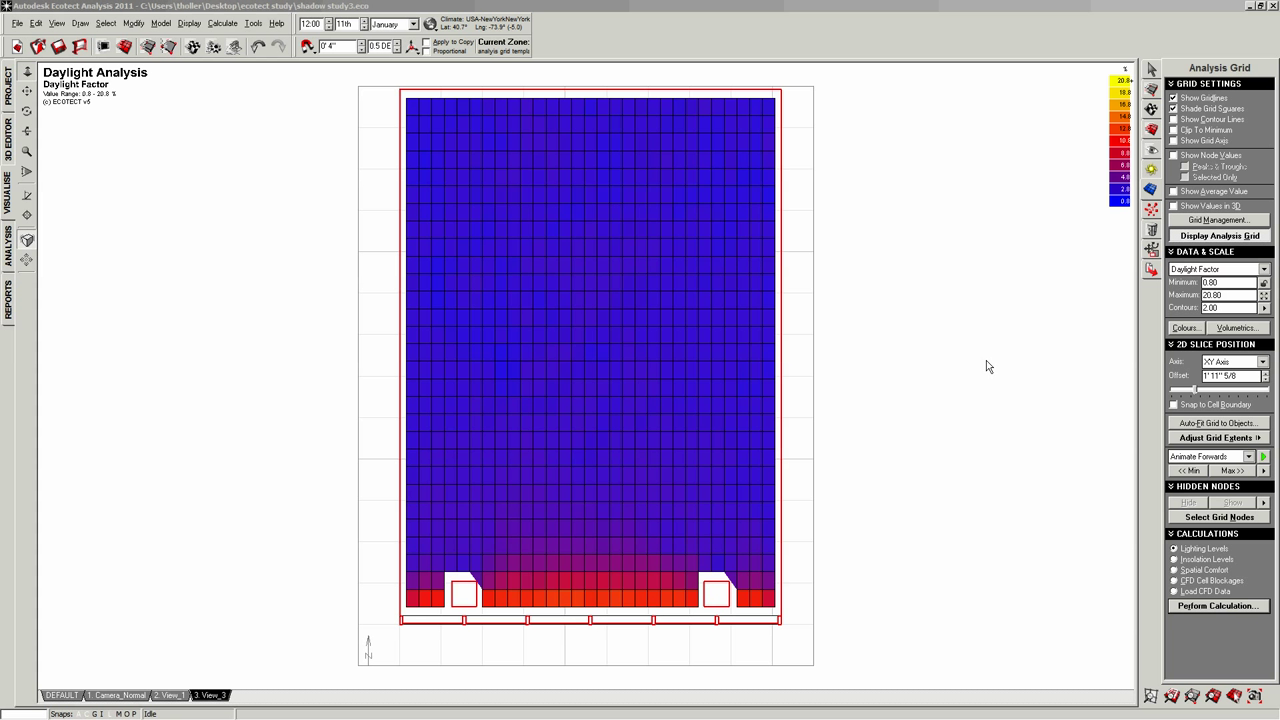
pyautogui.moveTo(1020, 332)
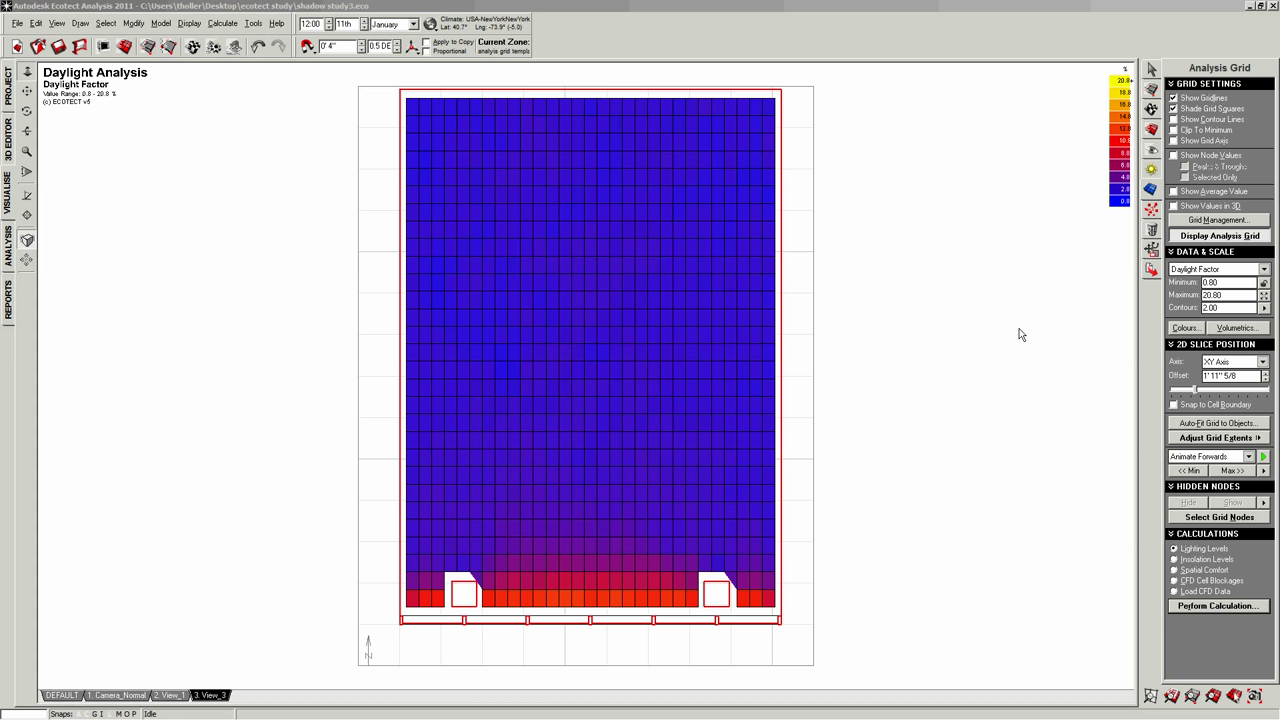
pyautogui.moveTo(980, 252)
pyautogui.write('15')
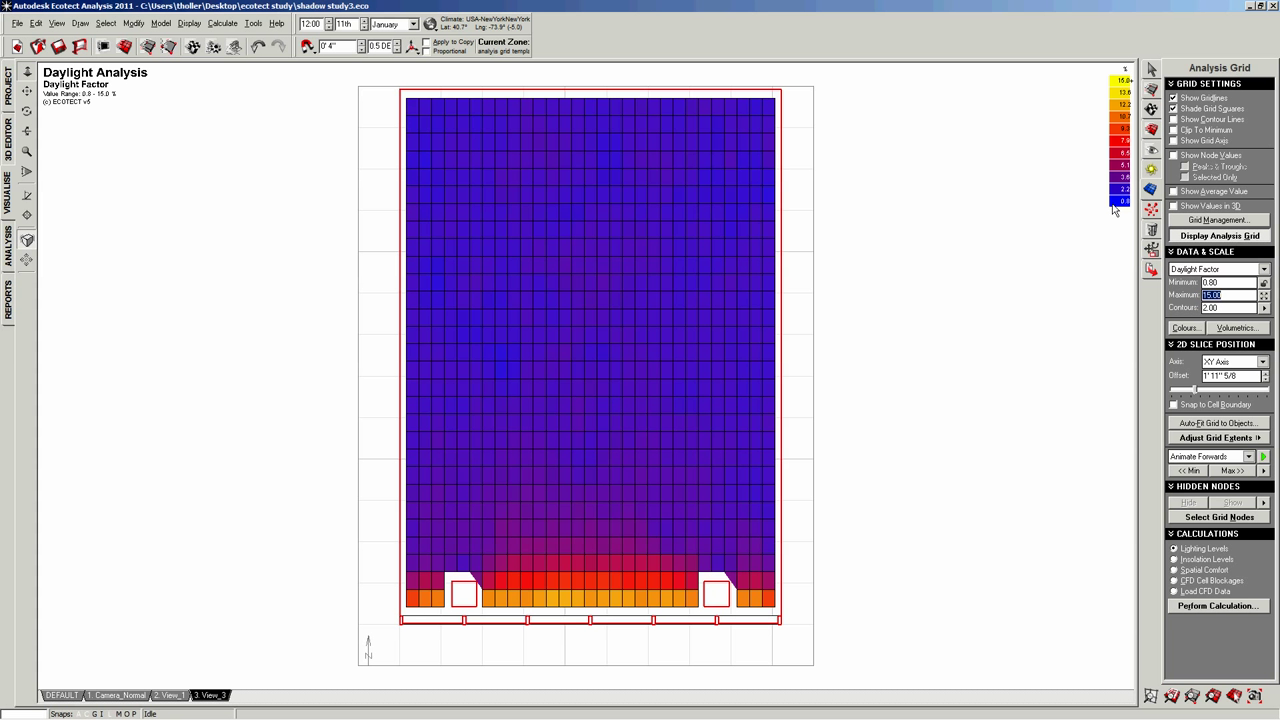
# Switch to perspective and orbit to face the glazed front, then pick a stored camera view
pyautogui.click(56, 24)
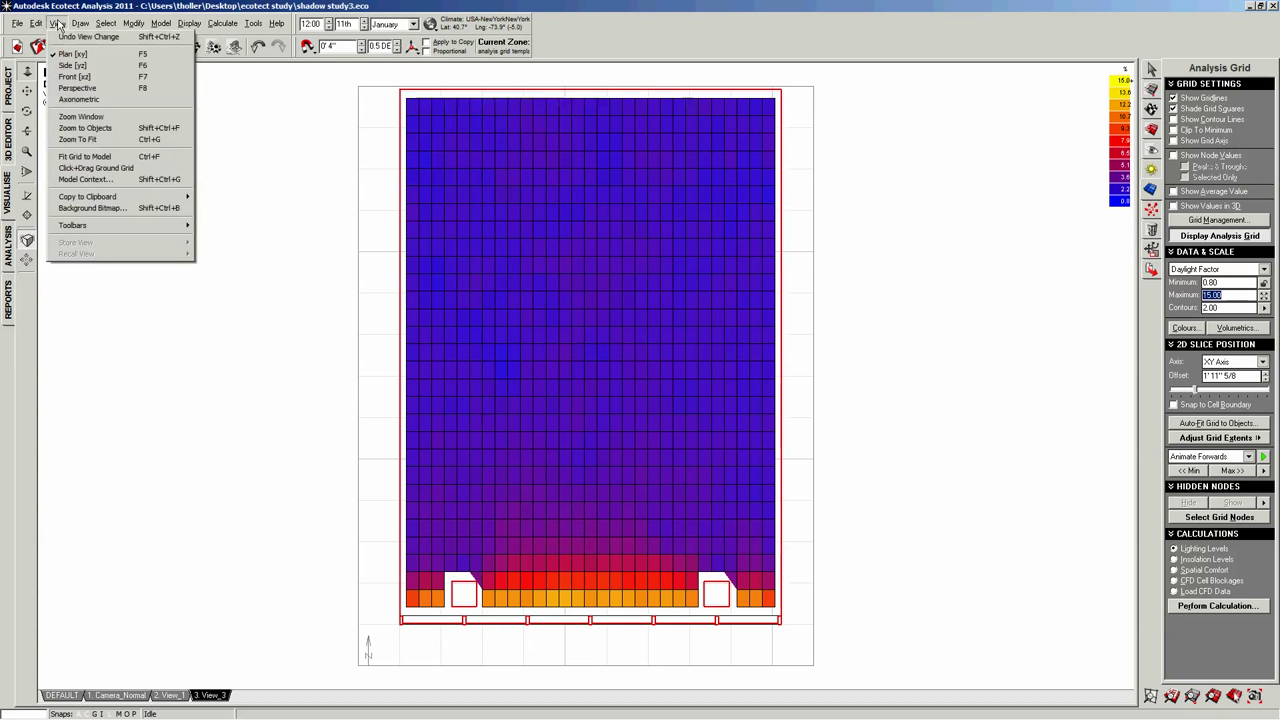
pyautogui.click(76, 100)
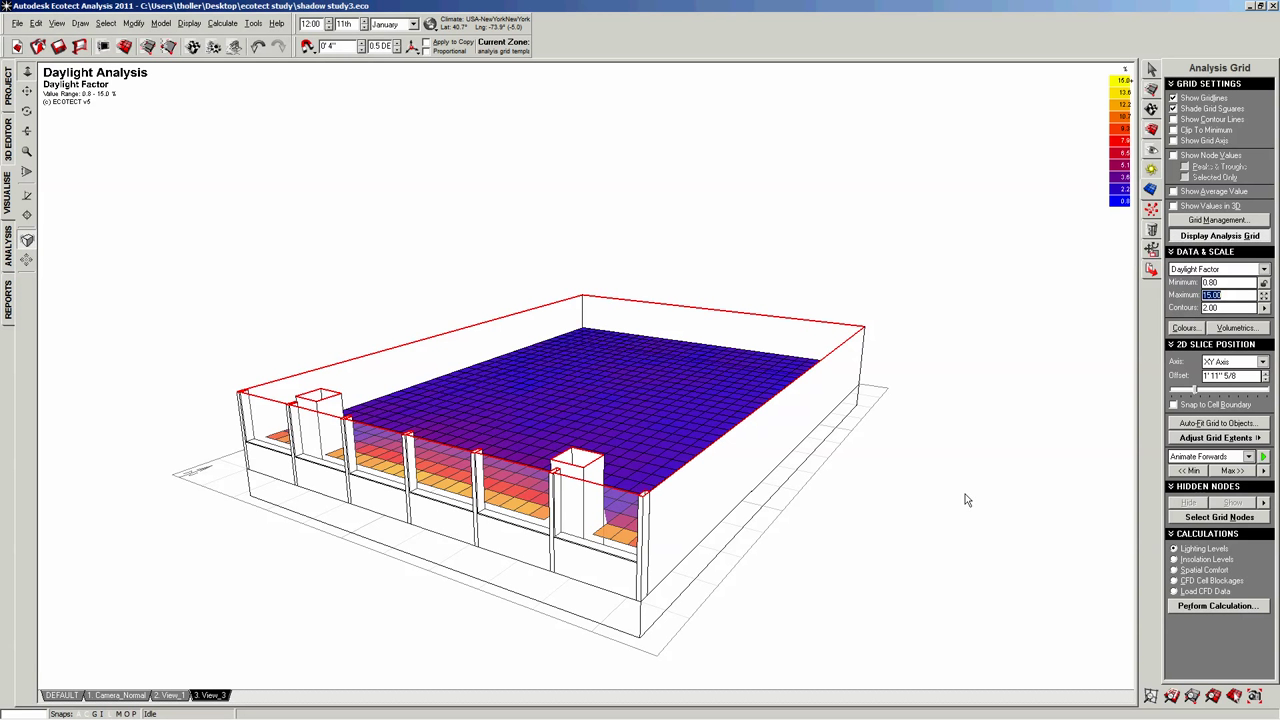
pyautogui.moveTo(1152, 156)
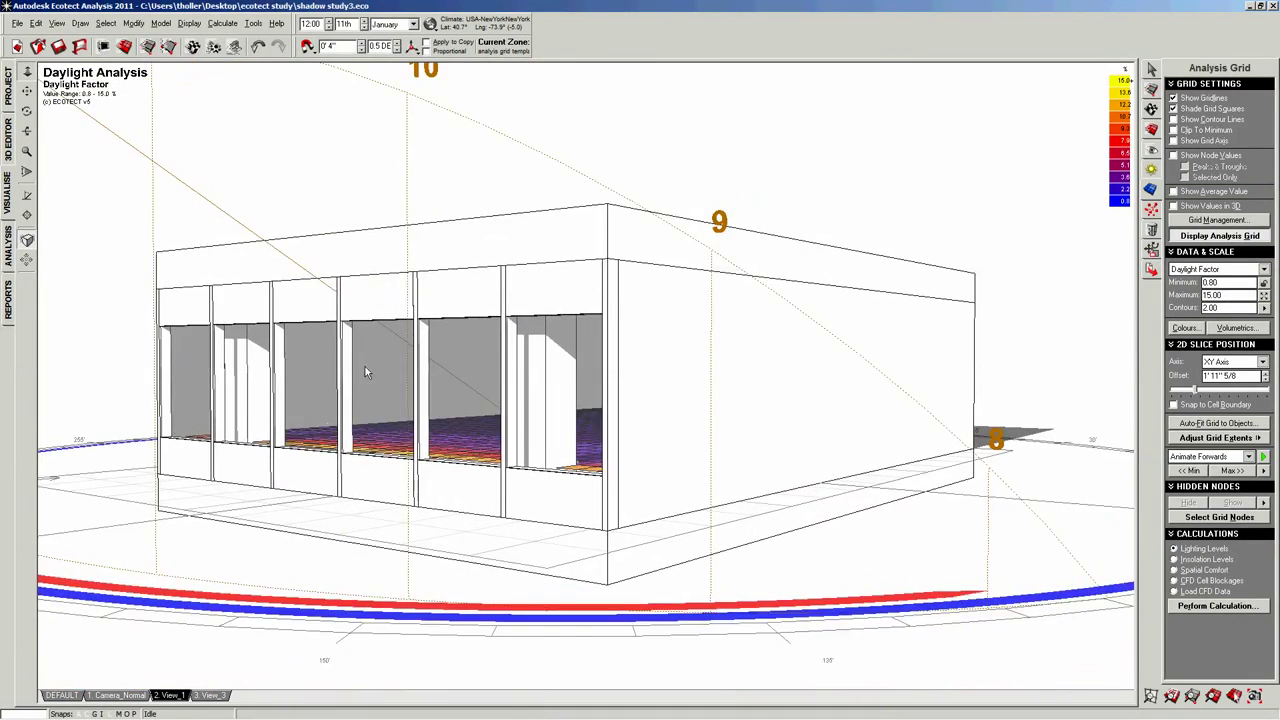
pyautogui.moveTo(364, 372); pyautogui.dragTo(484, 400)
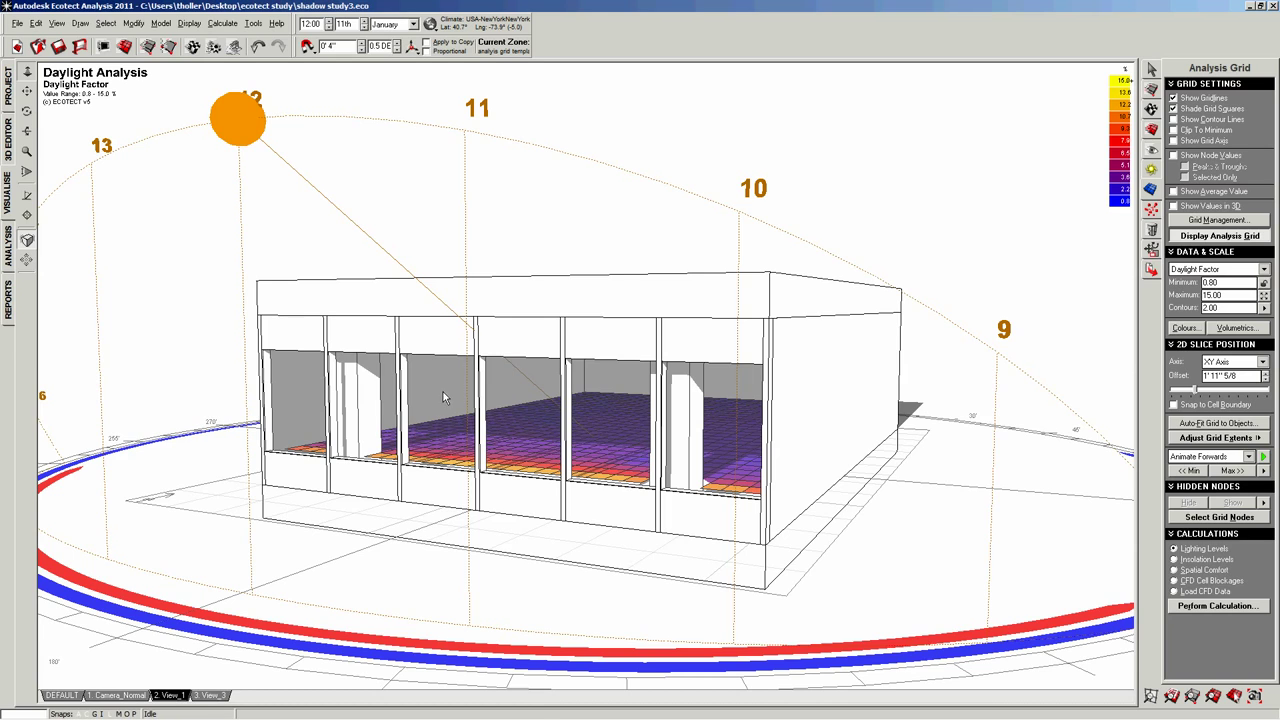
pyautogui.moveTo(444, 396); pyautogui.dragTo(520, 408)
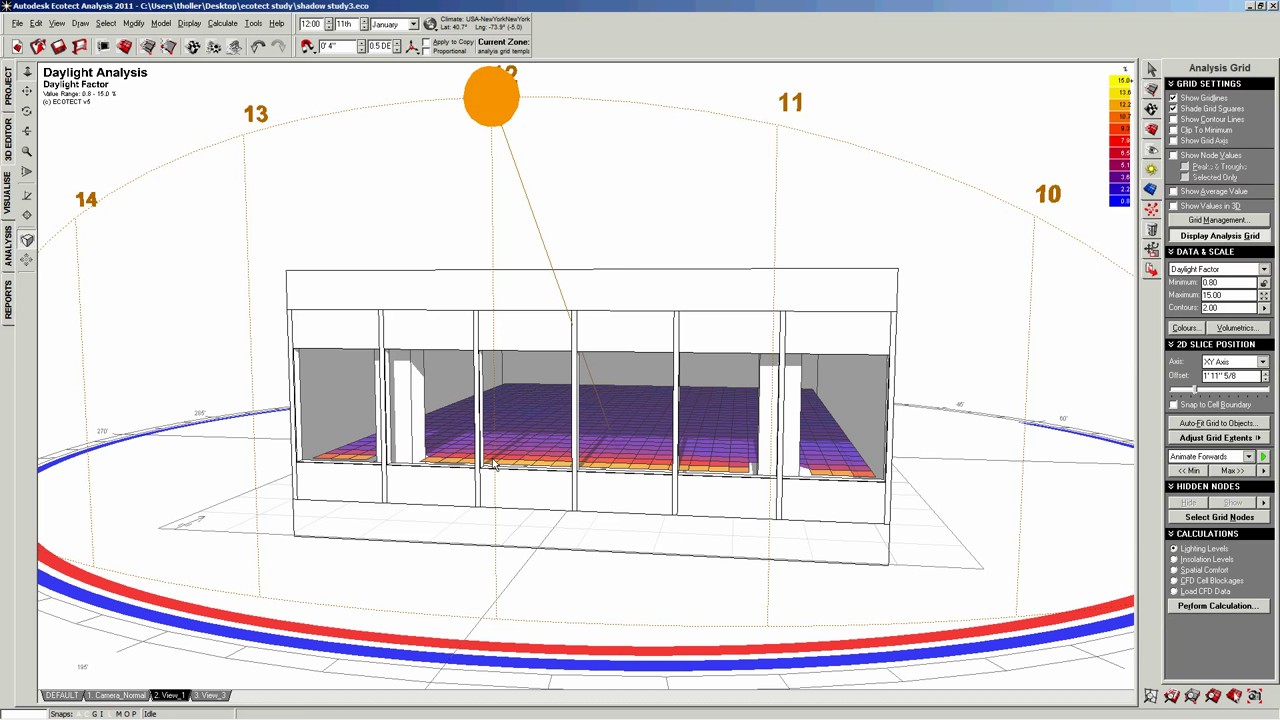
pyautogui.click(210, 690)
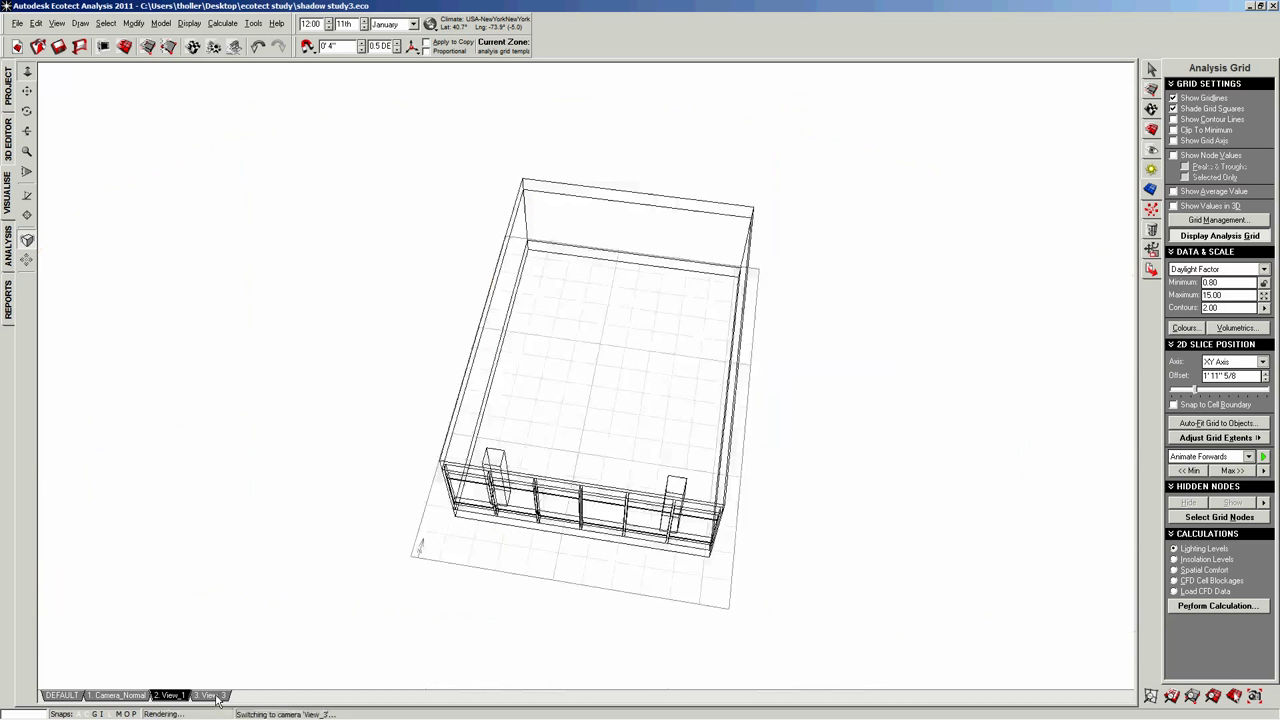
# Return to the top-down plan view of the daylight factor grid
pyautogui.click(208, 692)
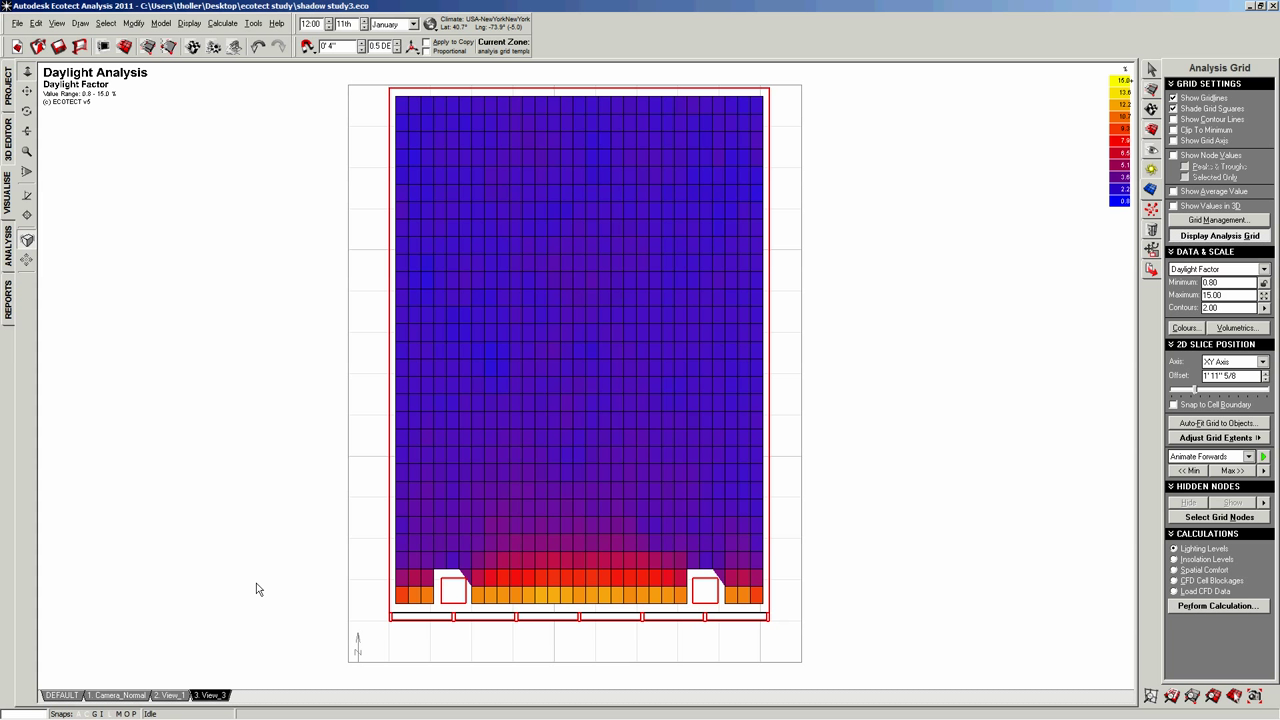
pyautogui.moveTo(236, 600)
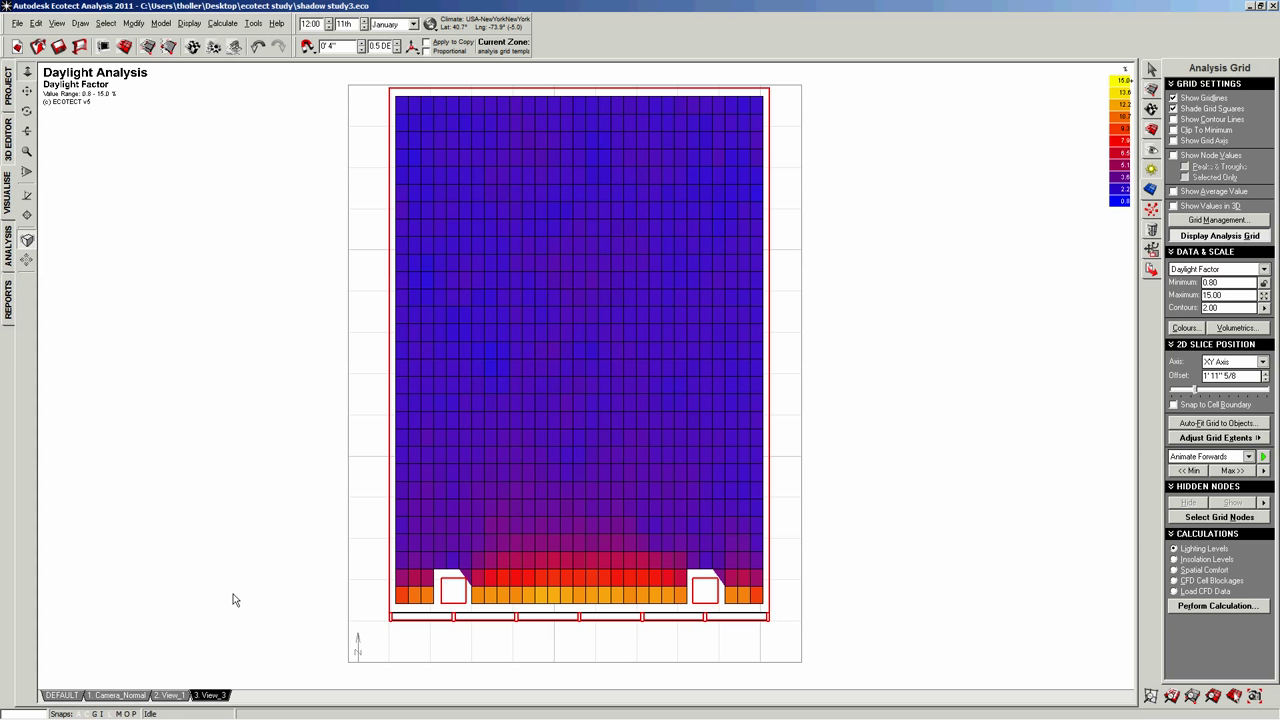
pyautogui.moveTo(796, 560)
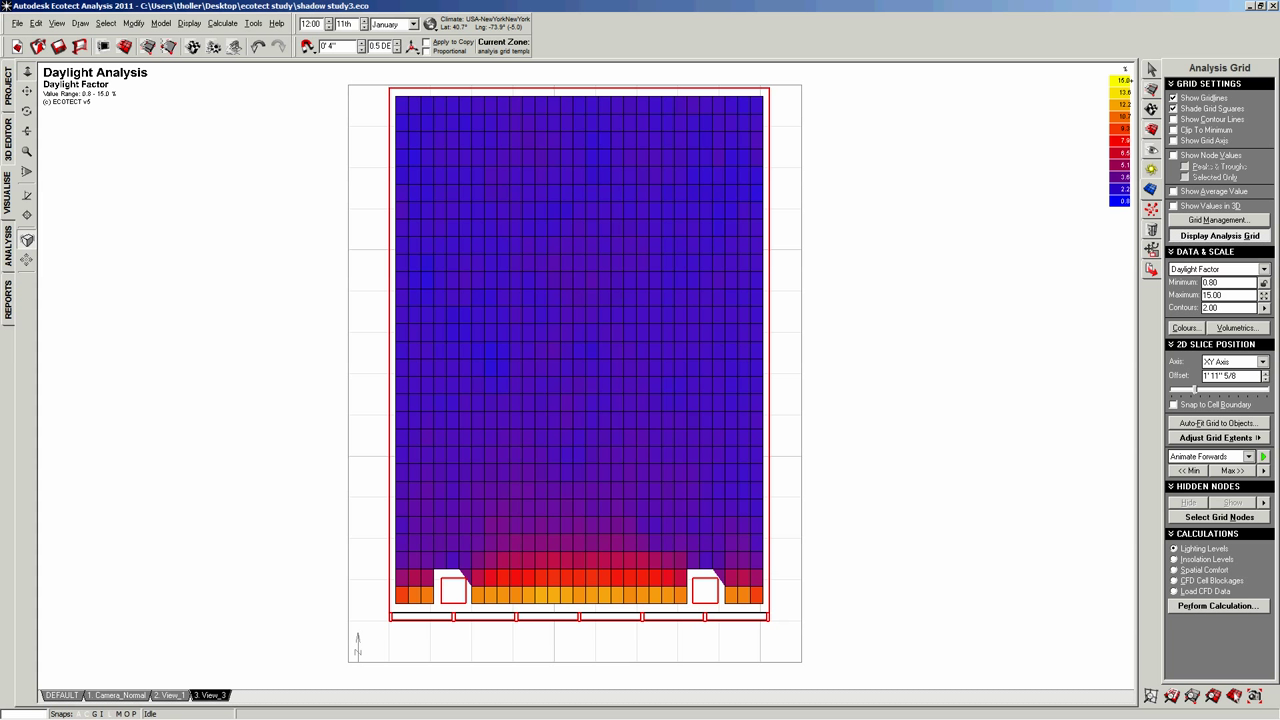
pyautogui.moveTo(912, 488)
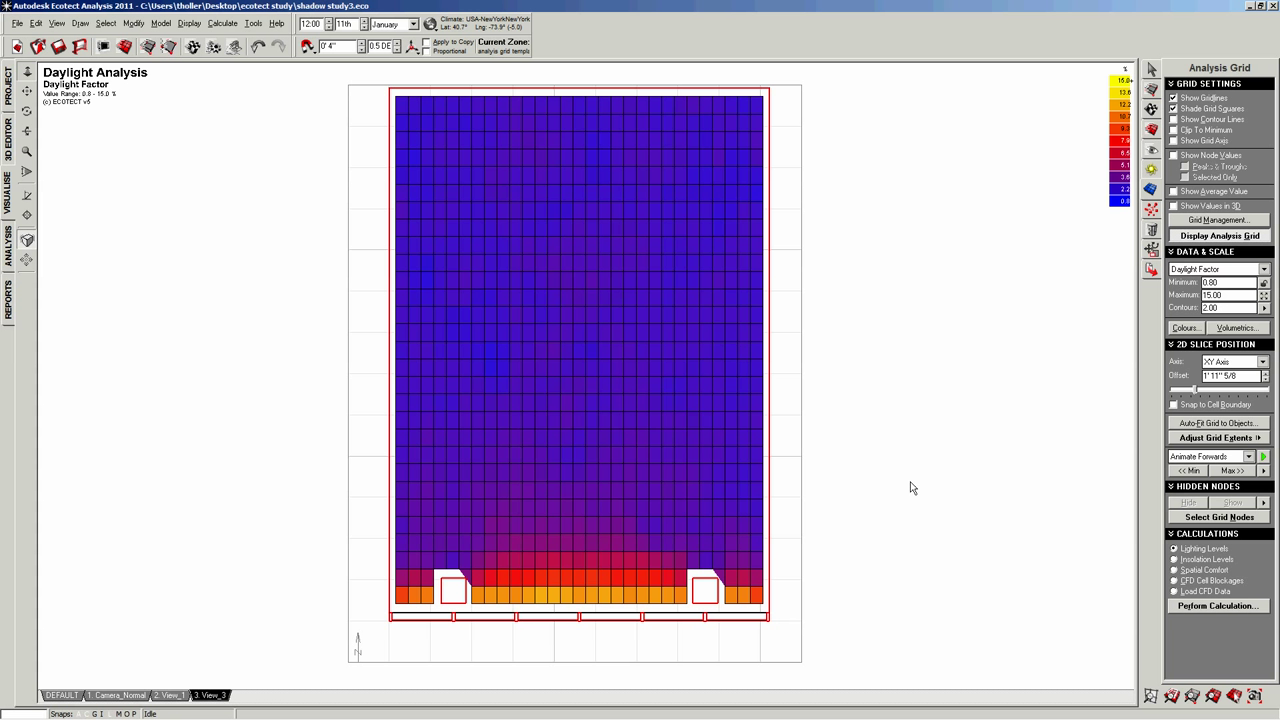
pyautogui.moveTo(920, 486)
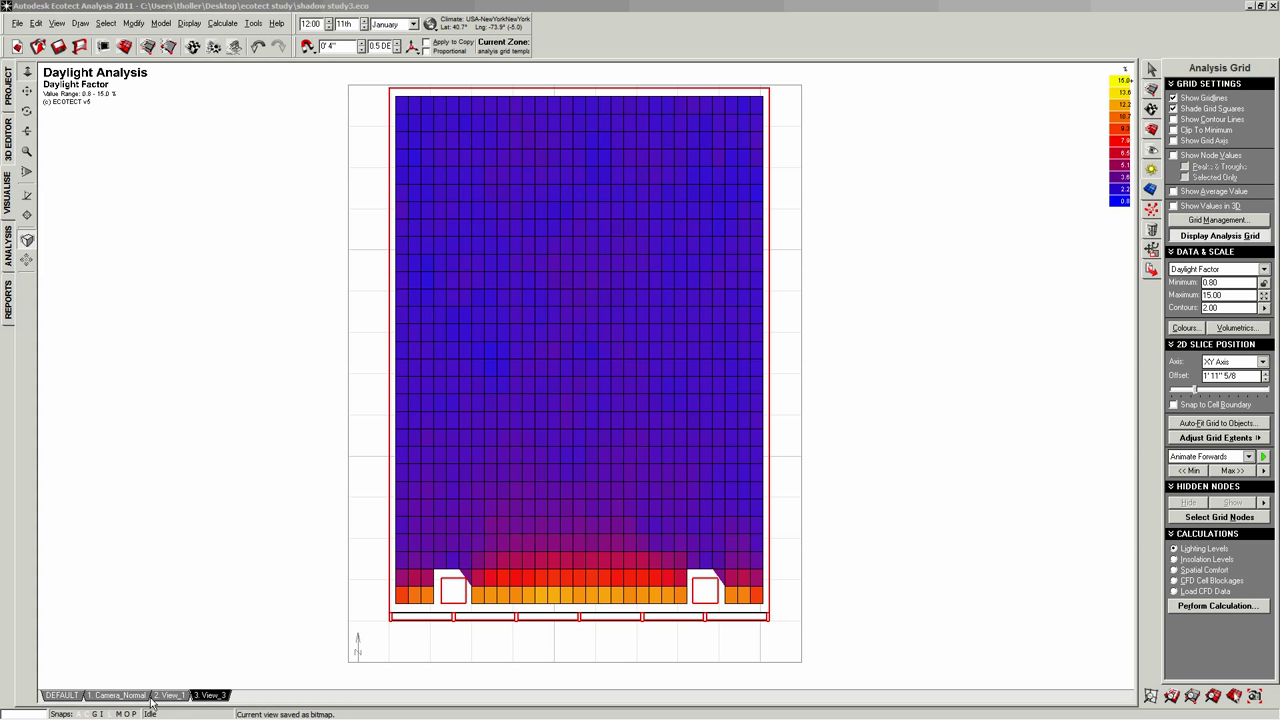
# Create a new camera from the current perspective via Draw > Camera, keeping the default name
pyautogui.click(84, 24)
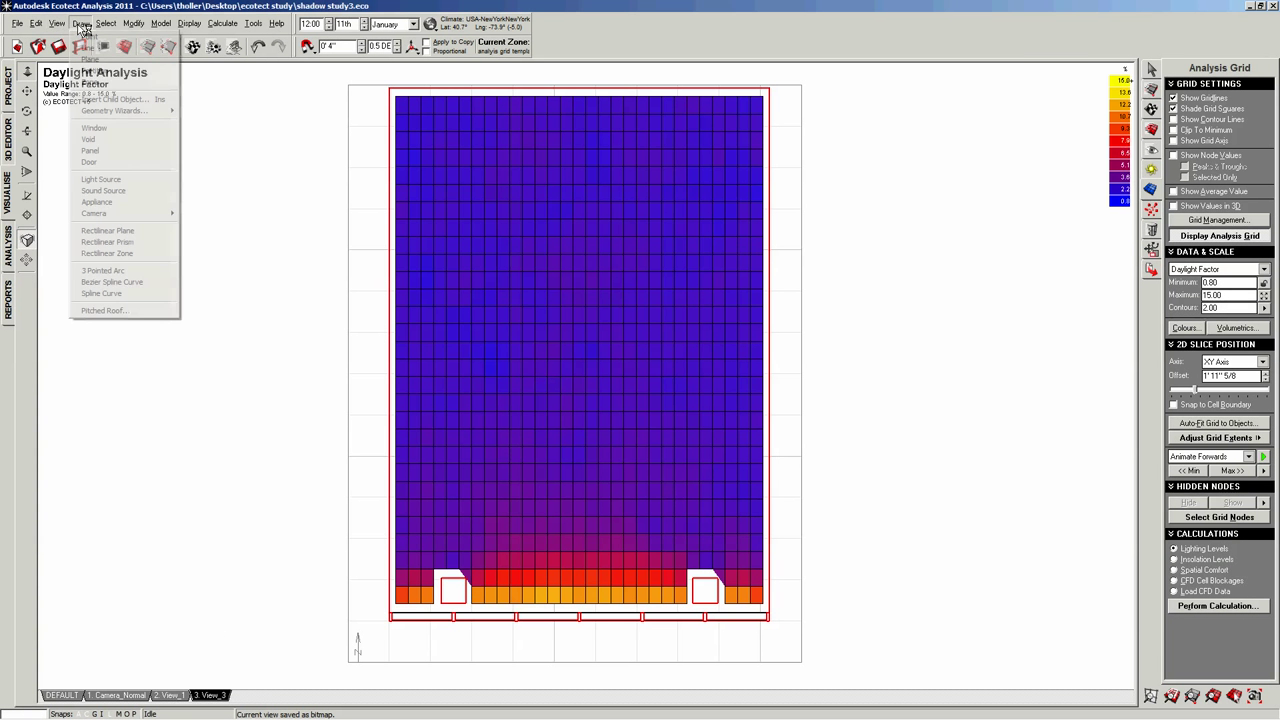
pyautogui.click(62, 22)
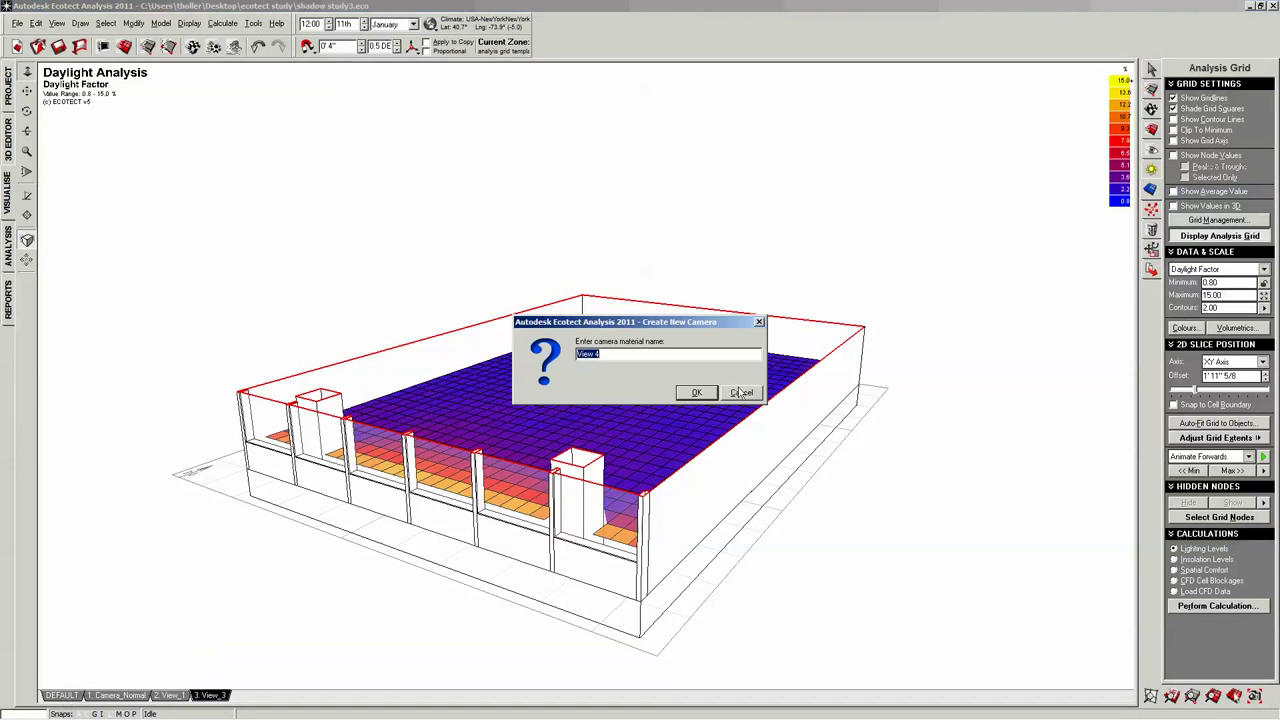
pyautogui.click(696, 392)
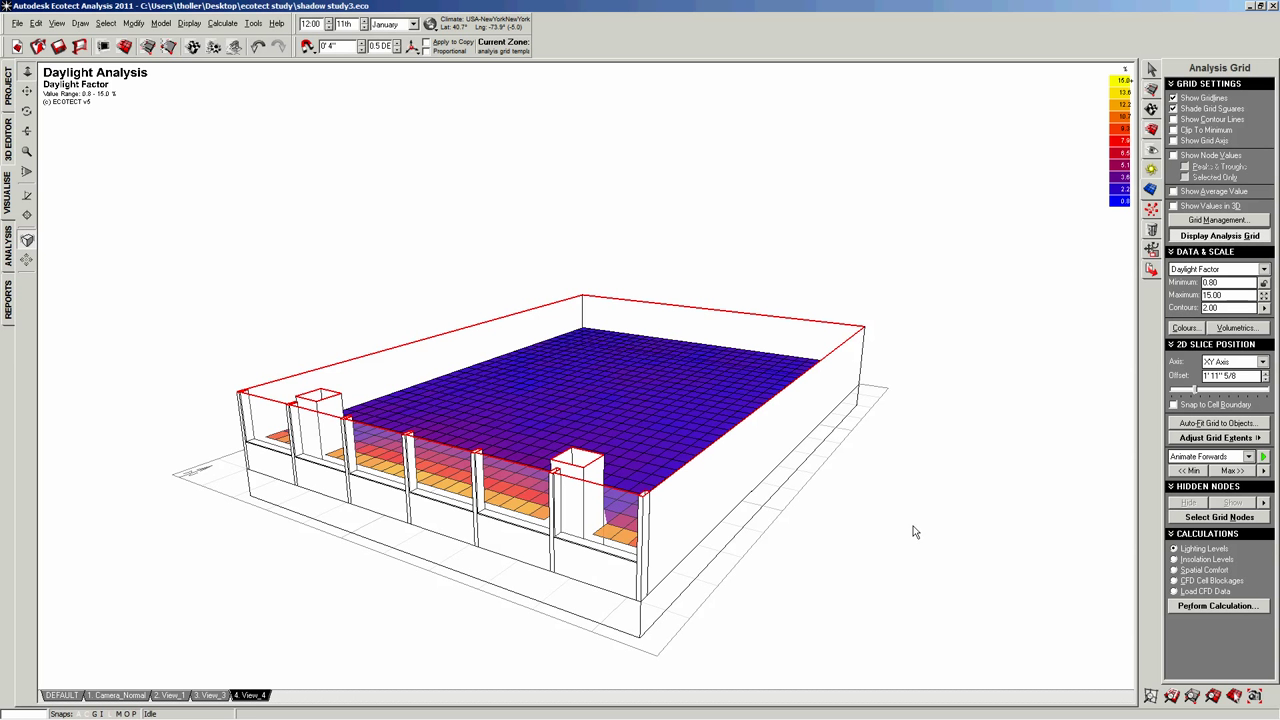
pyautogui.moveTo(1154, 432)
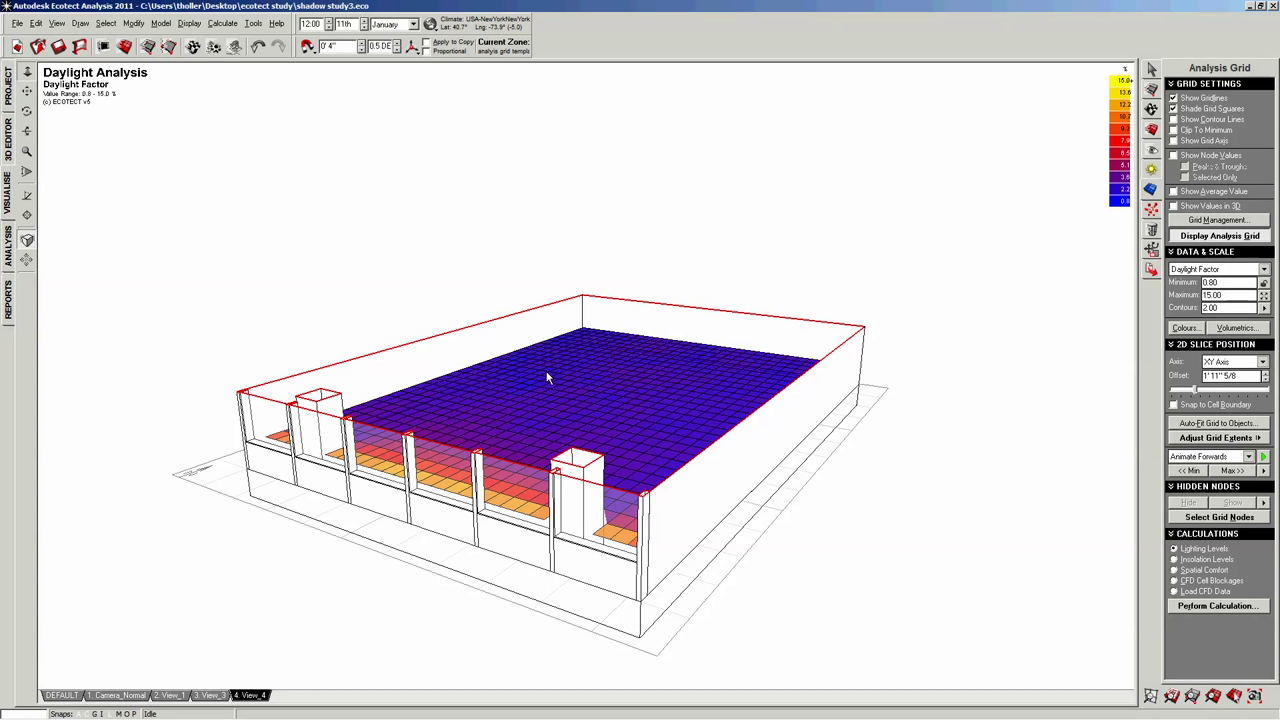
pyautogui.moveTo(210, 676)
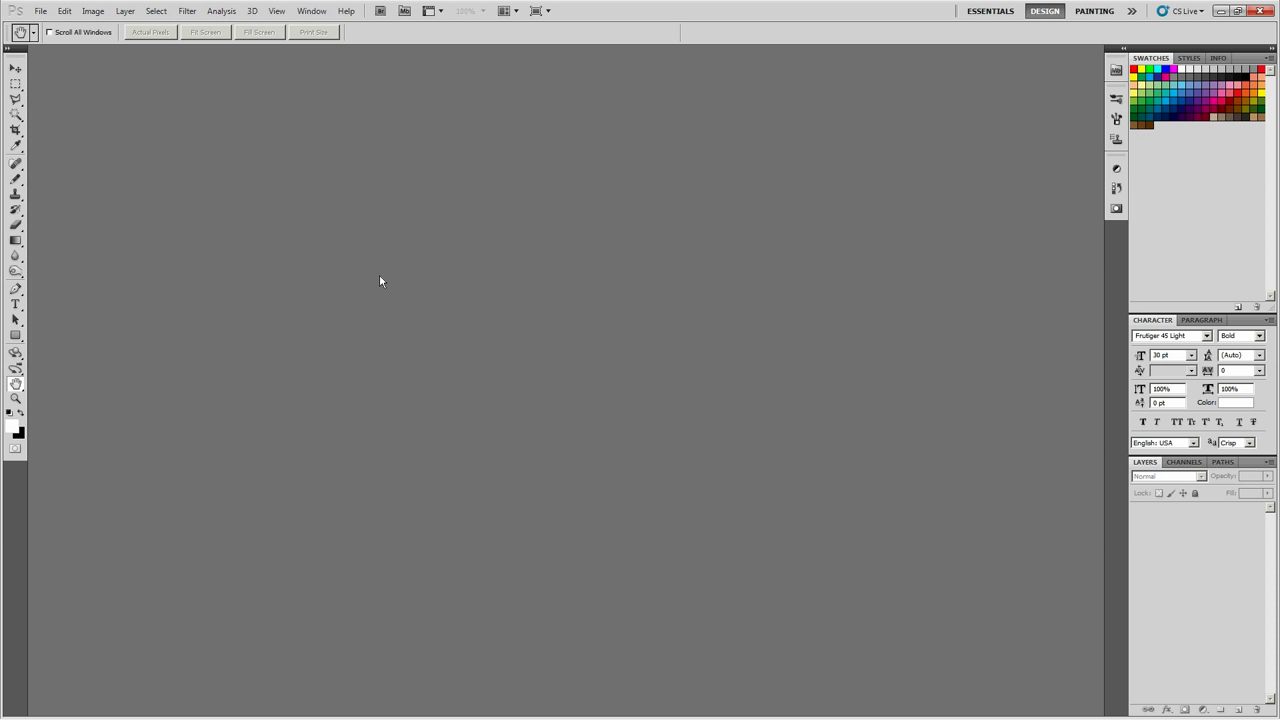
pyautogui.moveTo(364, 300)
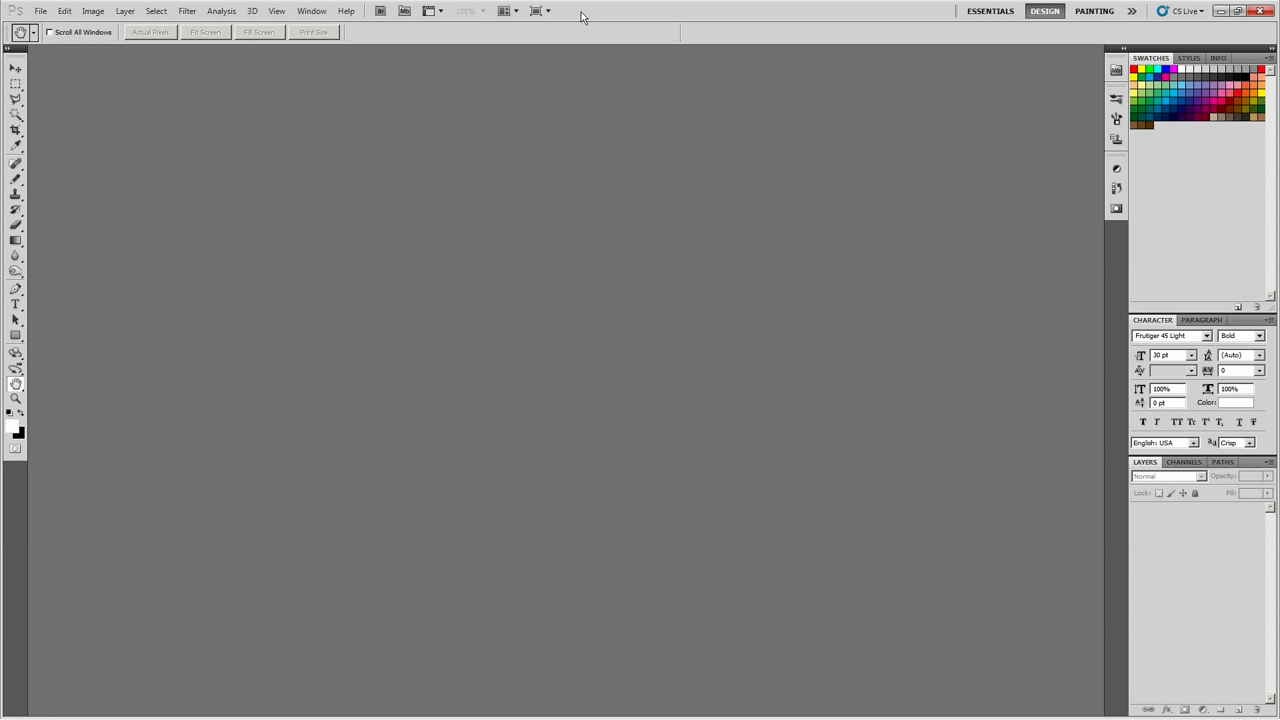
# Create a new Photoshop document using the Clipboard preset (1844 × 940 px)
pyautogui.click(40, 12)
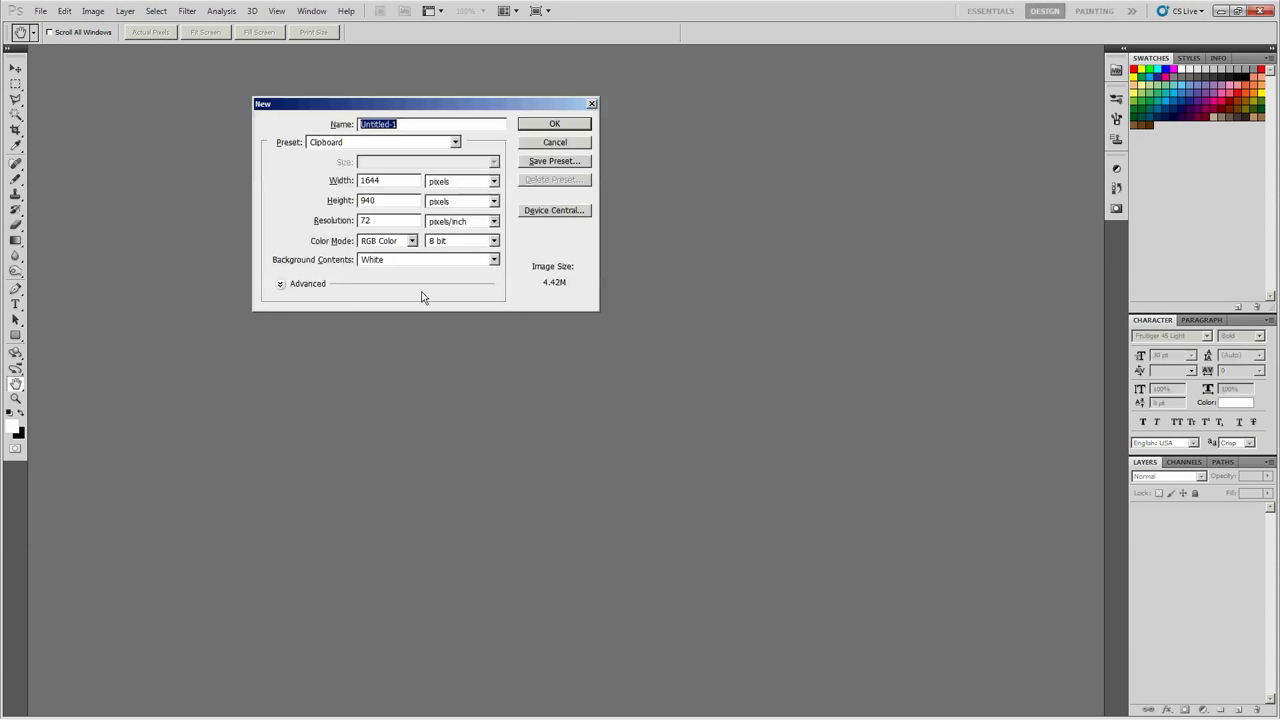
pyautogui.click(554, 140)
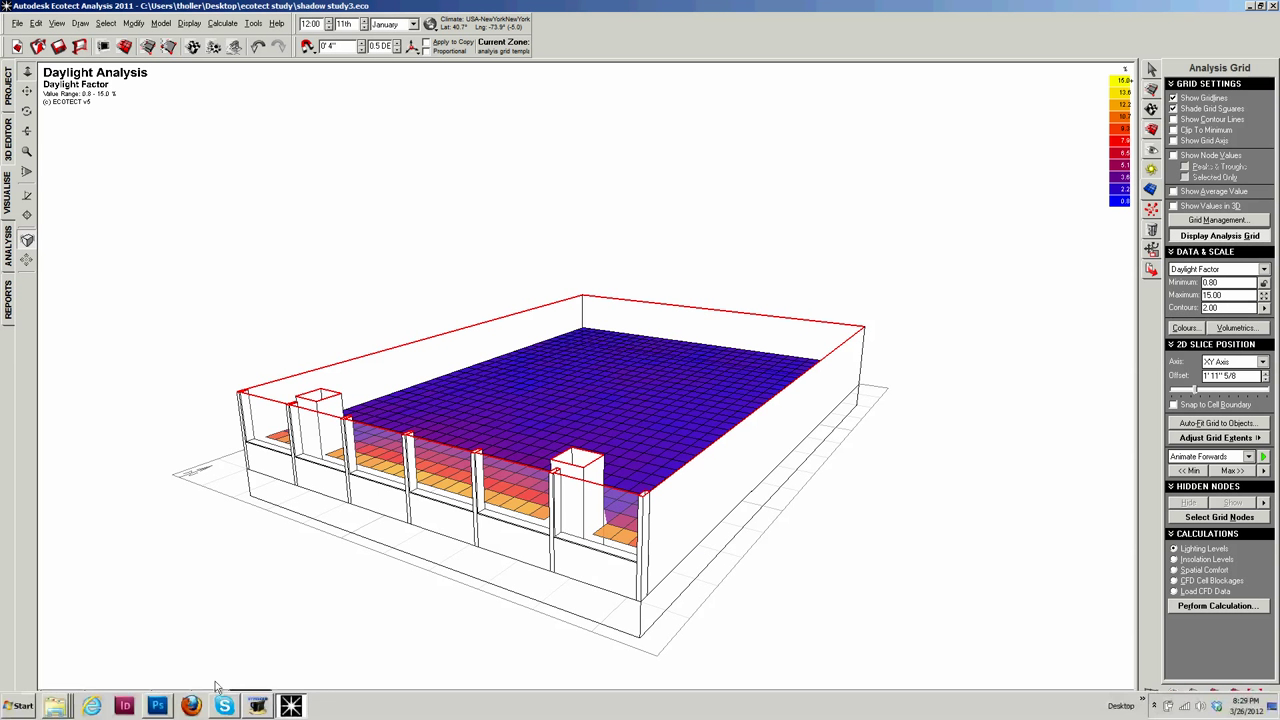
# Switch the daylight factor grid back to the top-down plan view
pyautogui.click(208, 692)
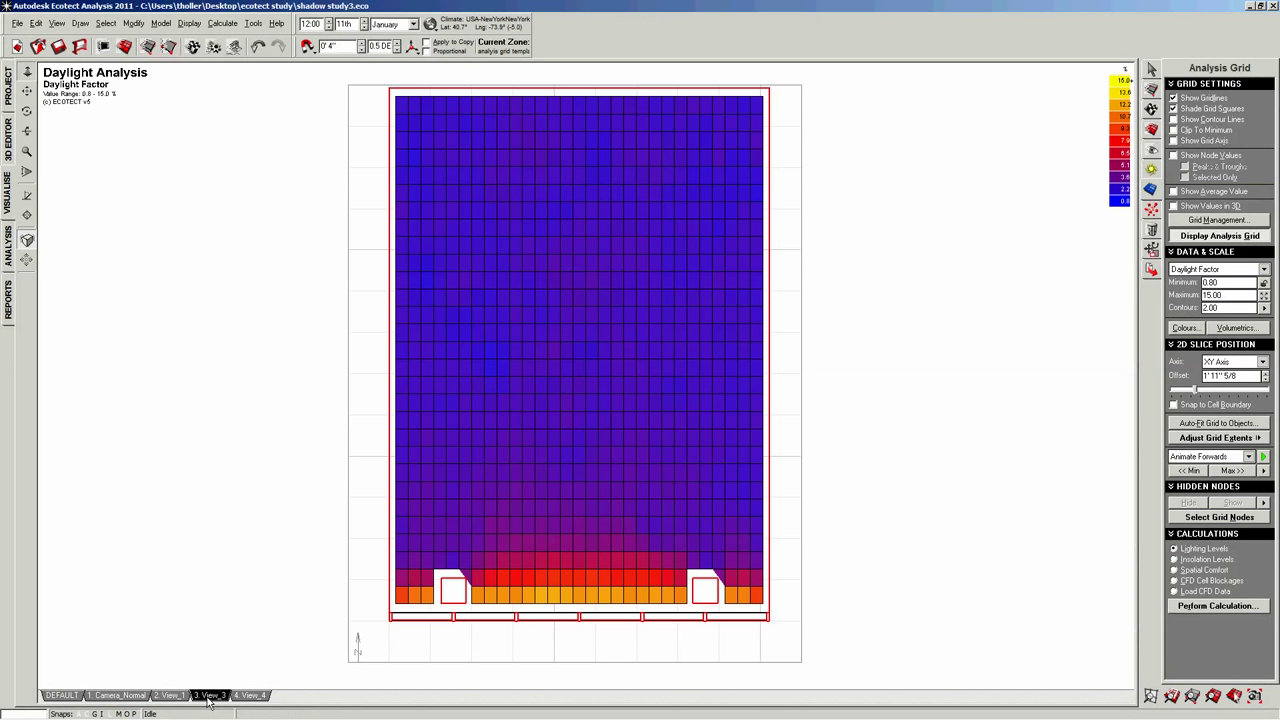
pyautogui.moveTo(1104, 316)
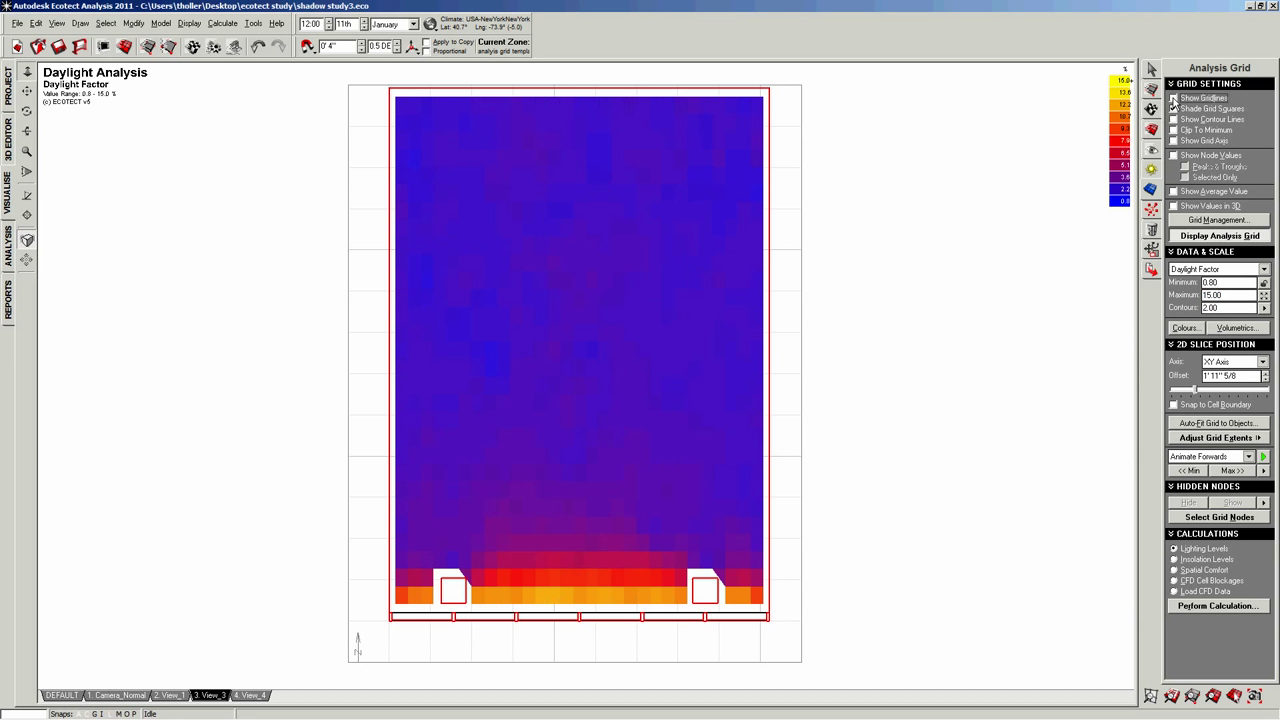
# Toggle gridlines and smoothed shading in the Analysis Grid panel, ending with contour lines over the daylight grid
pyautogui.click(1168, 98)
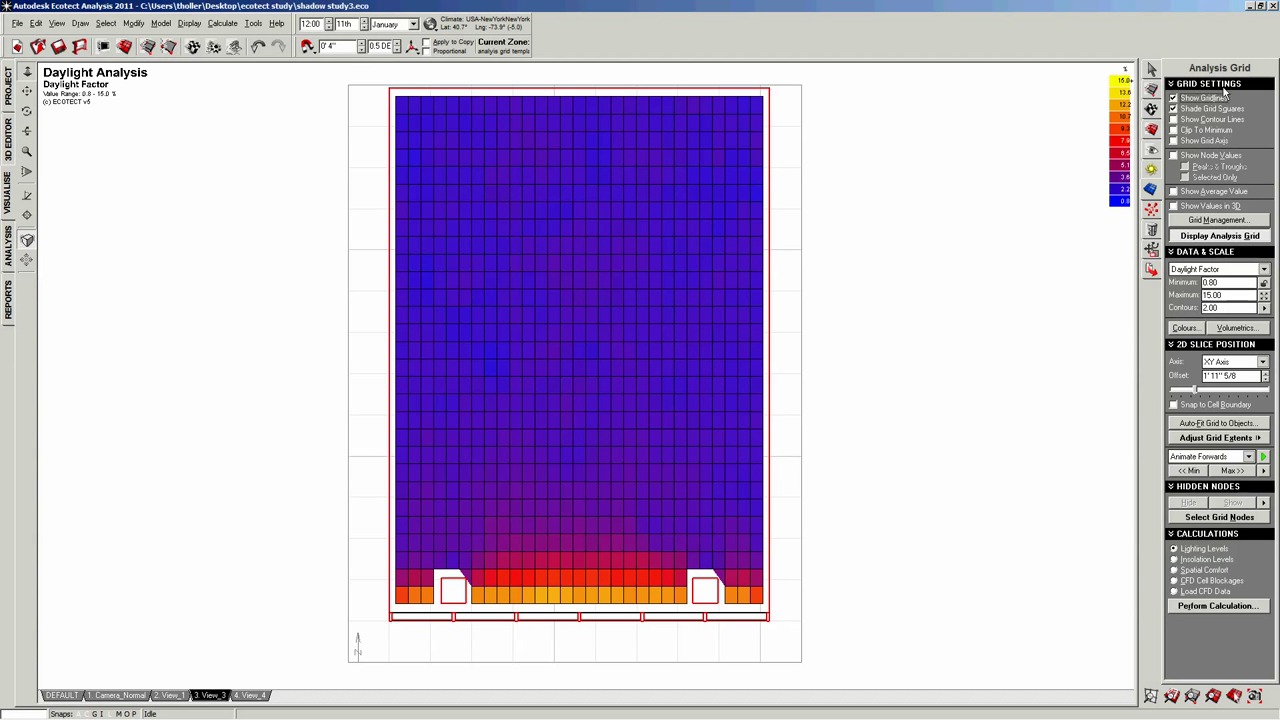
pyautogui.click(1170, 98)
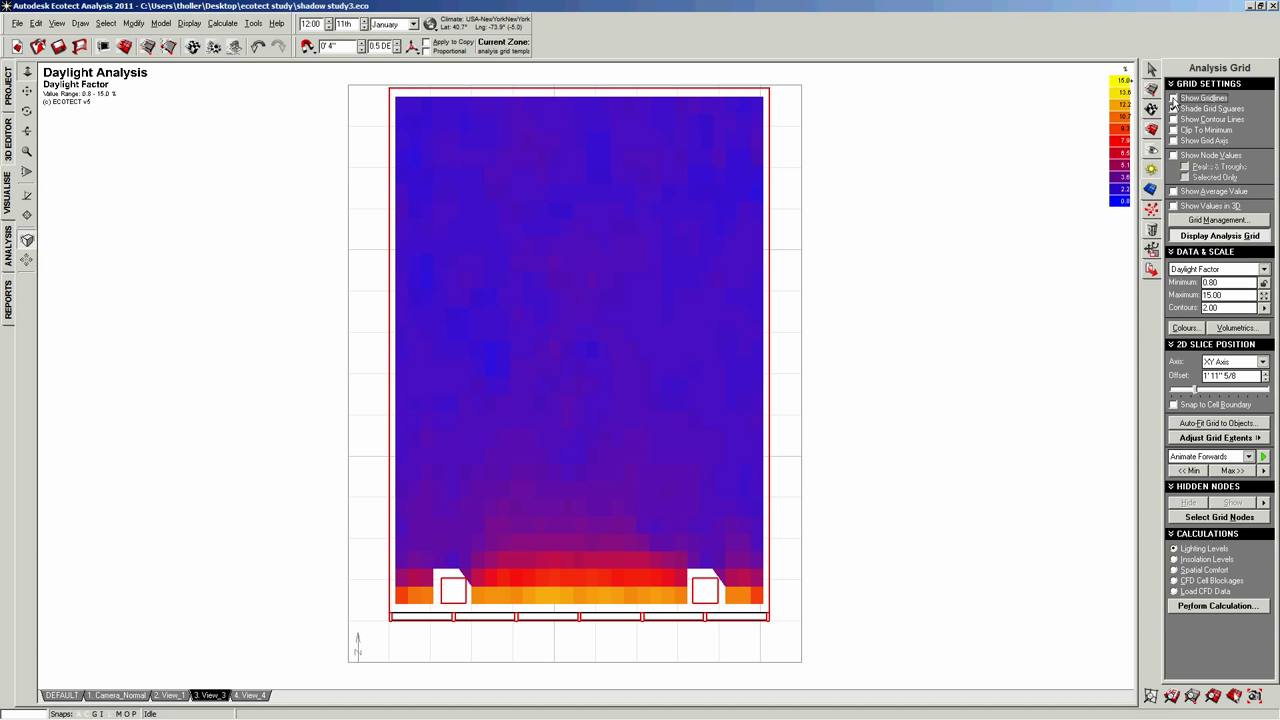
pyautogui.click(1170, 108)
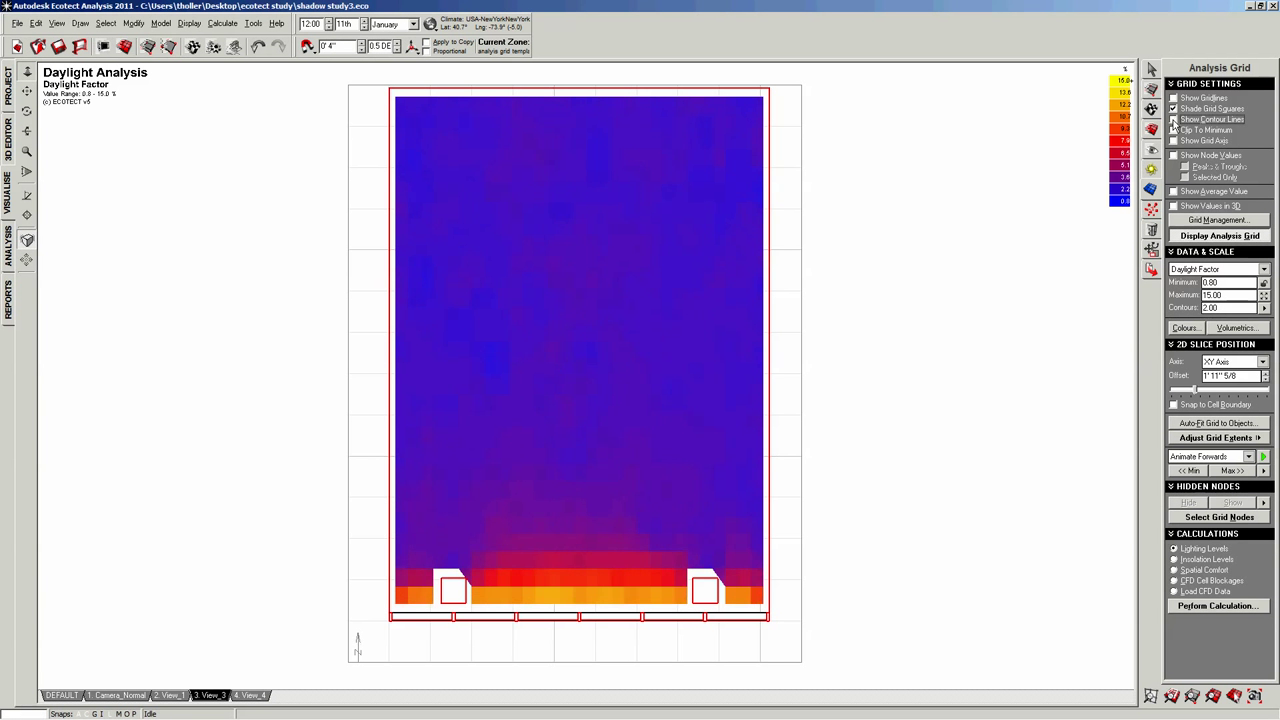
pyautogui.click(1172, 108)
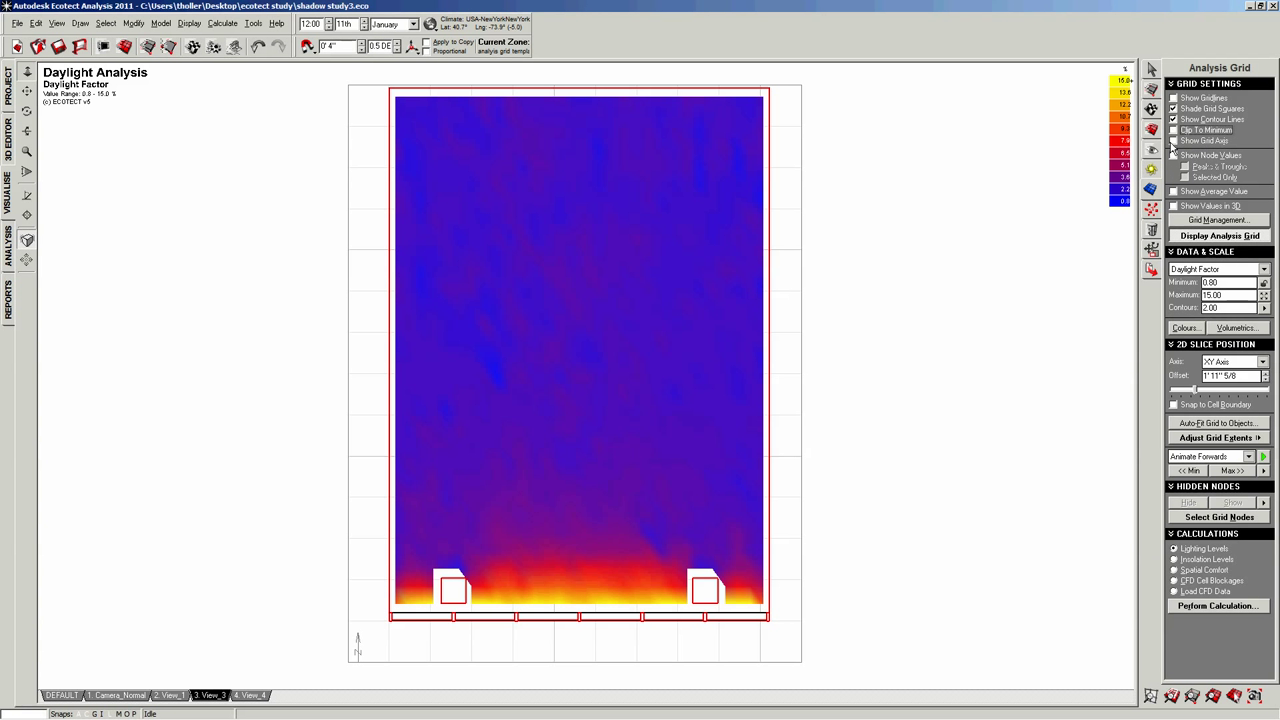
pyautogui.click(1172, 156)
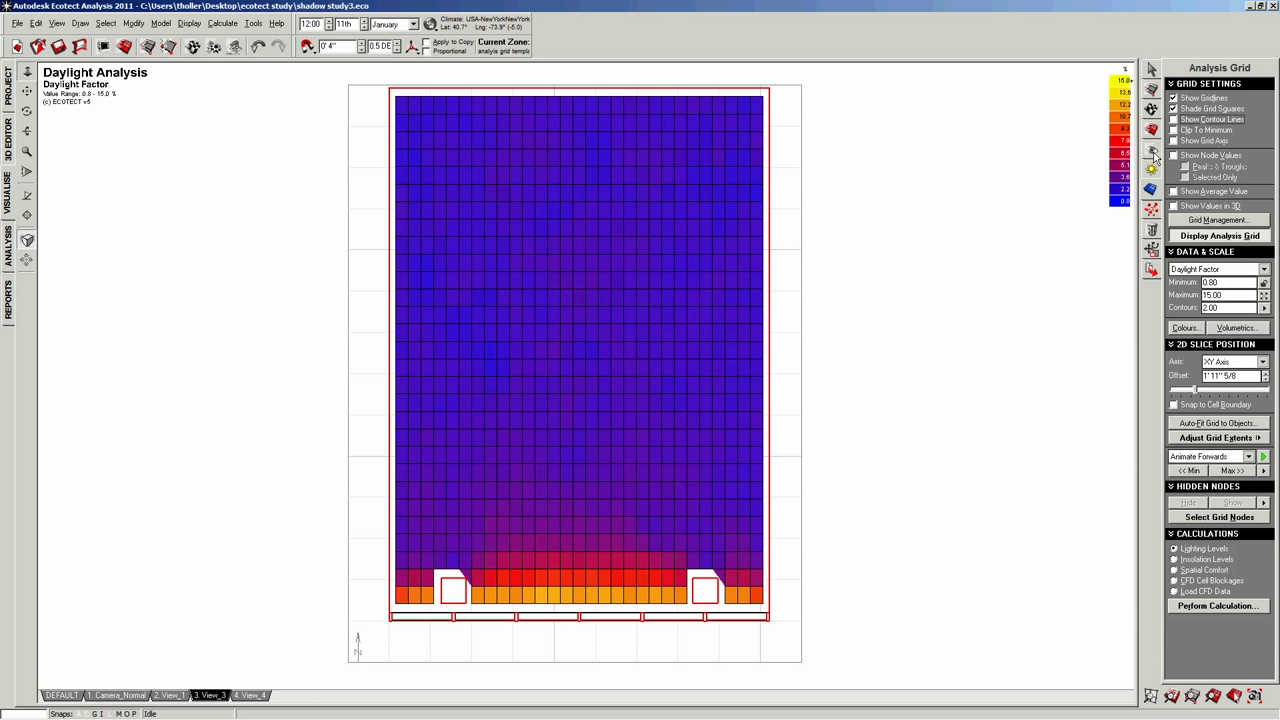
pyautogui.moveTo(904, 298)
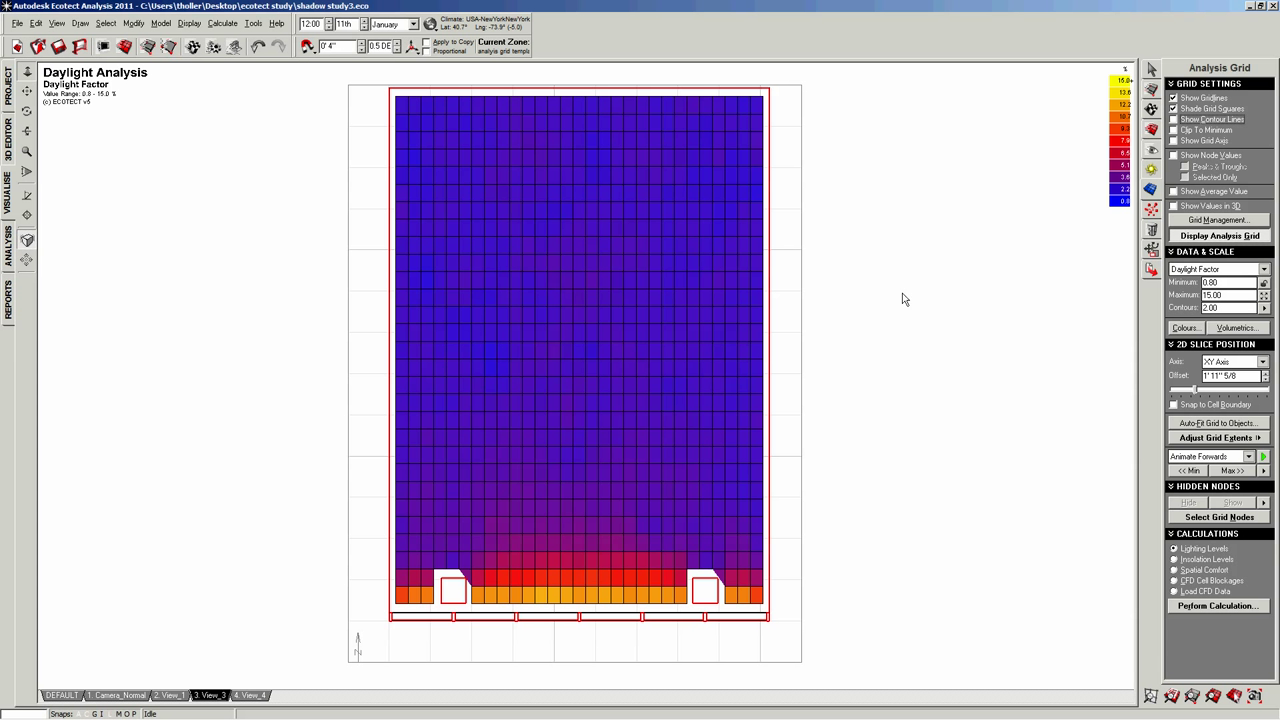
pyautogui.click(1172, 98)
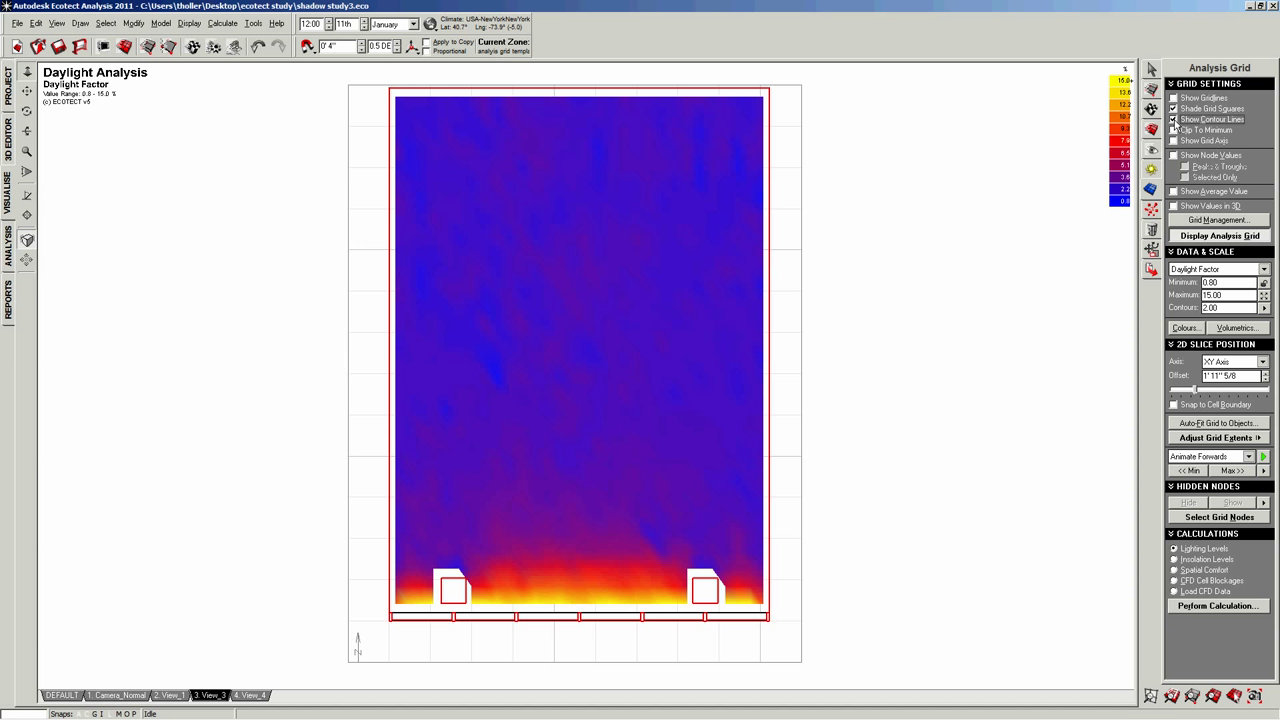
pyautogui.click(1176, 98)
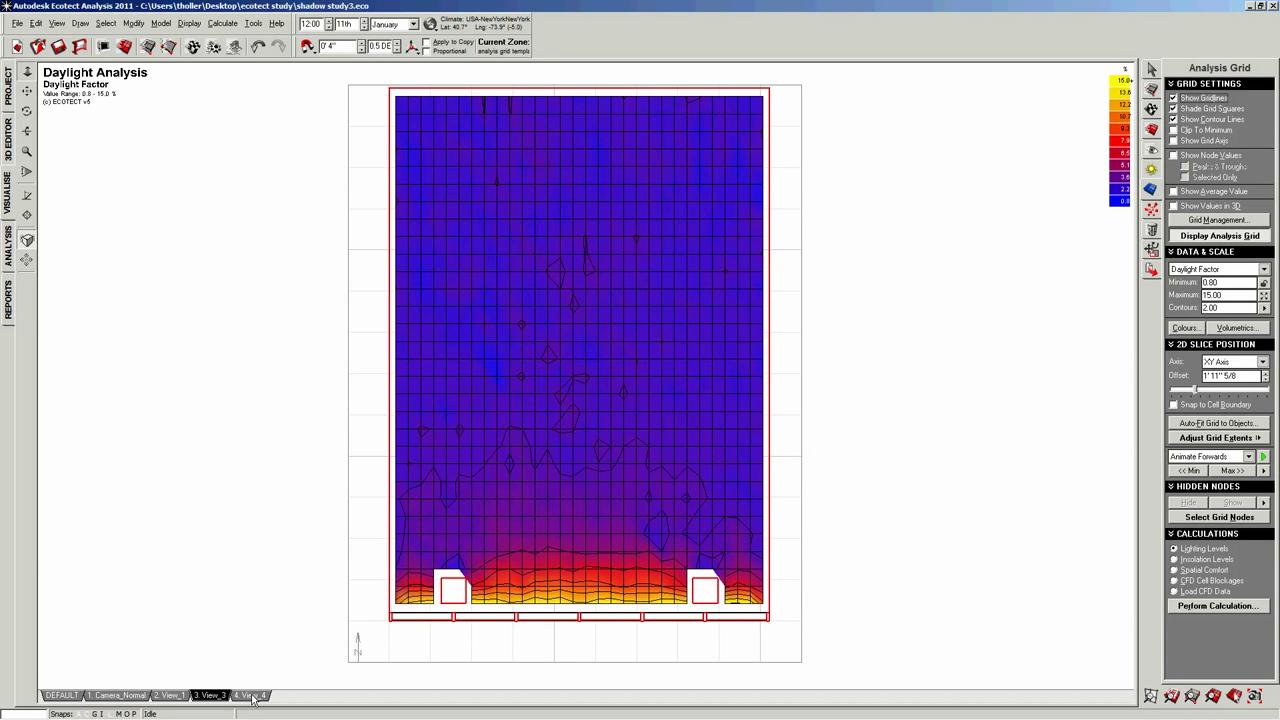
# Return to the perspective view and adjust Visualisation Settings for a higher viewpoint over the shaded grid
pyautogui.click(256, 696)
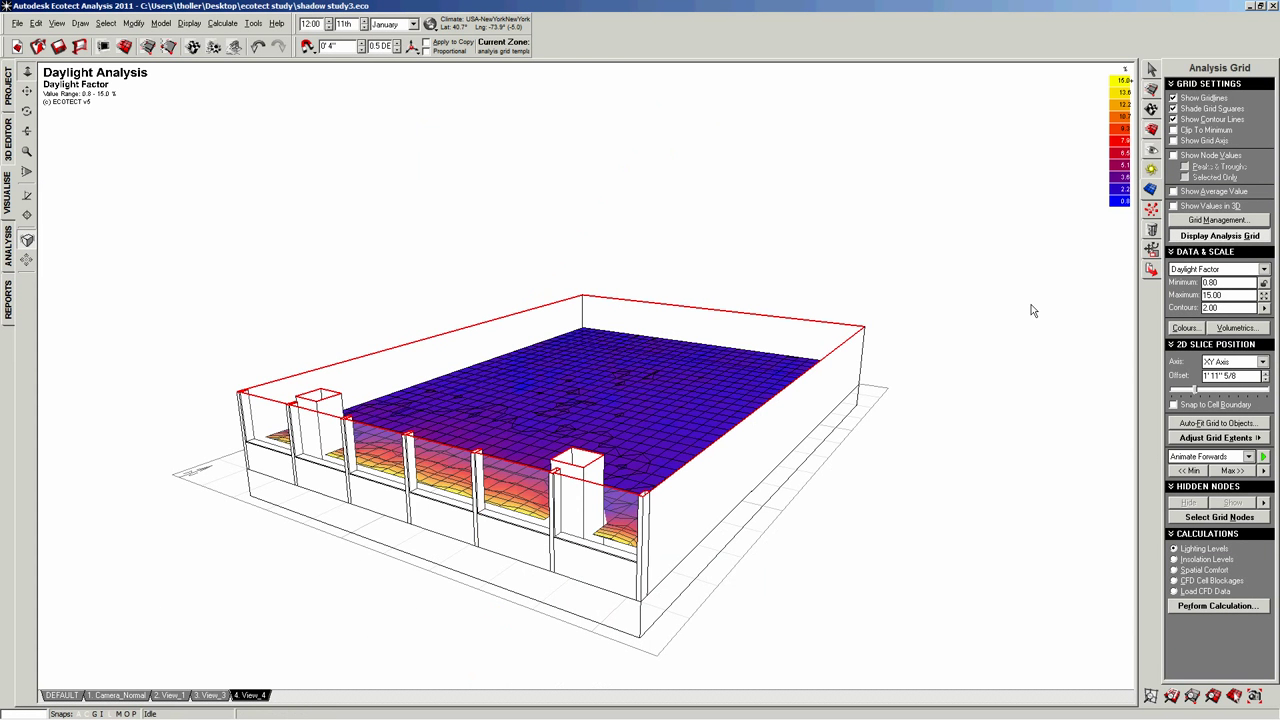
pyautogui.click(1172, 108)
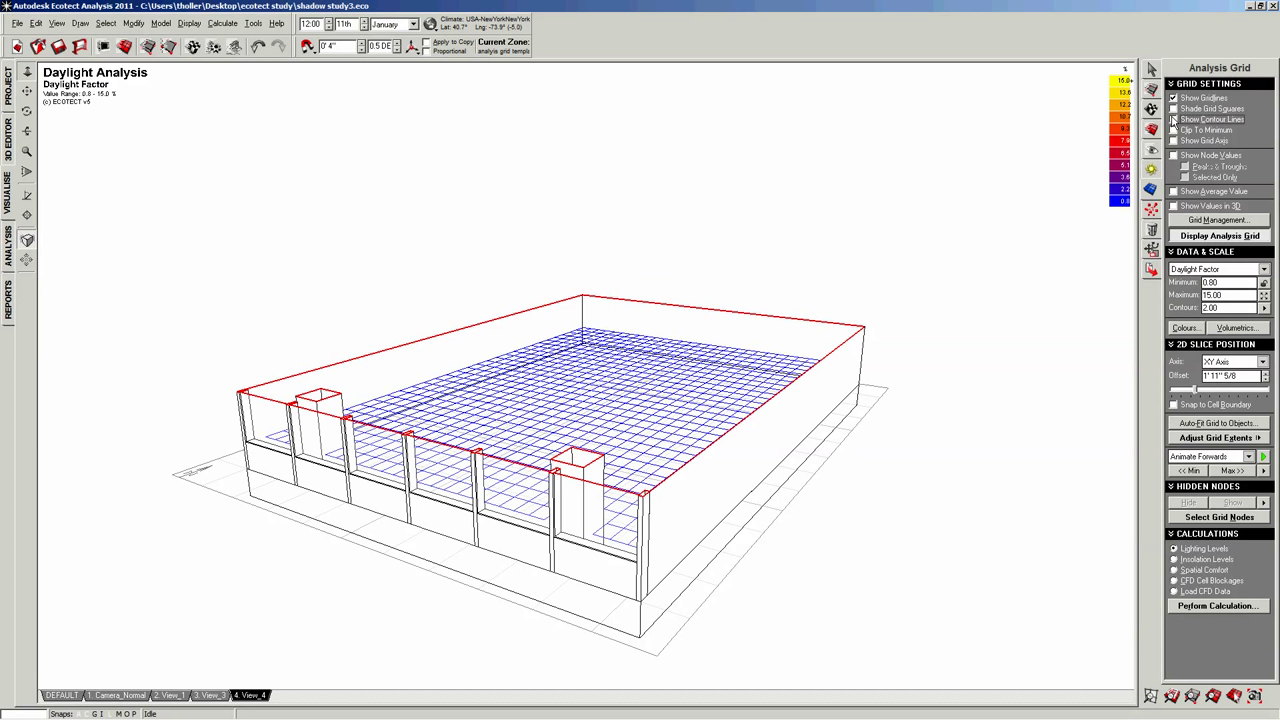
pyautogui.click(1170, 108)
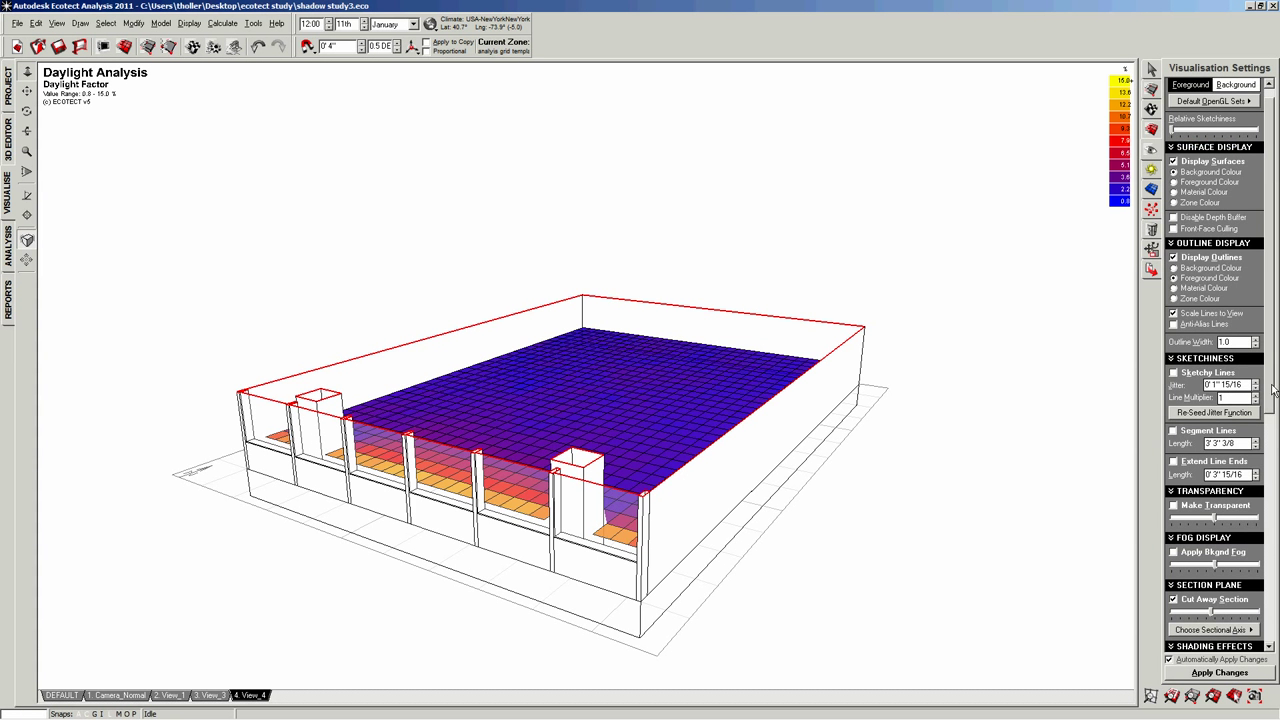
pyautogui.scroll(-3)
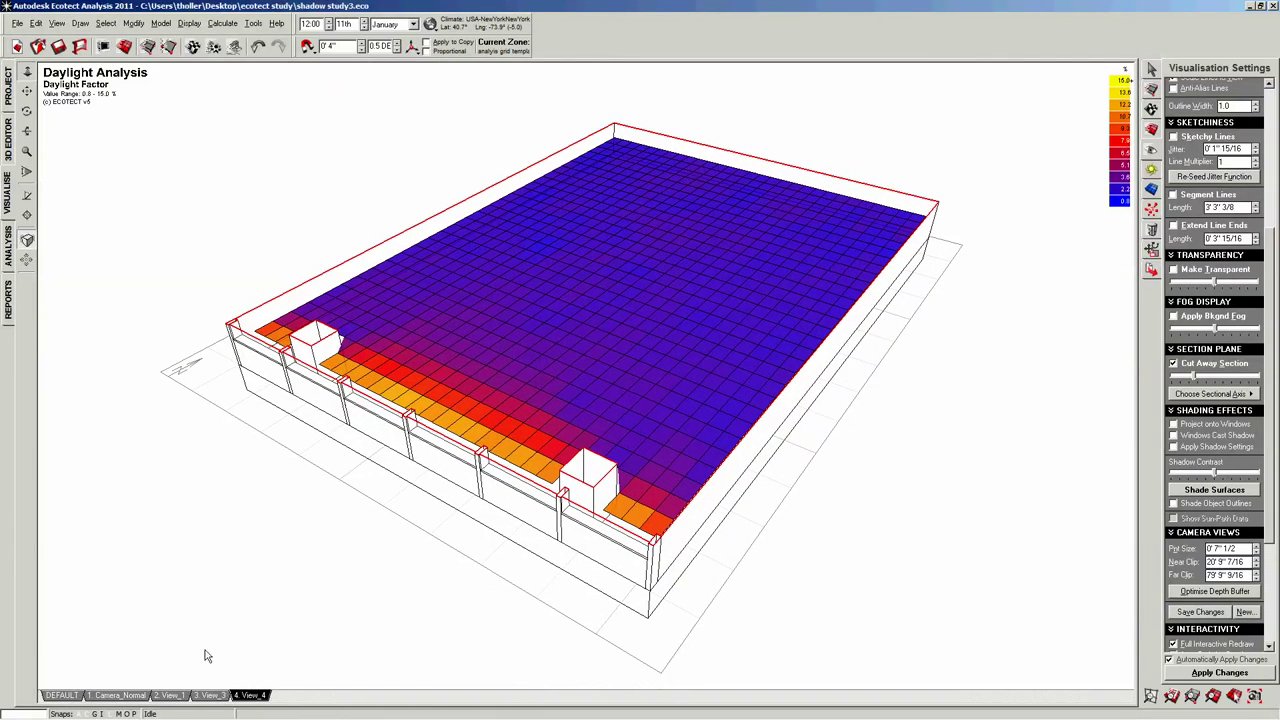
# Update the camera for the perspective view tab and paste its image into the Photoshop document
pyautogui.rightClick(244, 692)
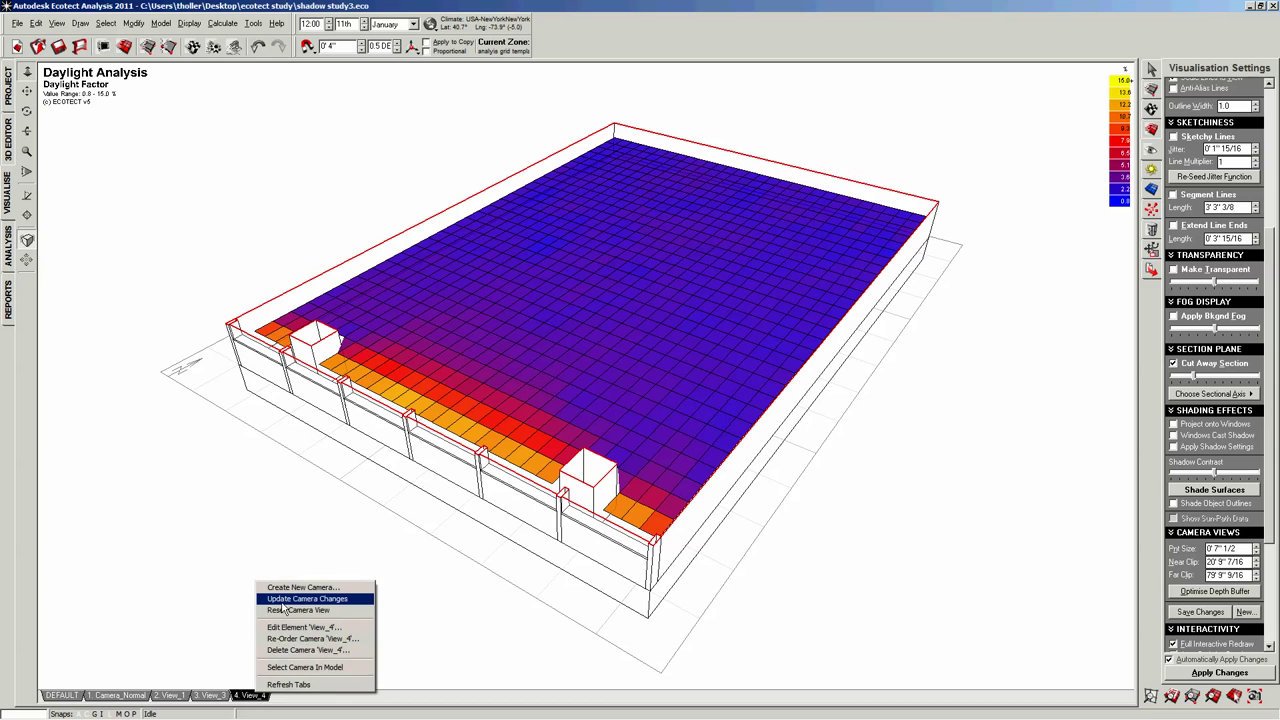
pyautogui.click(208, 694)
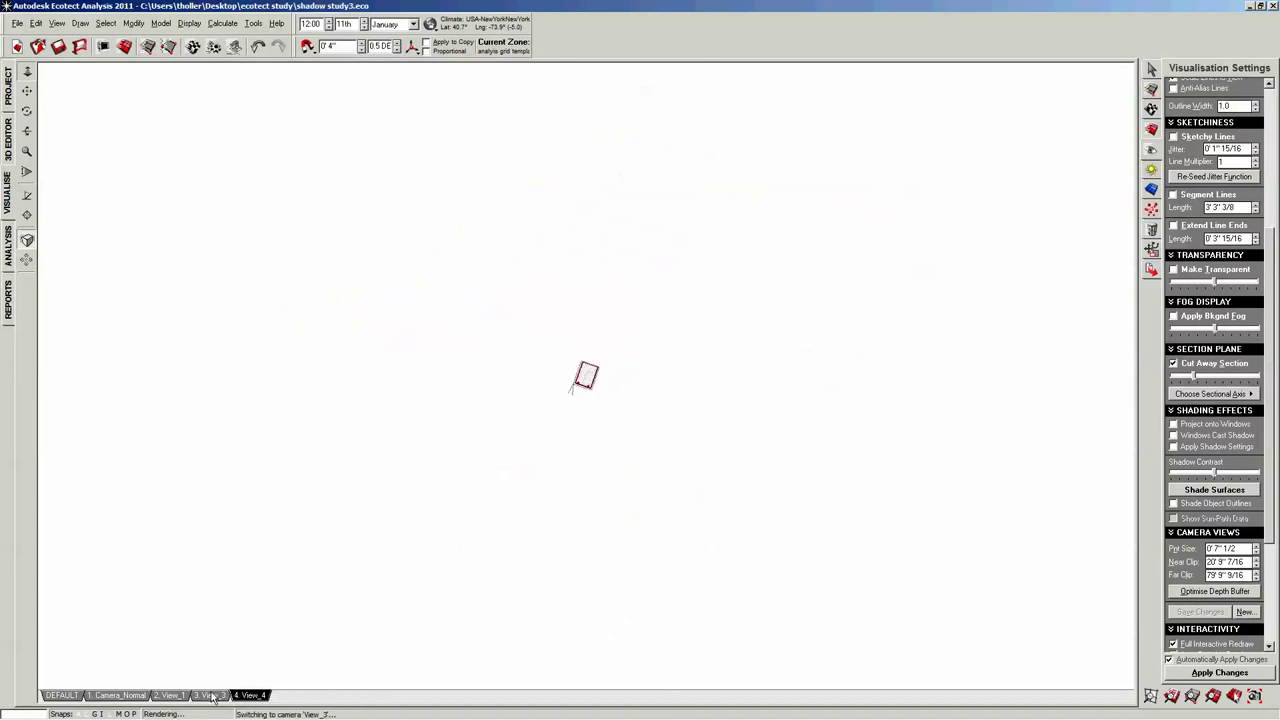
pyautogui.click(248, 696)
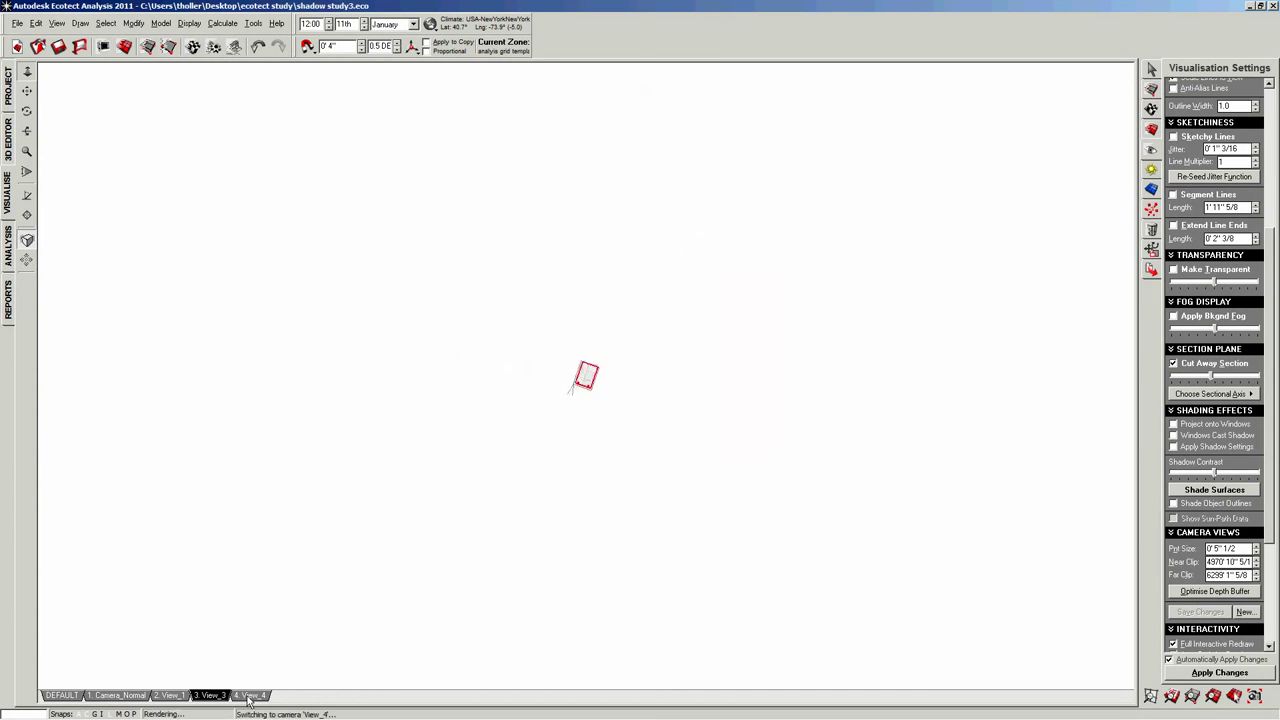
pyautogui.click(256, 696)
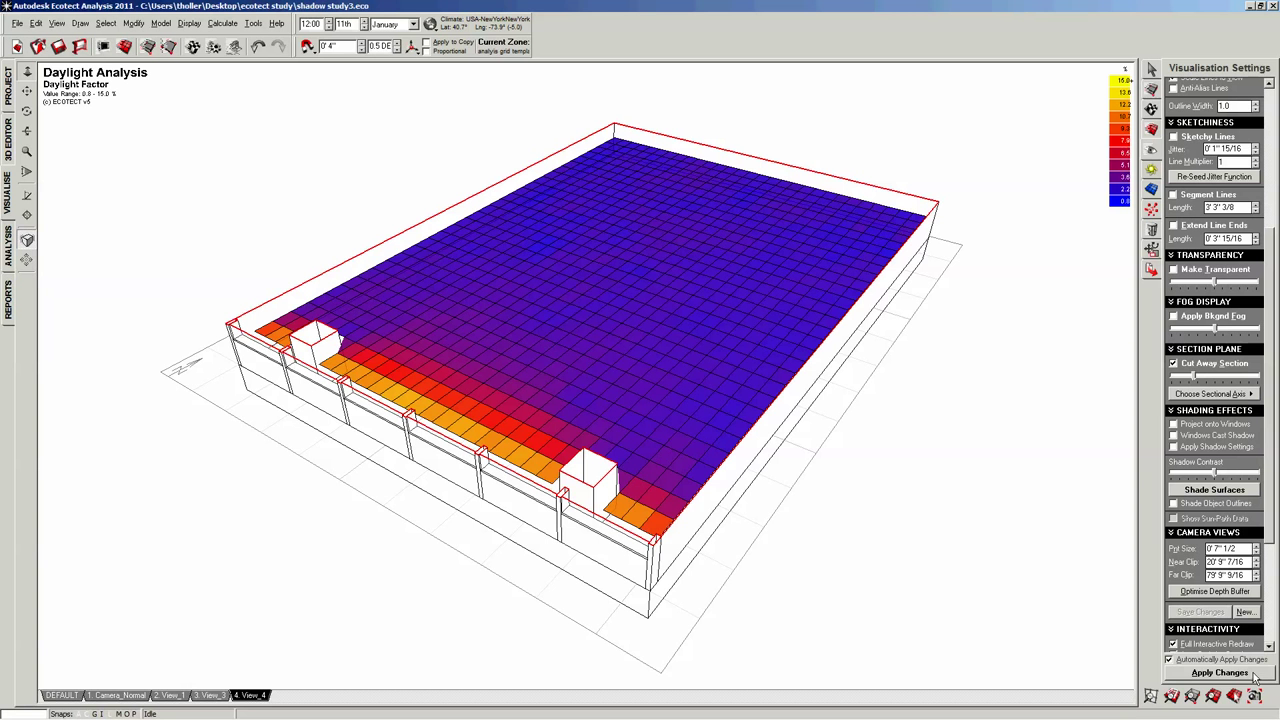
pyautogui.click(1260, 706)
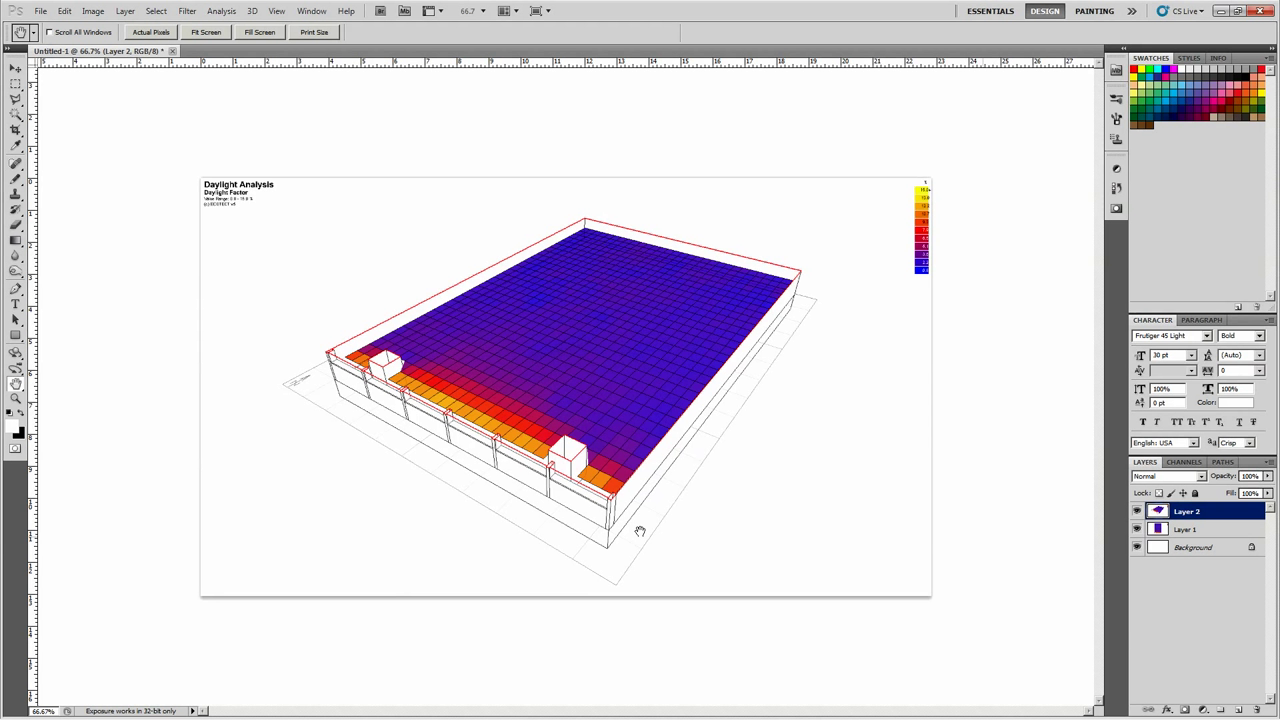
pyautogui.moveTo(334, 658)
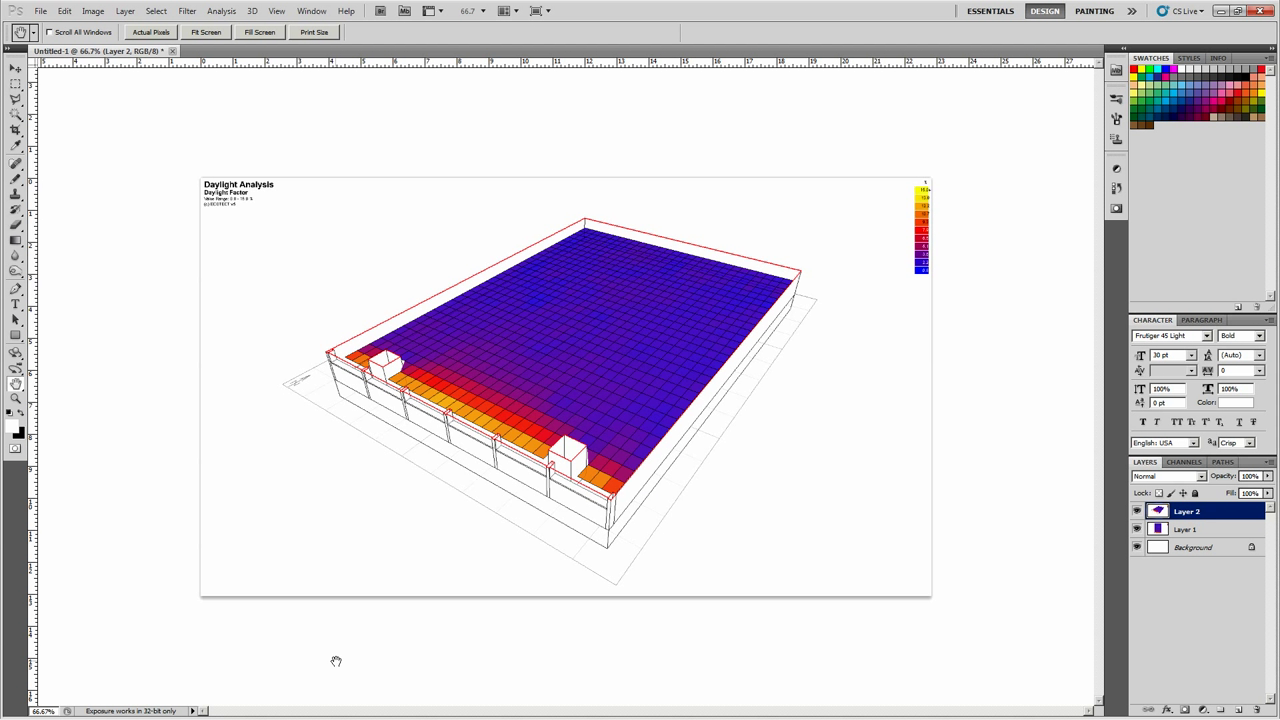